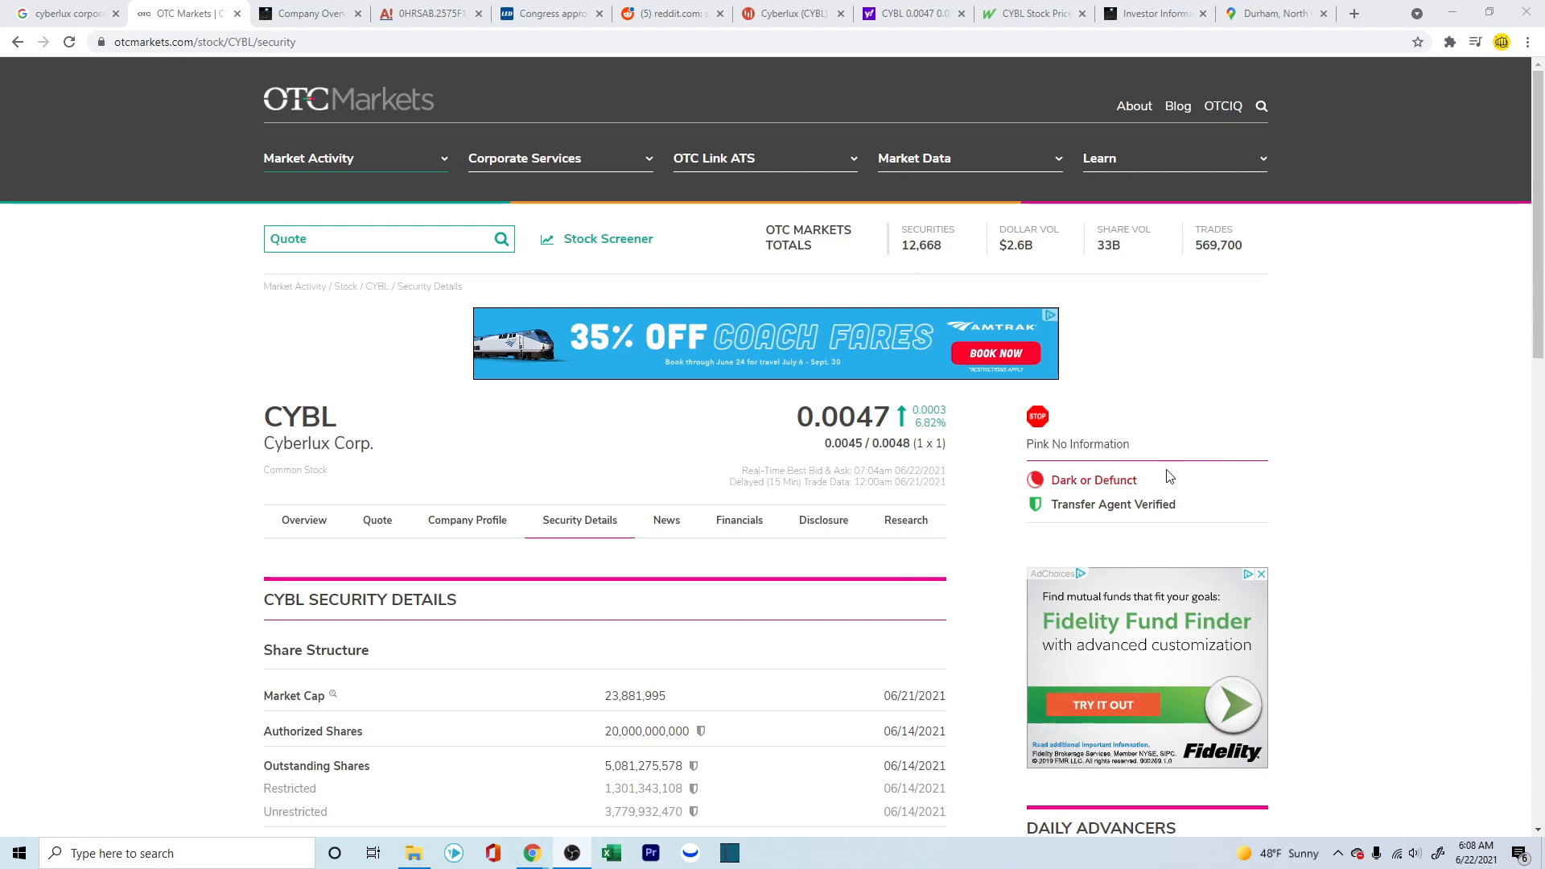
mouse_move(1064, 443)
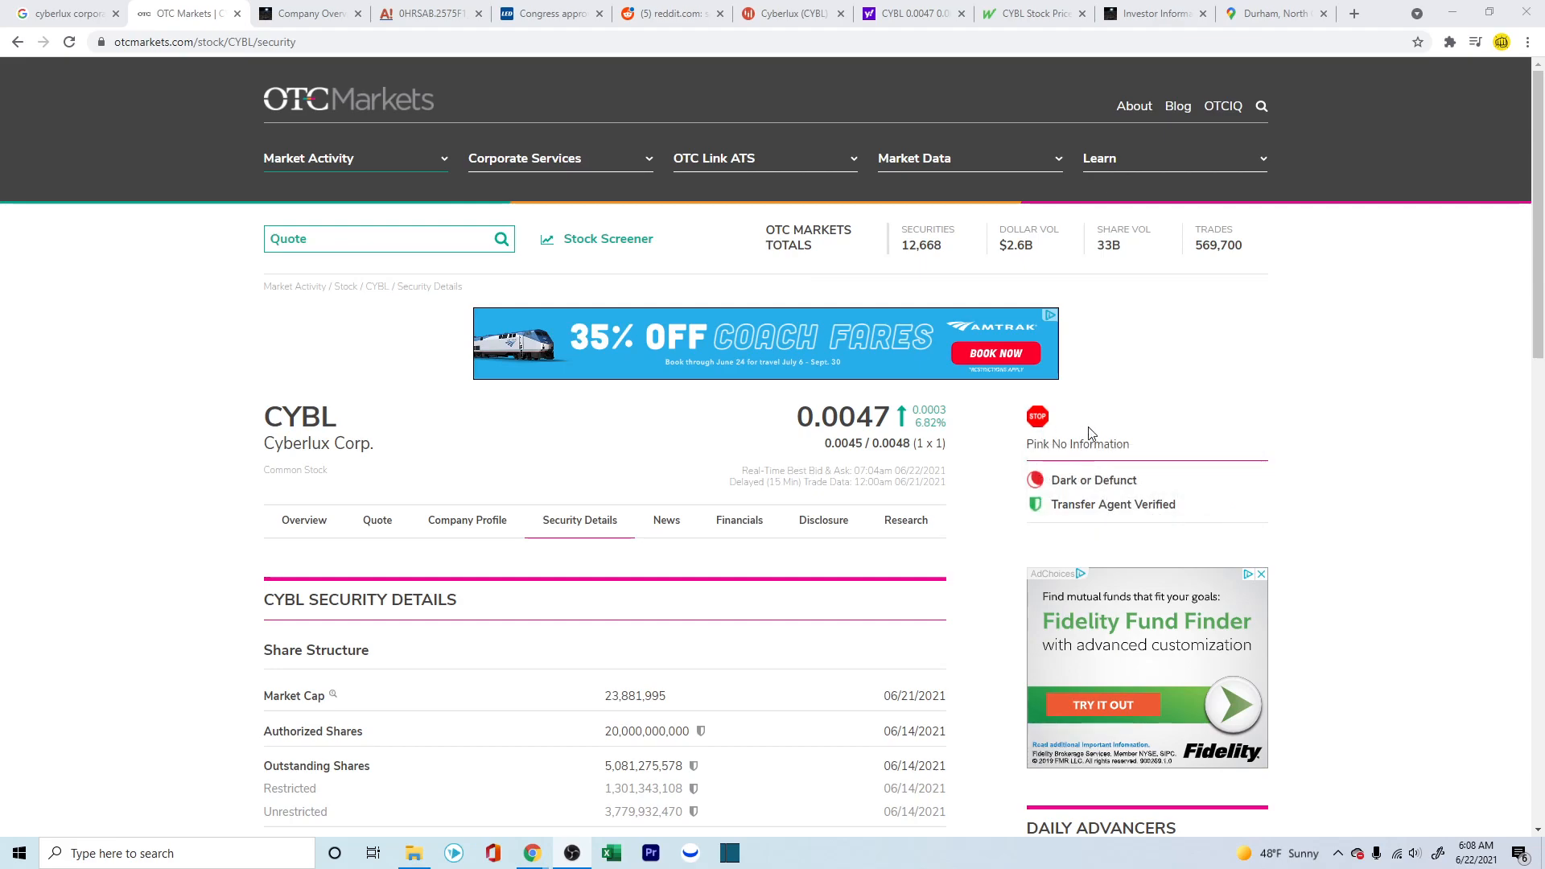
mouse_move(439, 306)
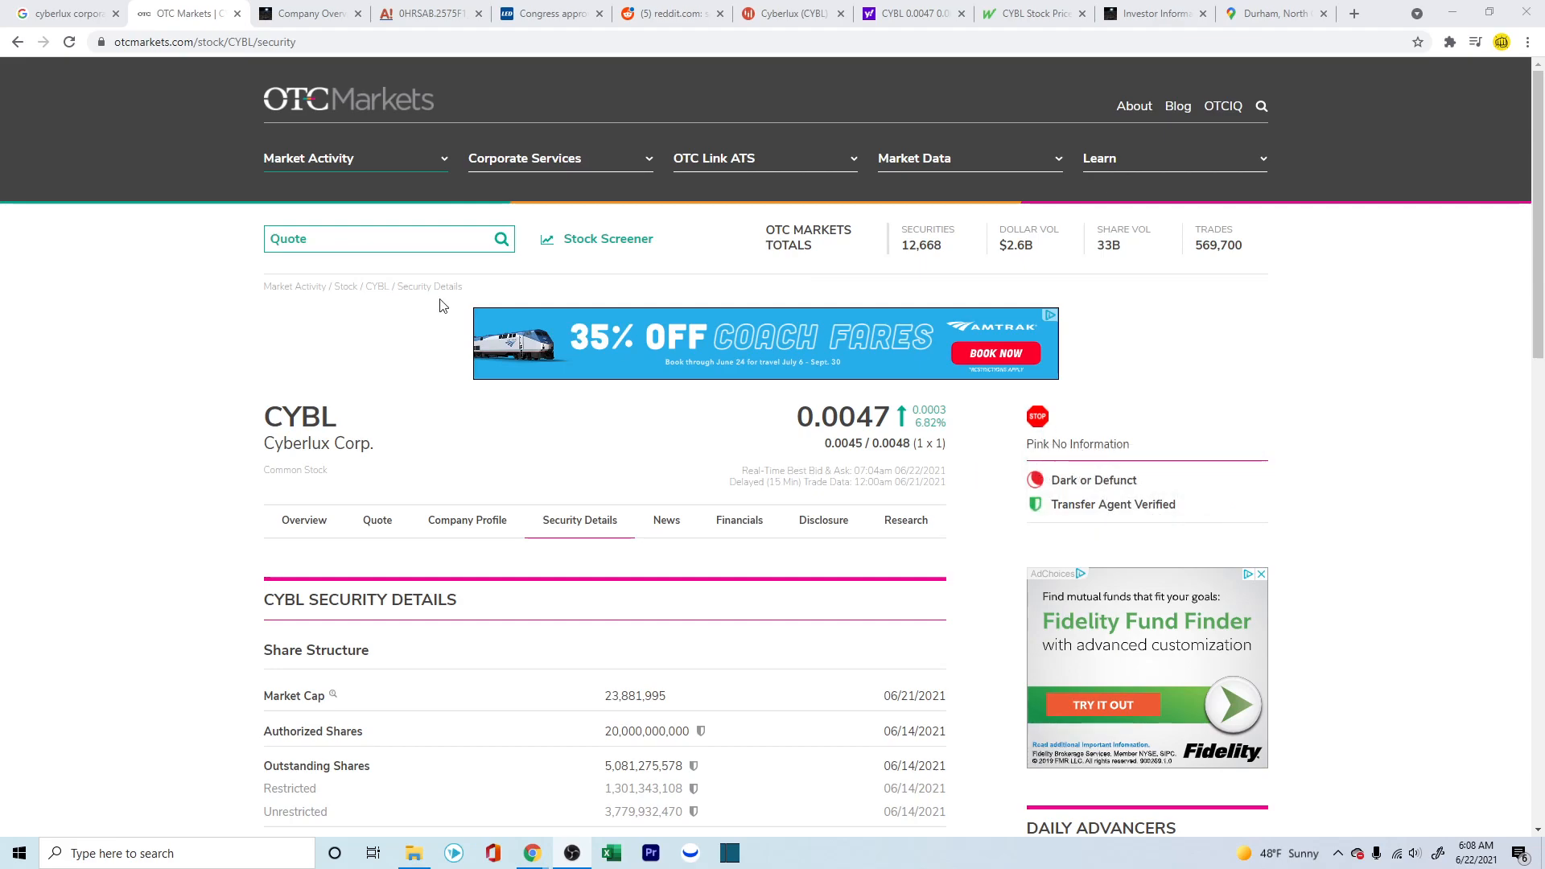
Step: Show CYBL's 5-day chart in the Google results, then move on to the Cyberlux company overview page
click(59, 12)
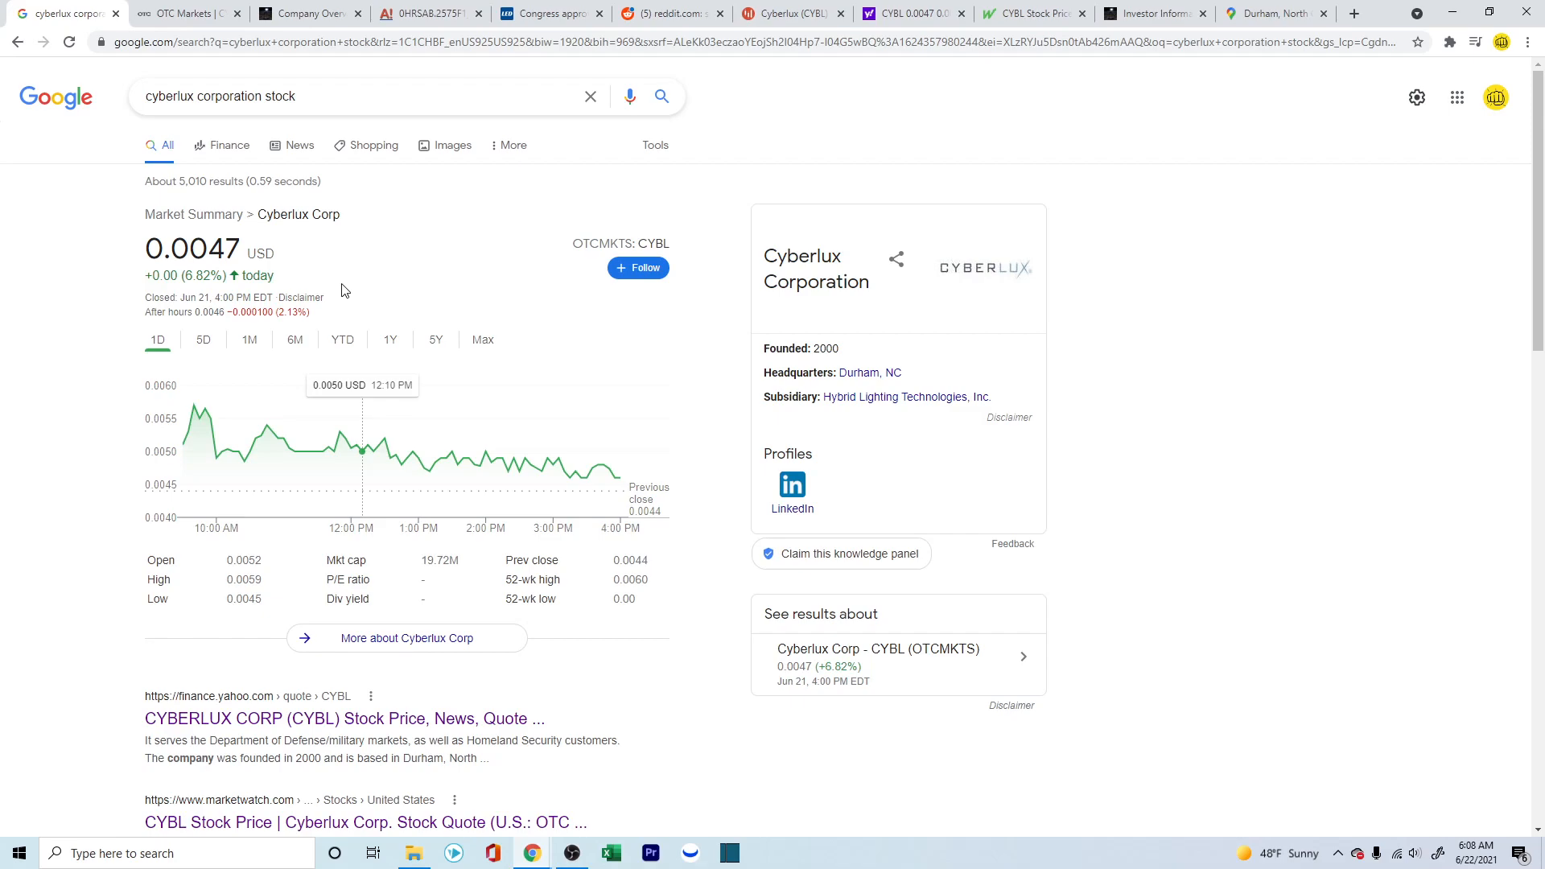
mouse_move(203, 340)
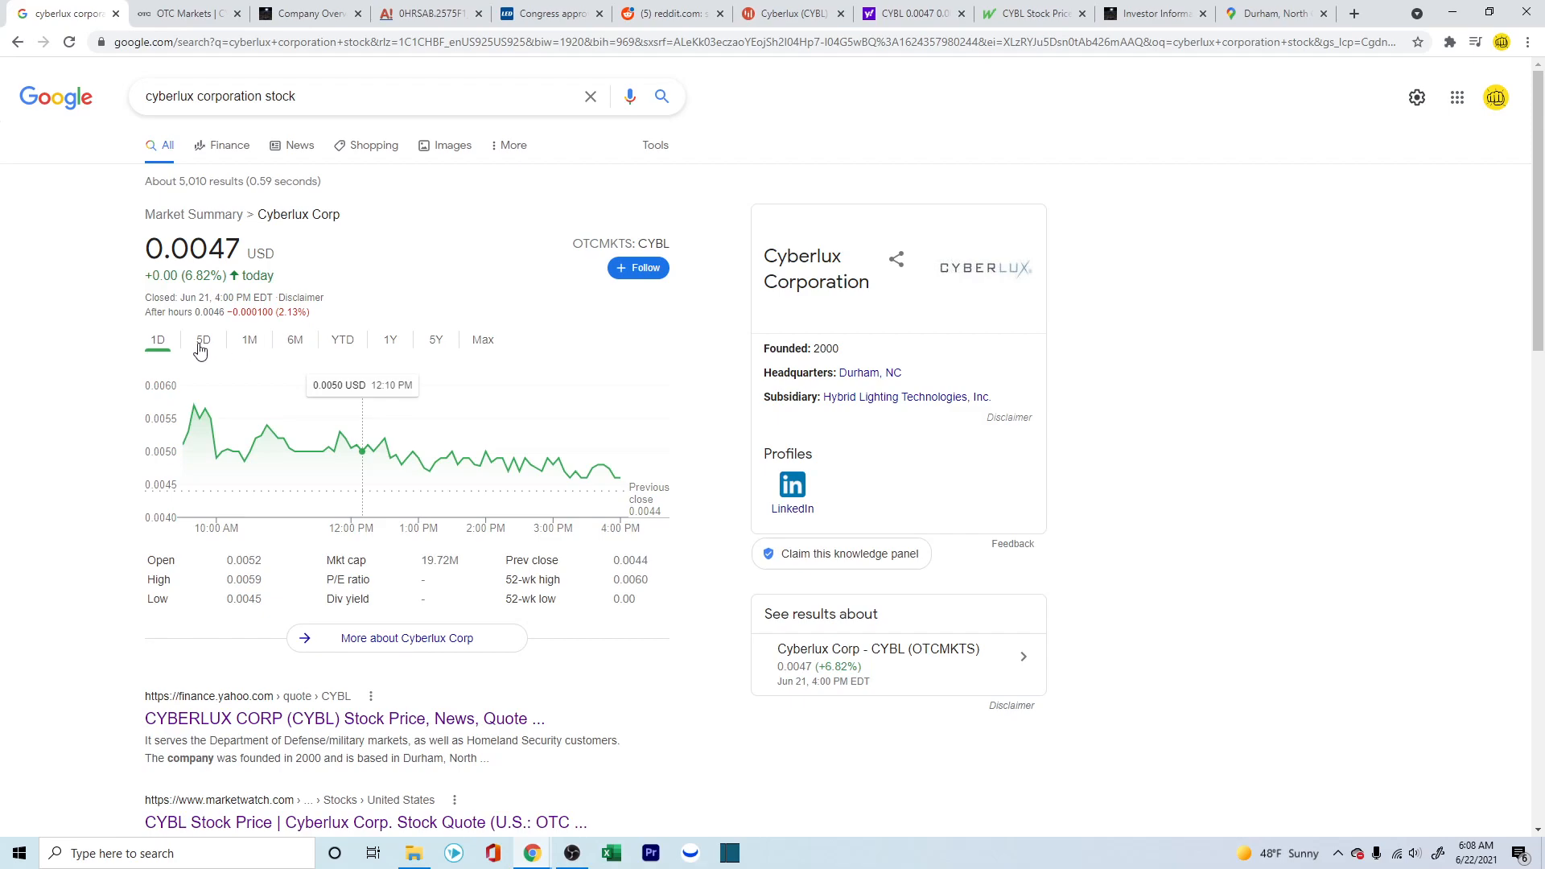
click(203, 339)
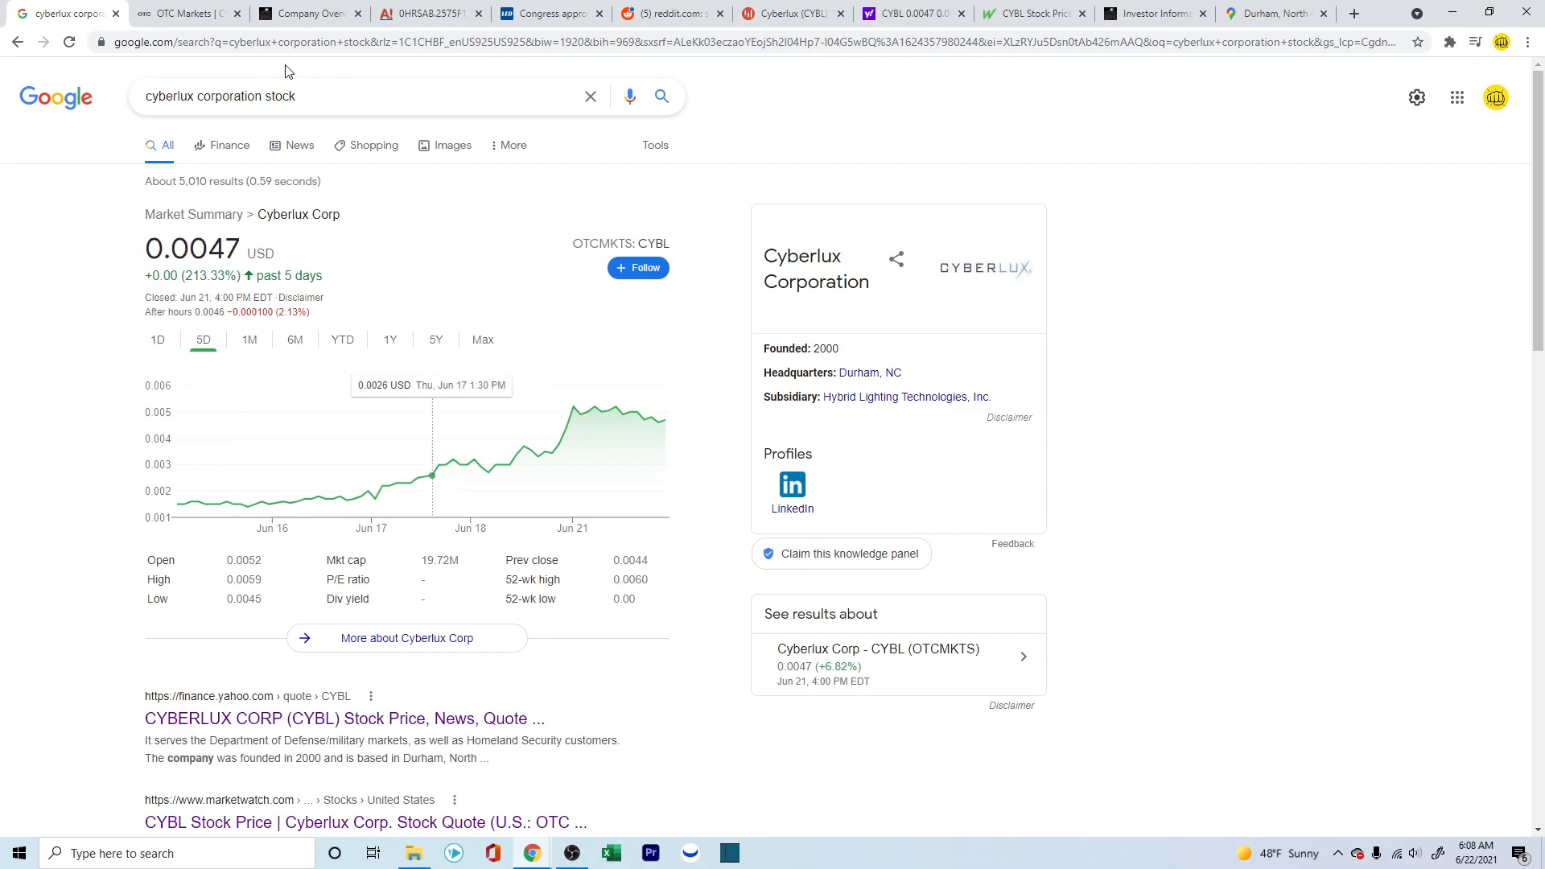
click(308, 13)
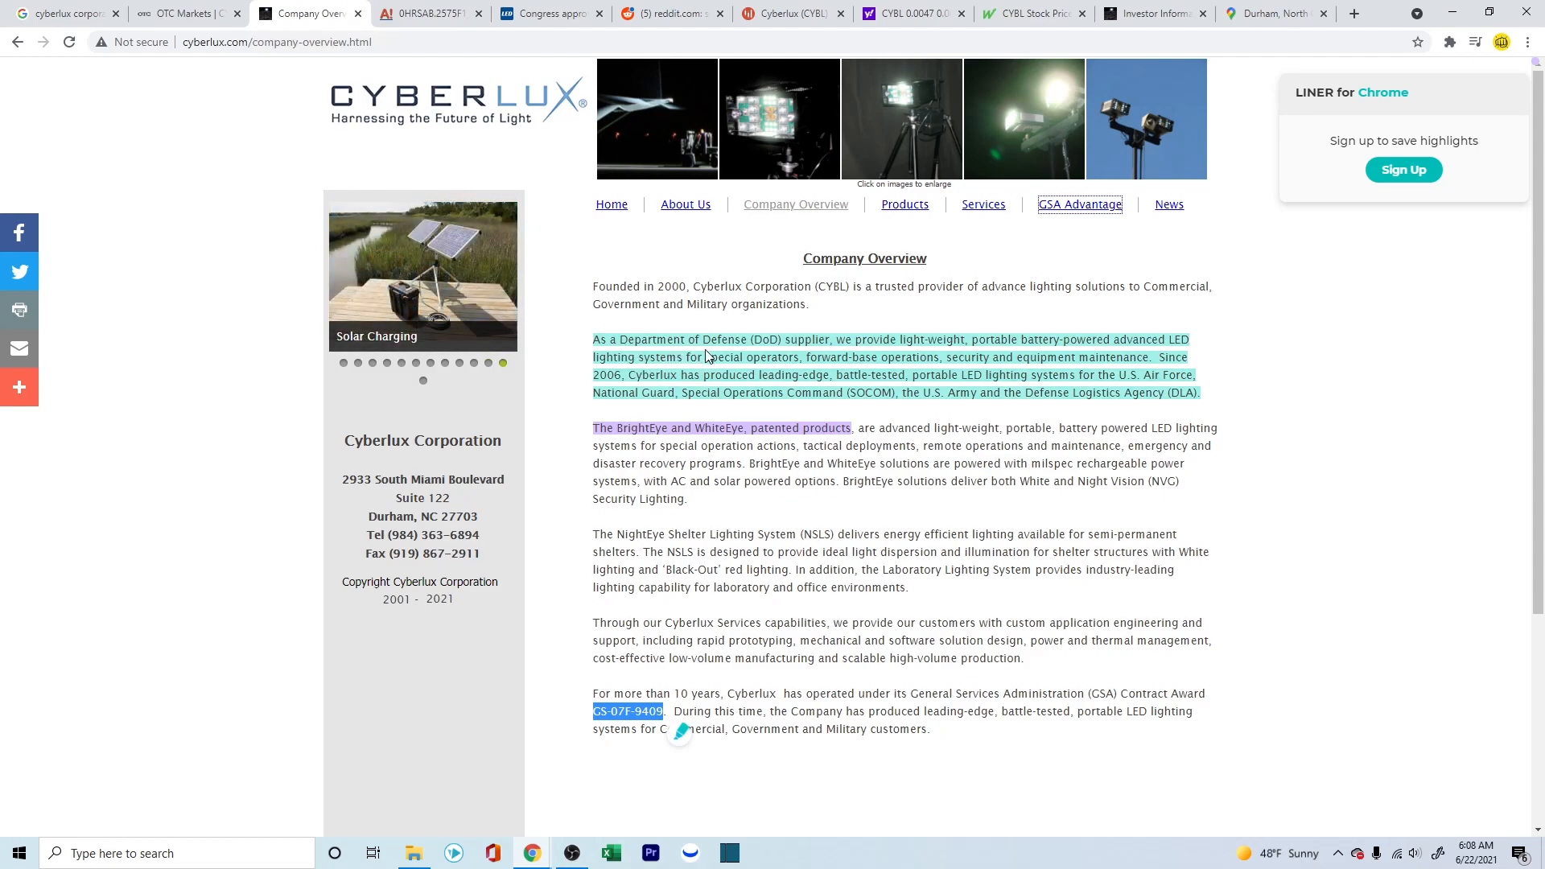
mouse_move(808, 353)
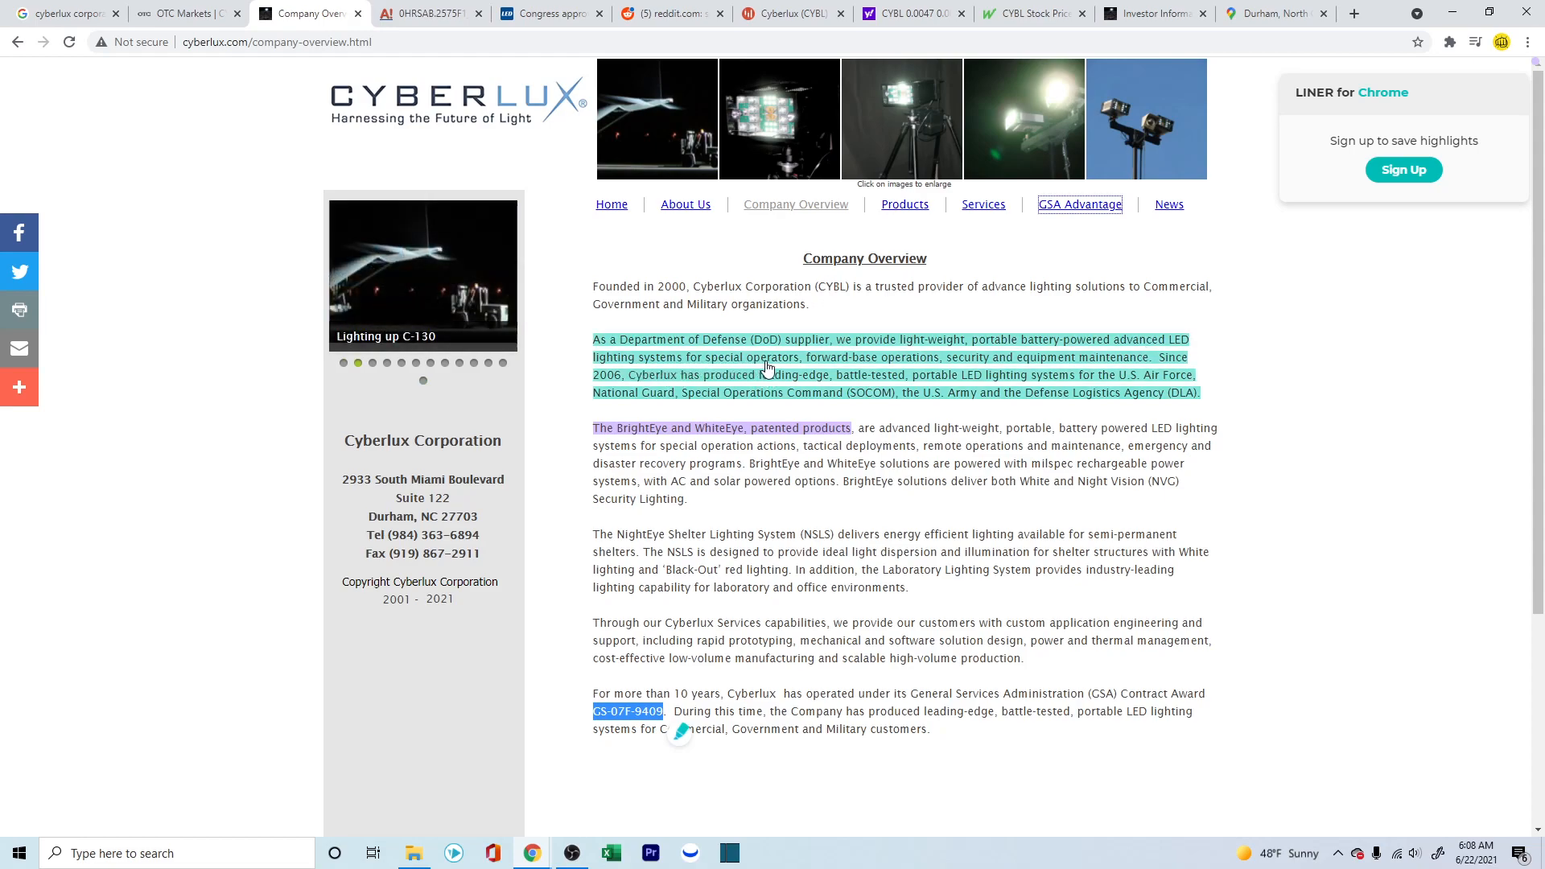
mouse_move(799, 367)
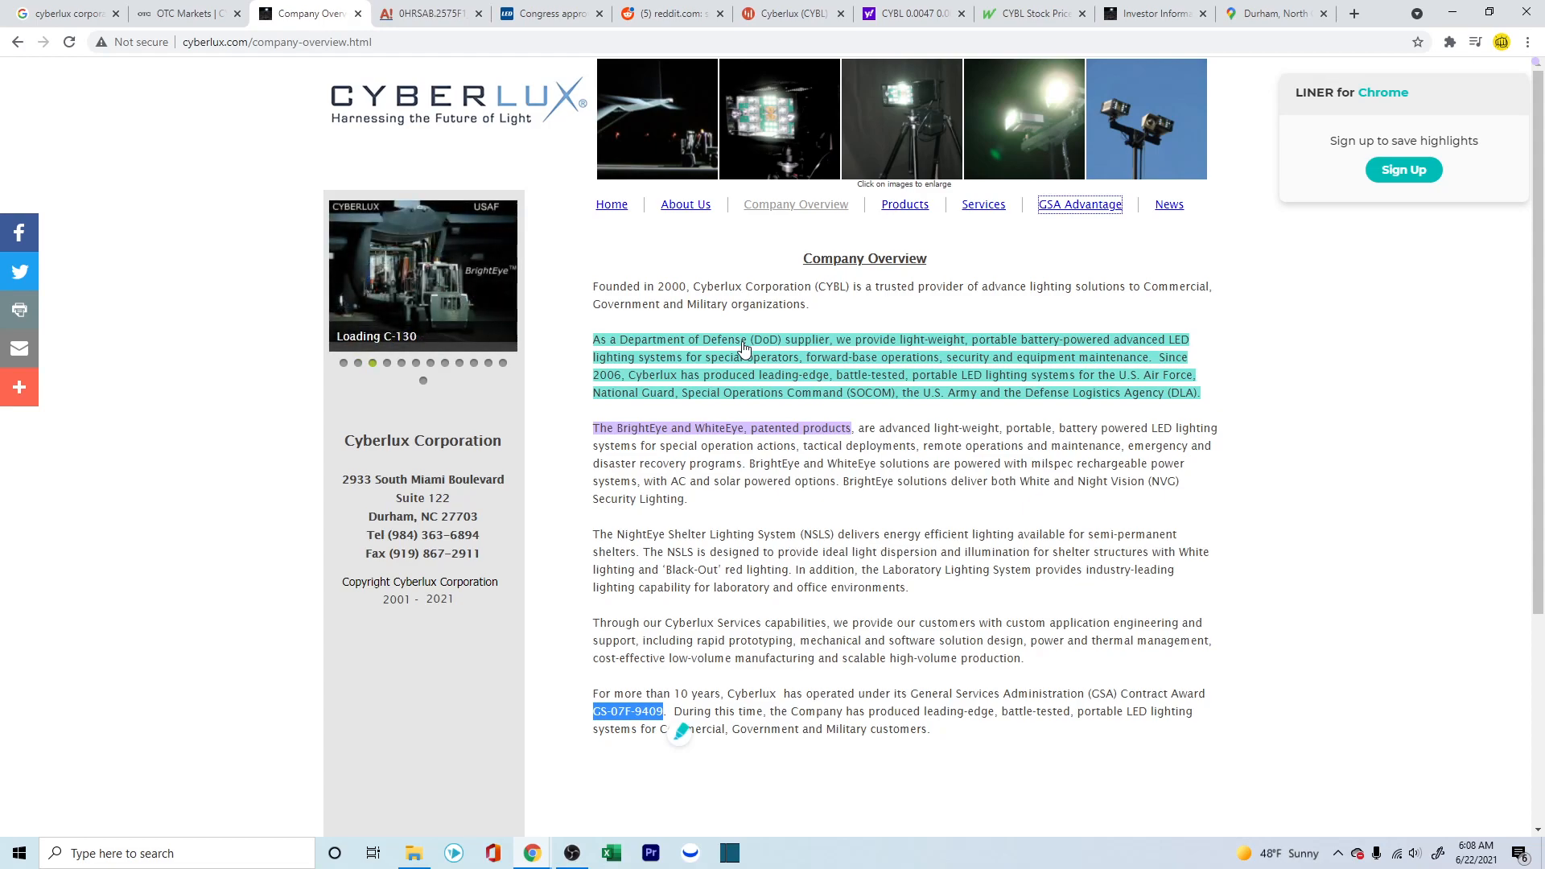
Step: From the company overview, bring up Cyberlux's GSA federal supply schedule PDF (contract GS-07F-9409S)
click(686, 205)
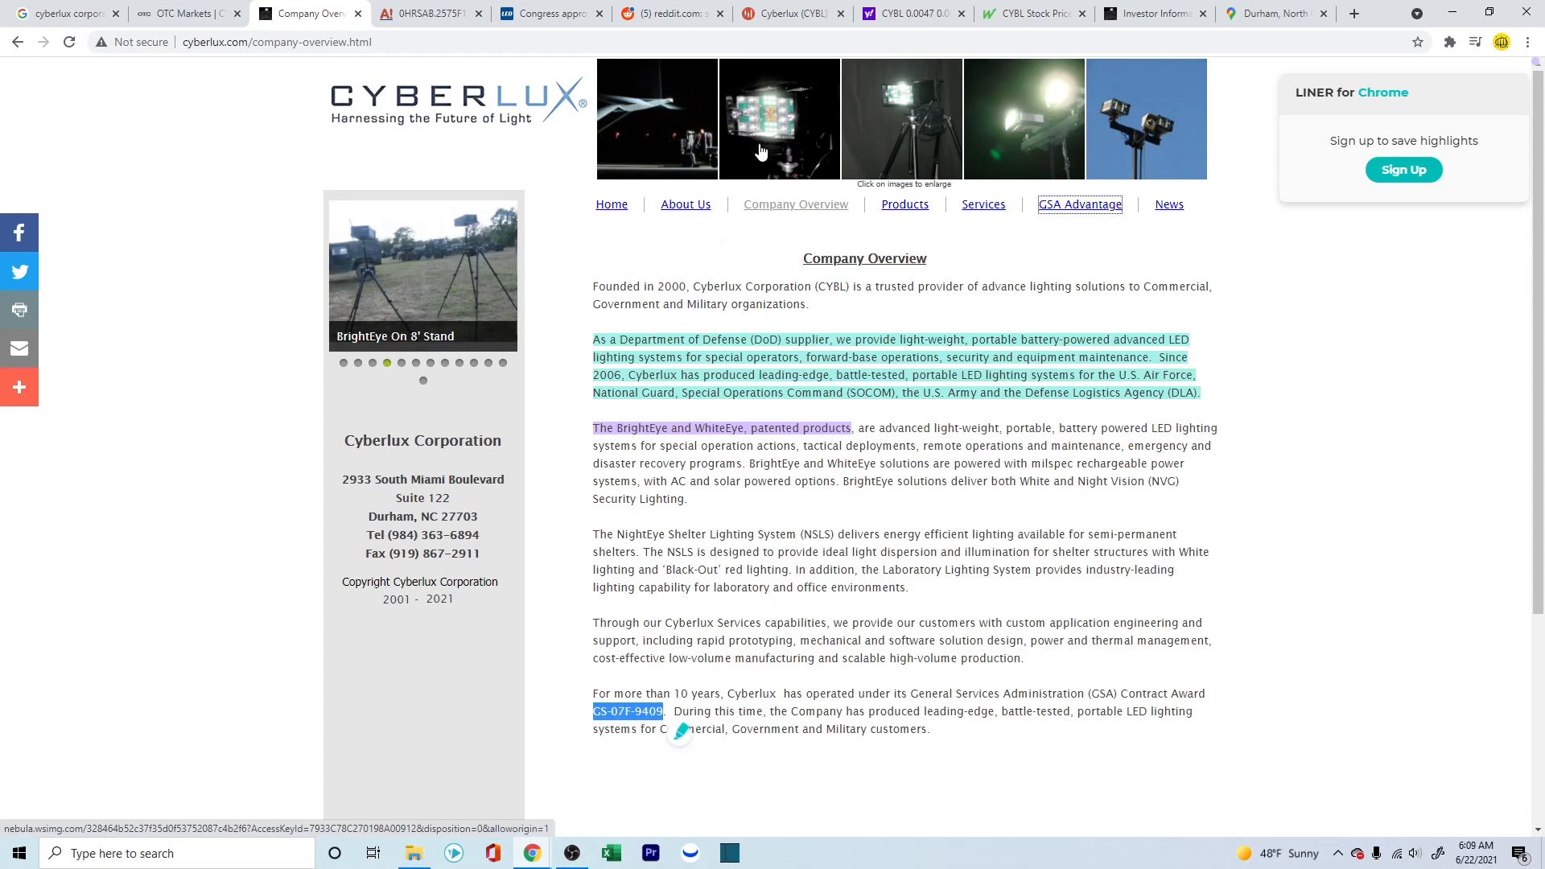
mouse_move(761, 118)
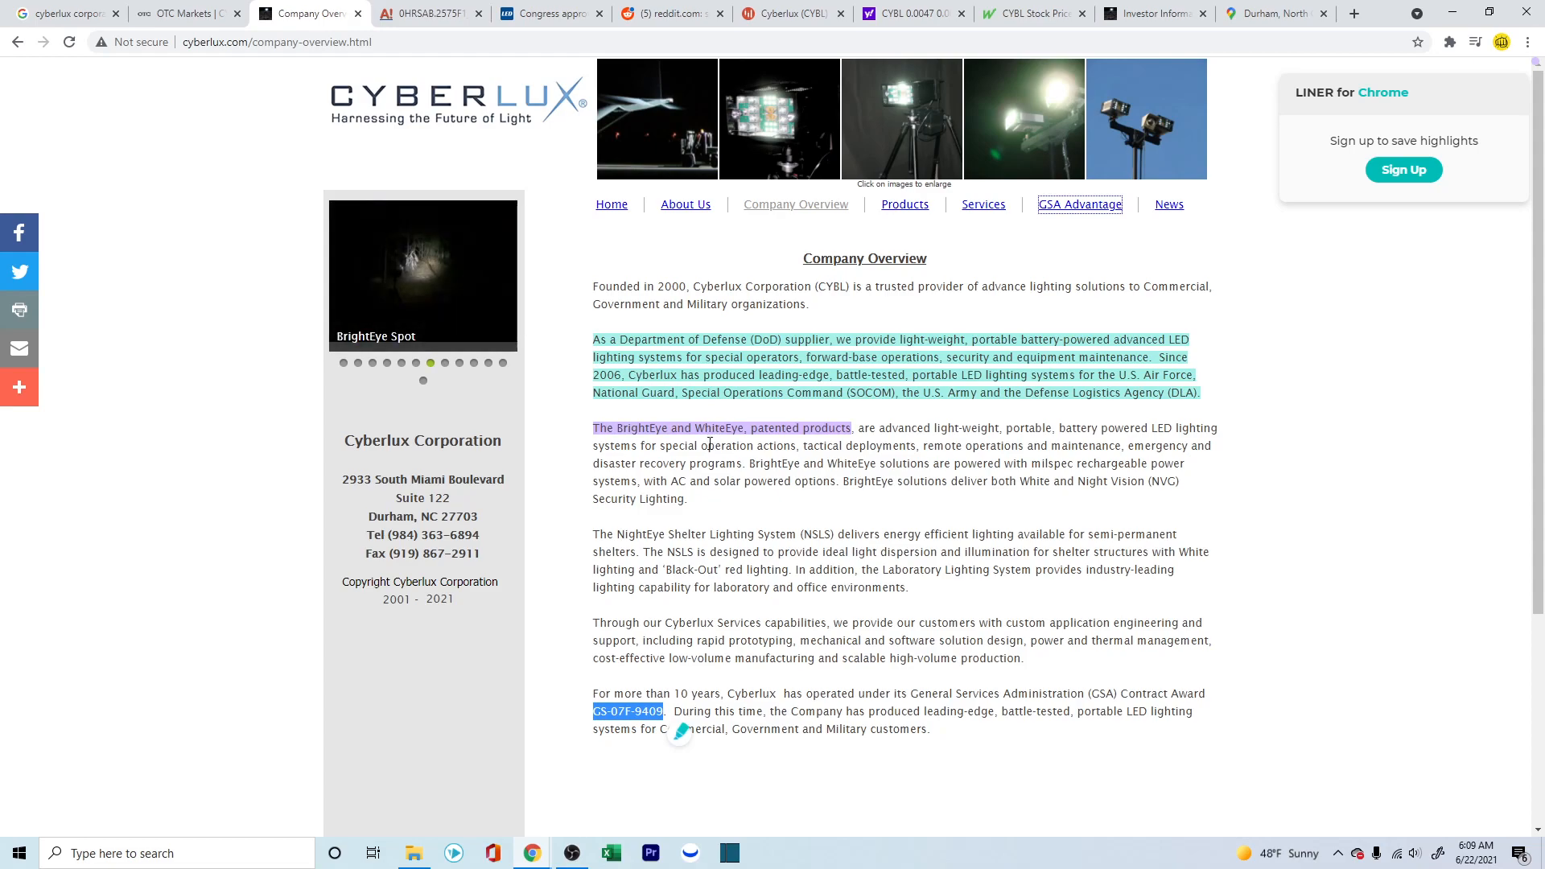
click(445, 362)
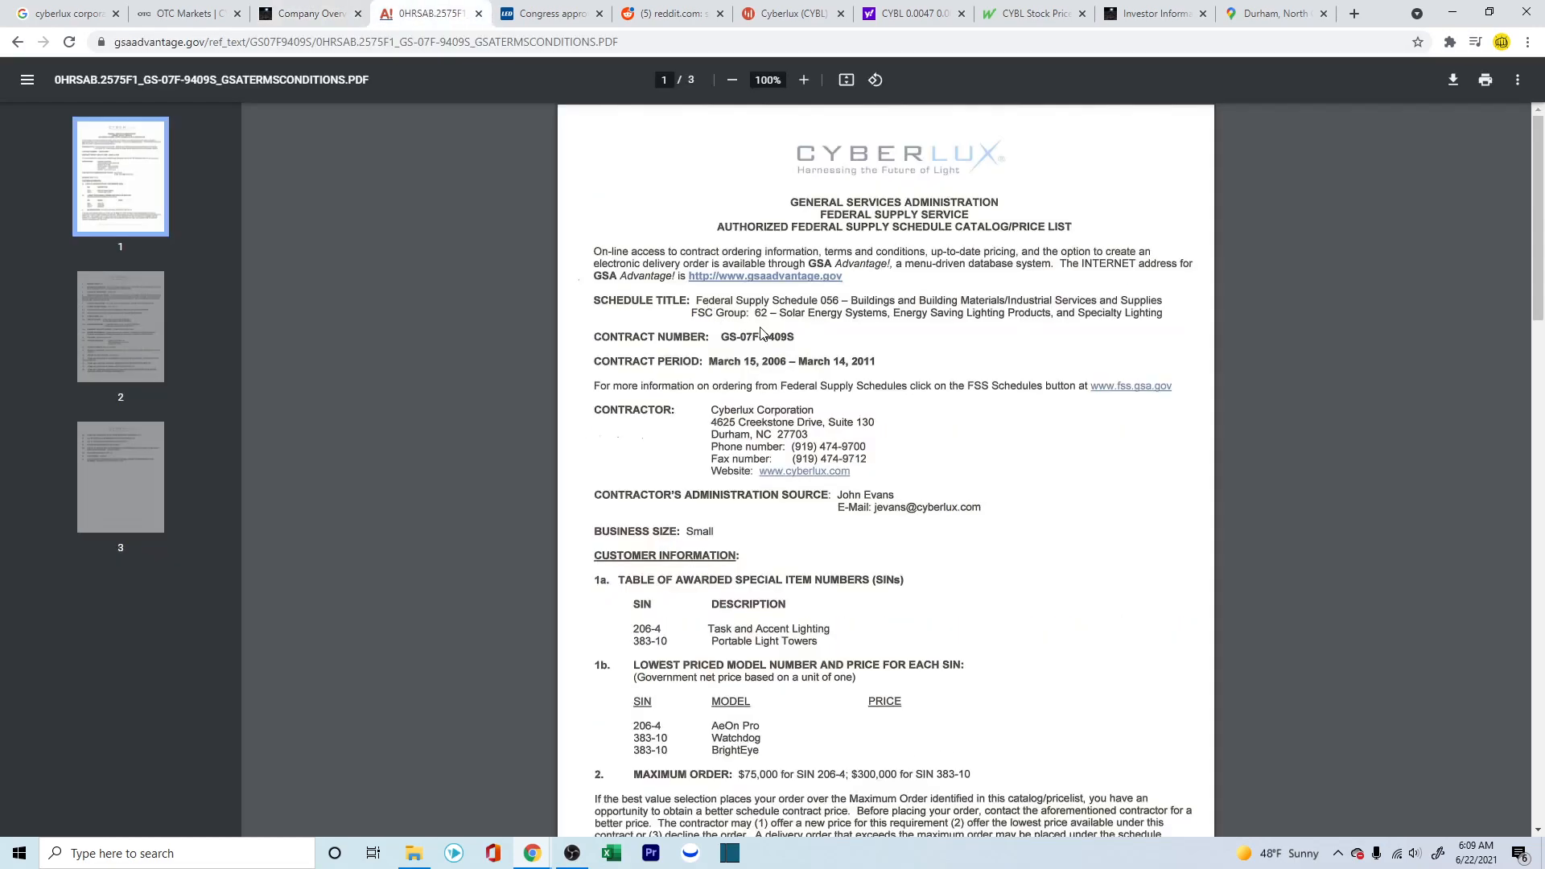
mouse_move(715, 362)
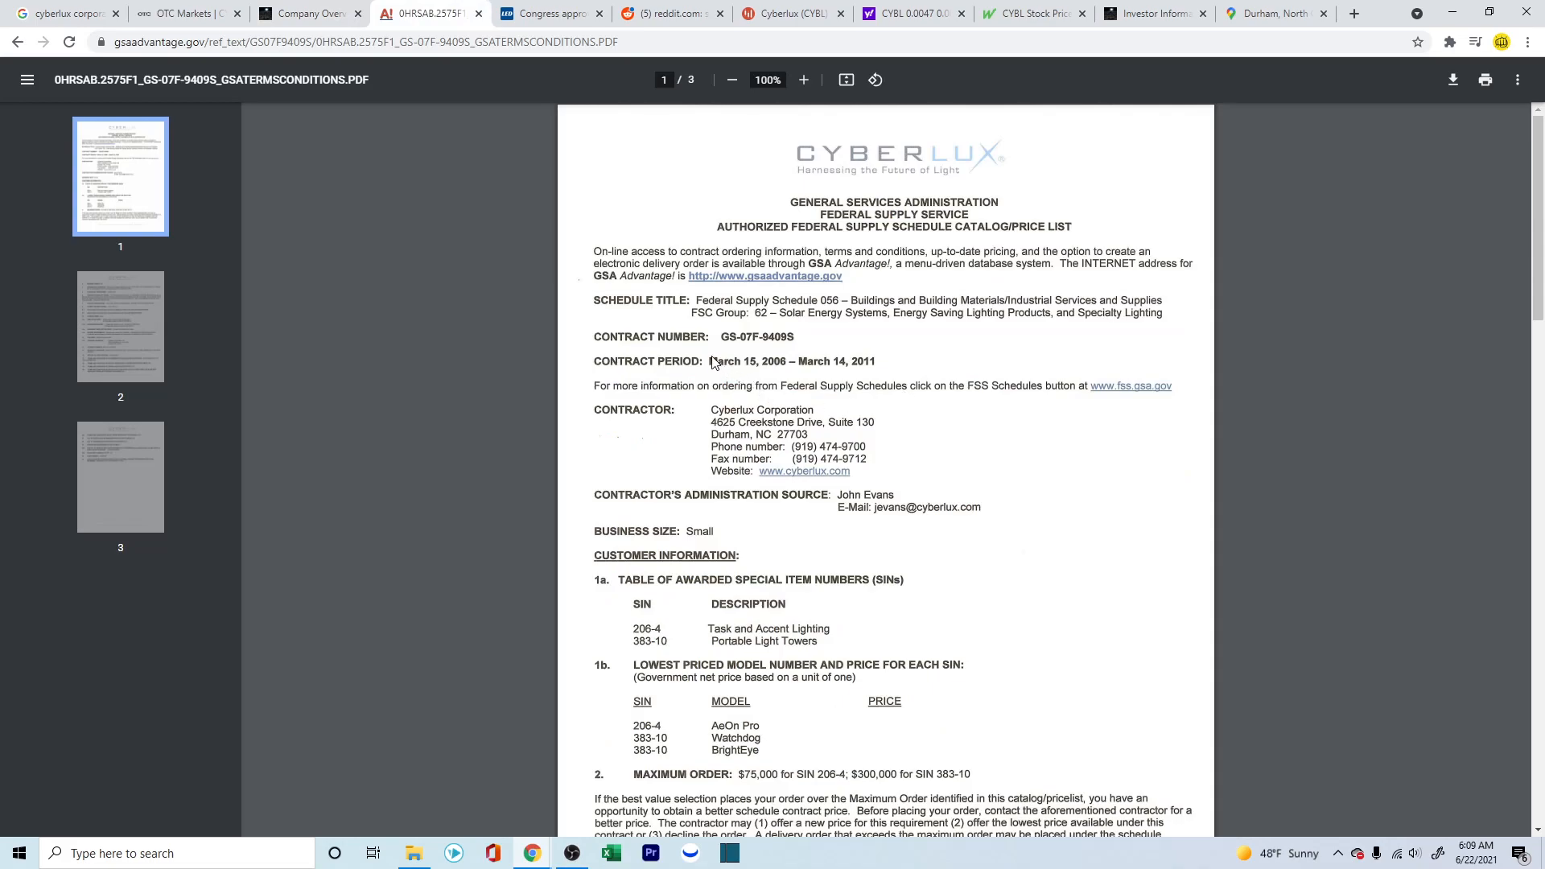
mouse_move(872, 375)
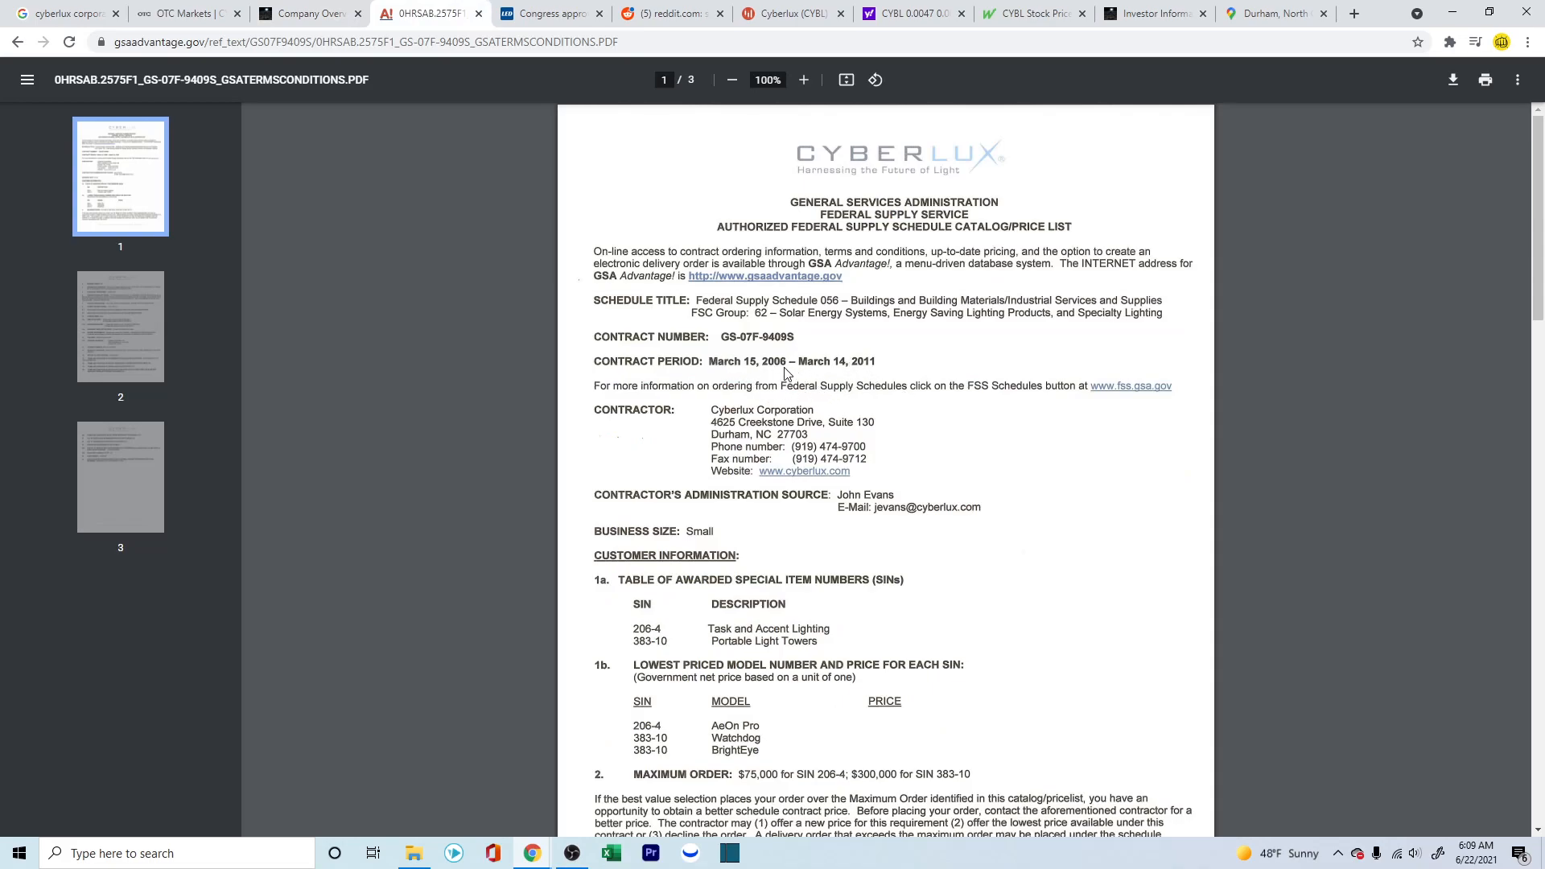
mouse_move(837, 371)
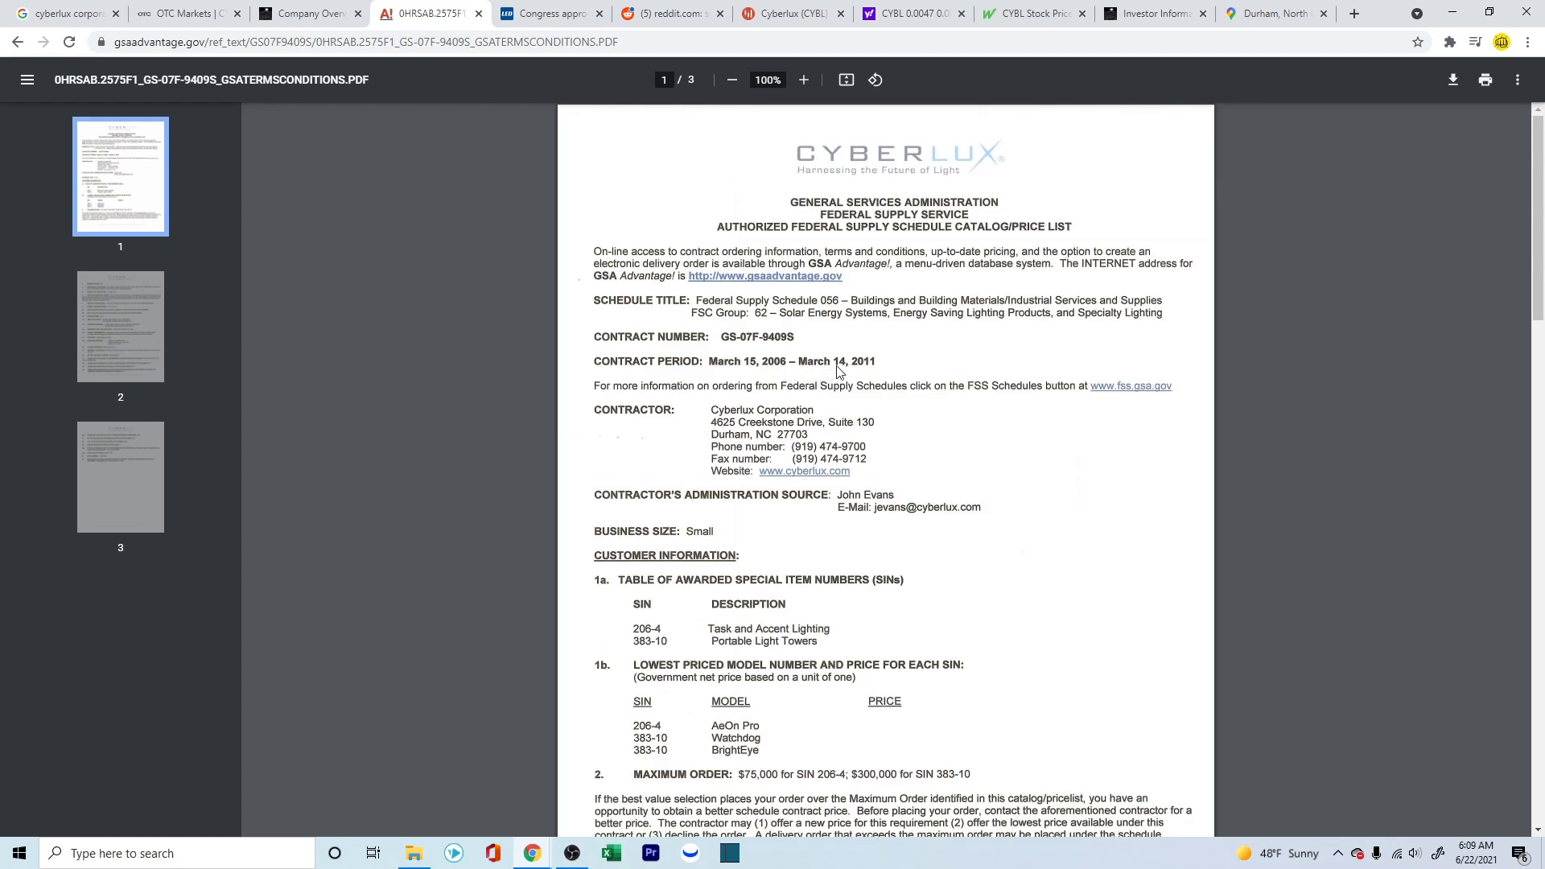
mouse_move(876, 372)
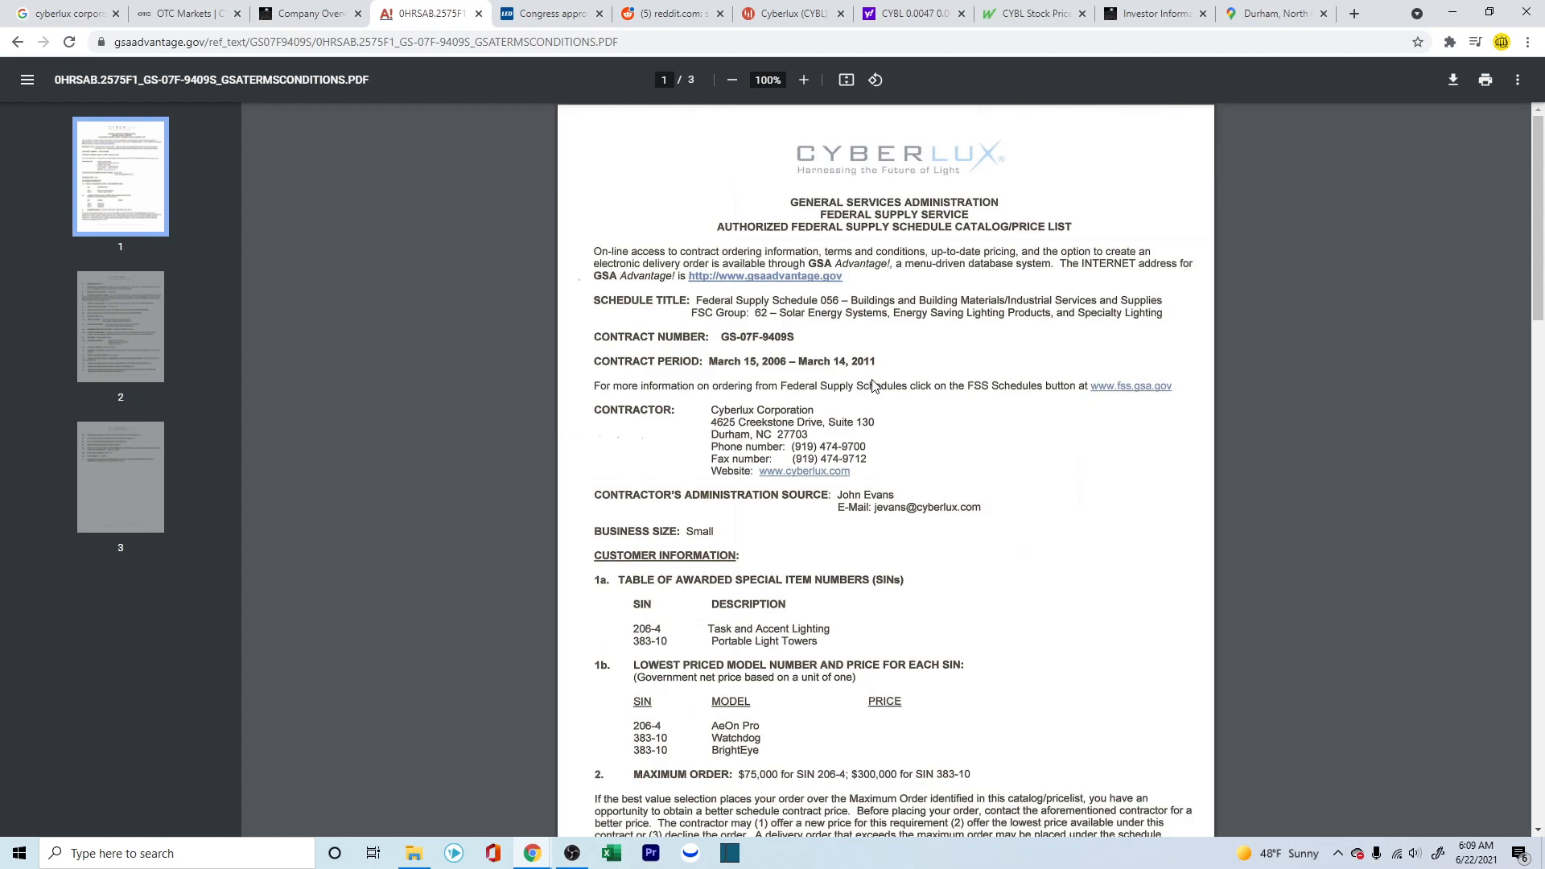
mouse_move(874, 407)
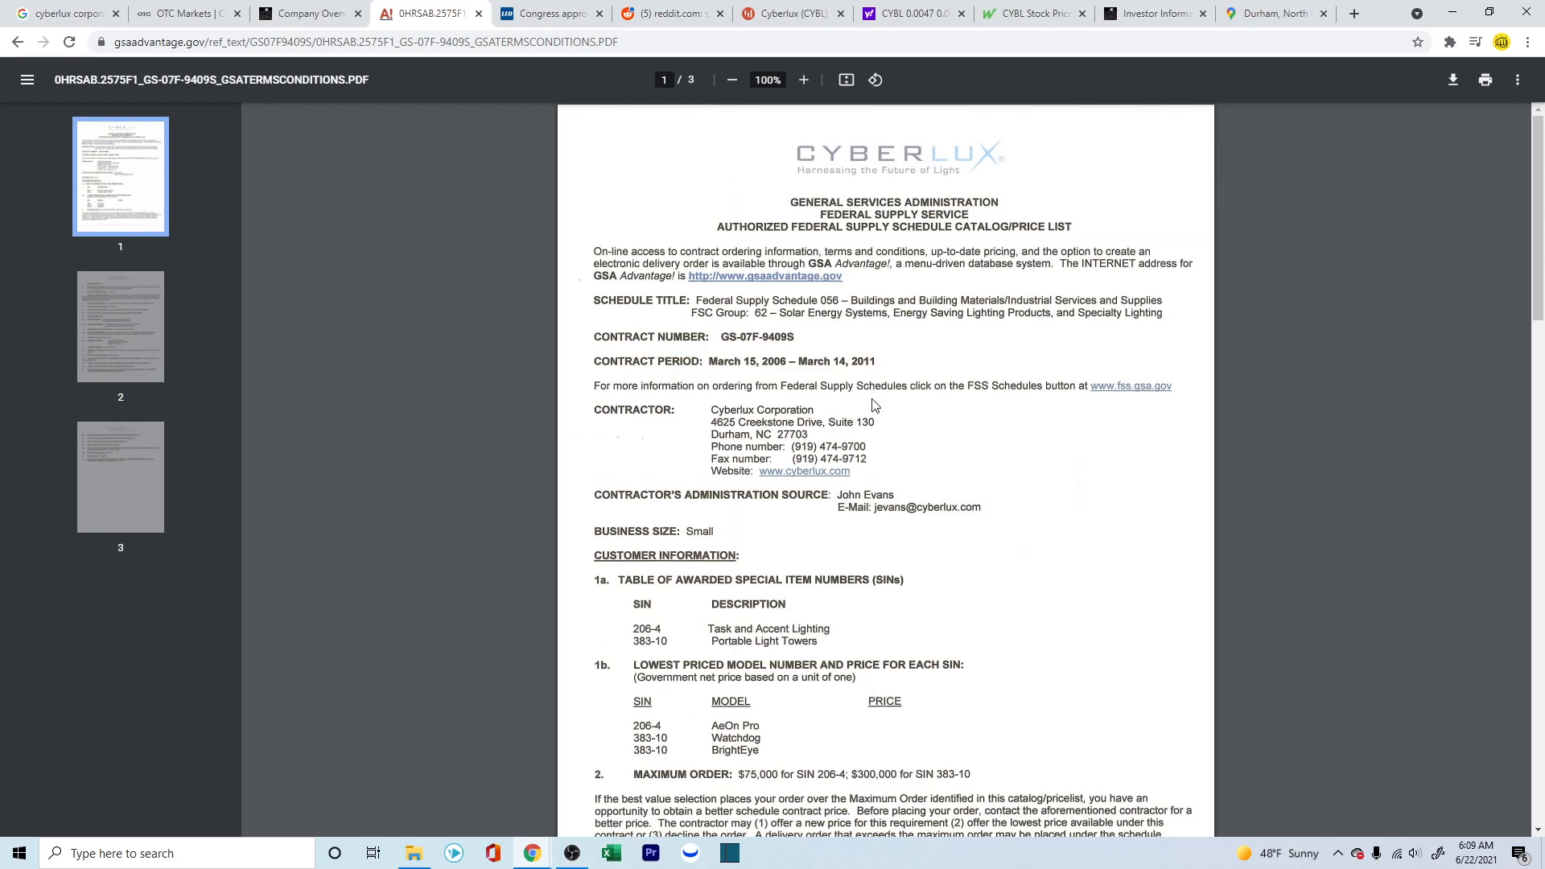
mouse_move(883, 339)
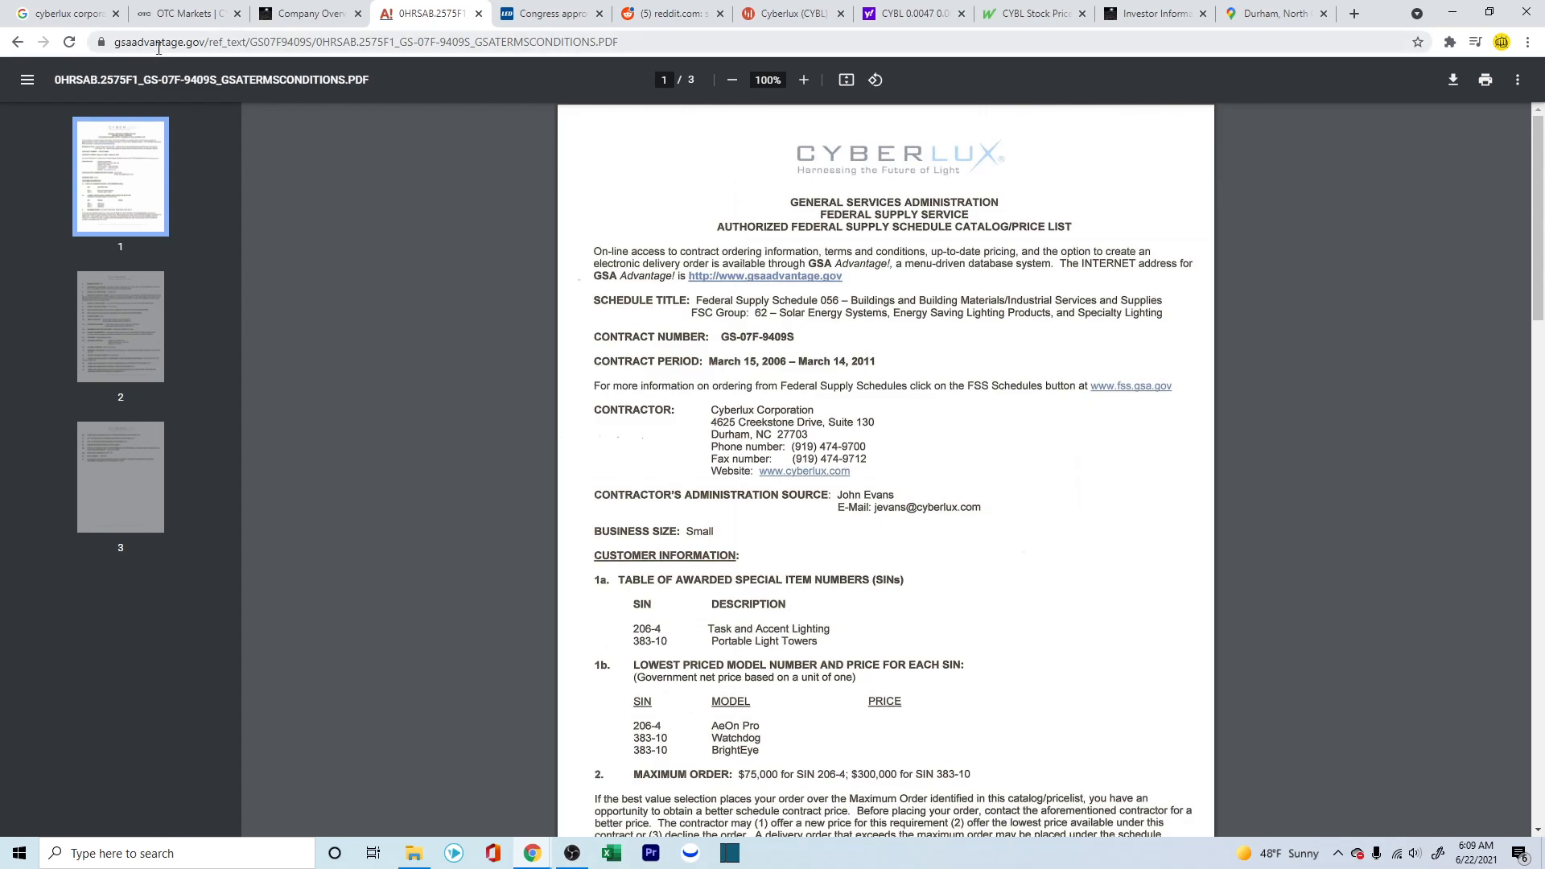
mouse_move(453, 225)
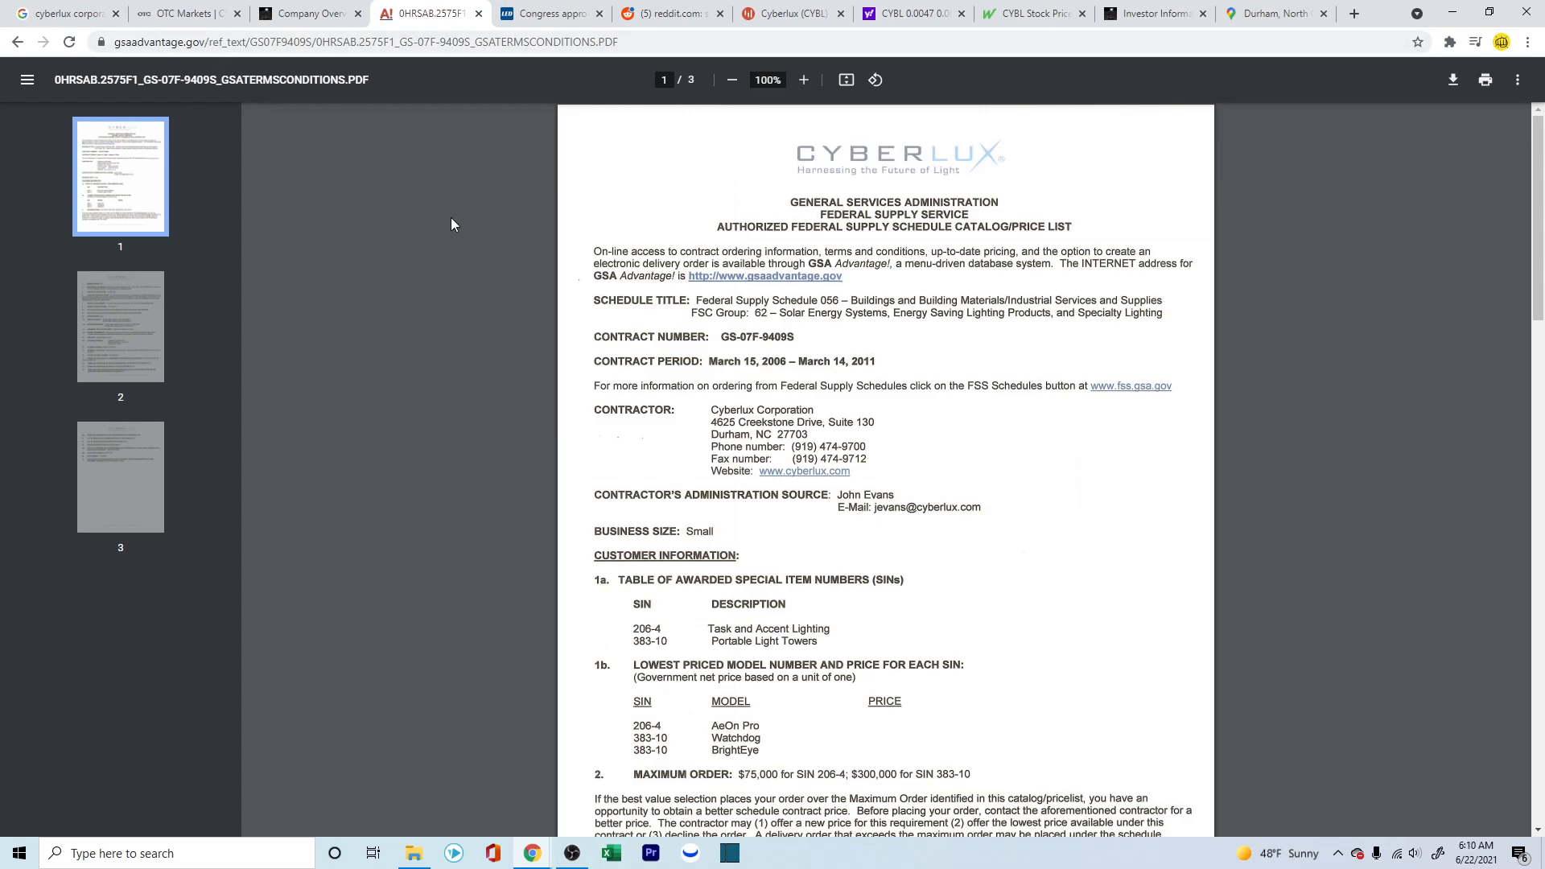
Step: Read the LEDs Magazine article on Congress approving Cyberlux LED lighting for the USAF
click(547, 13)
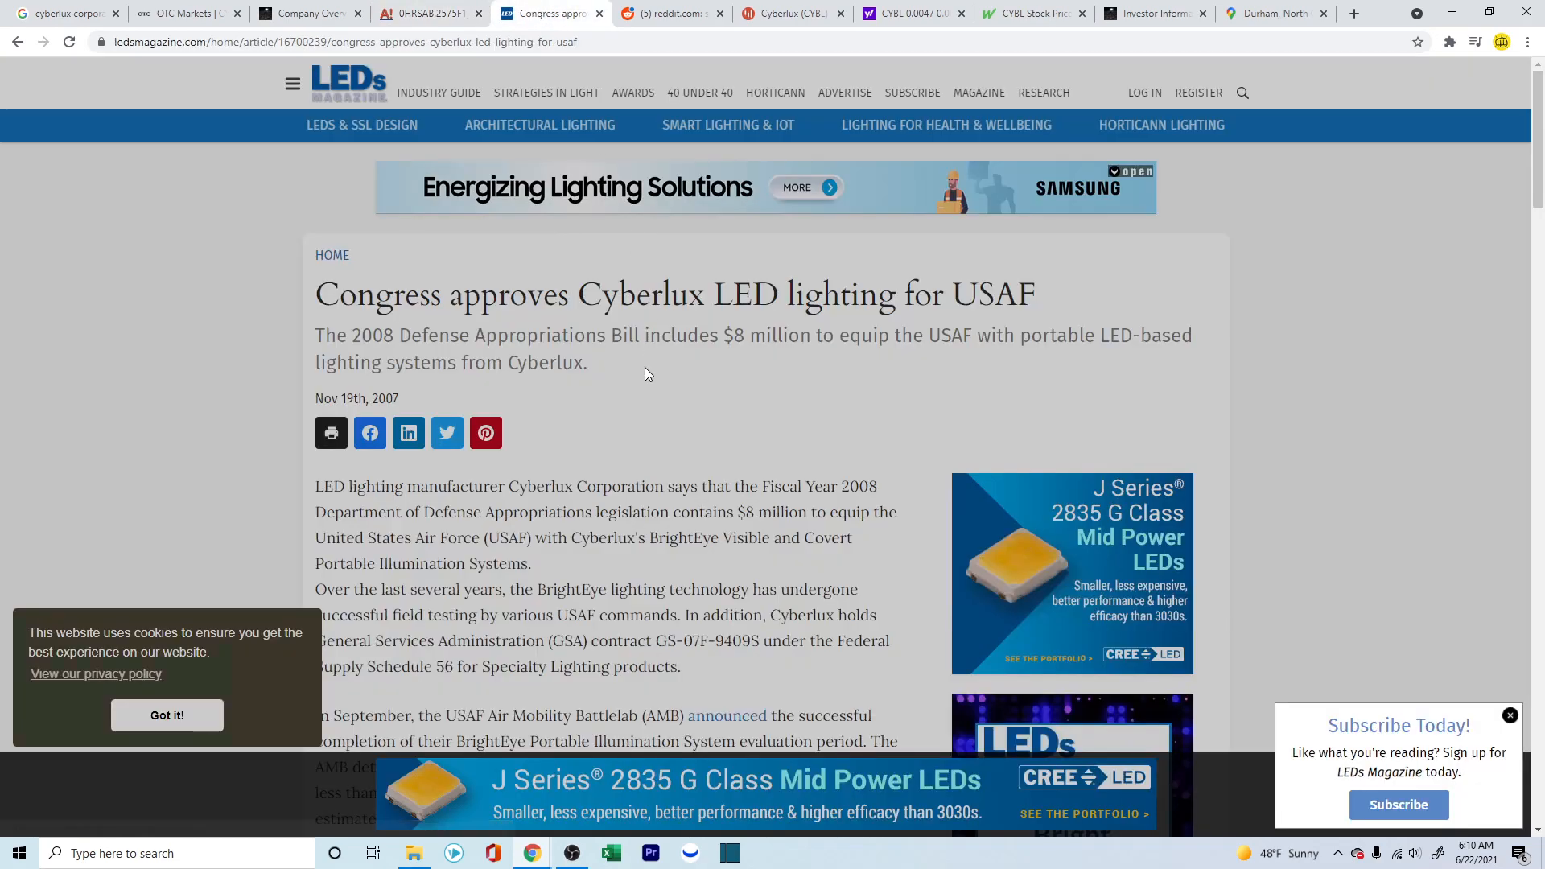
mouse_move(635, 432)
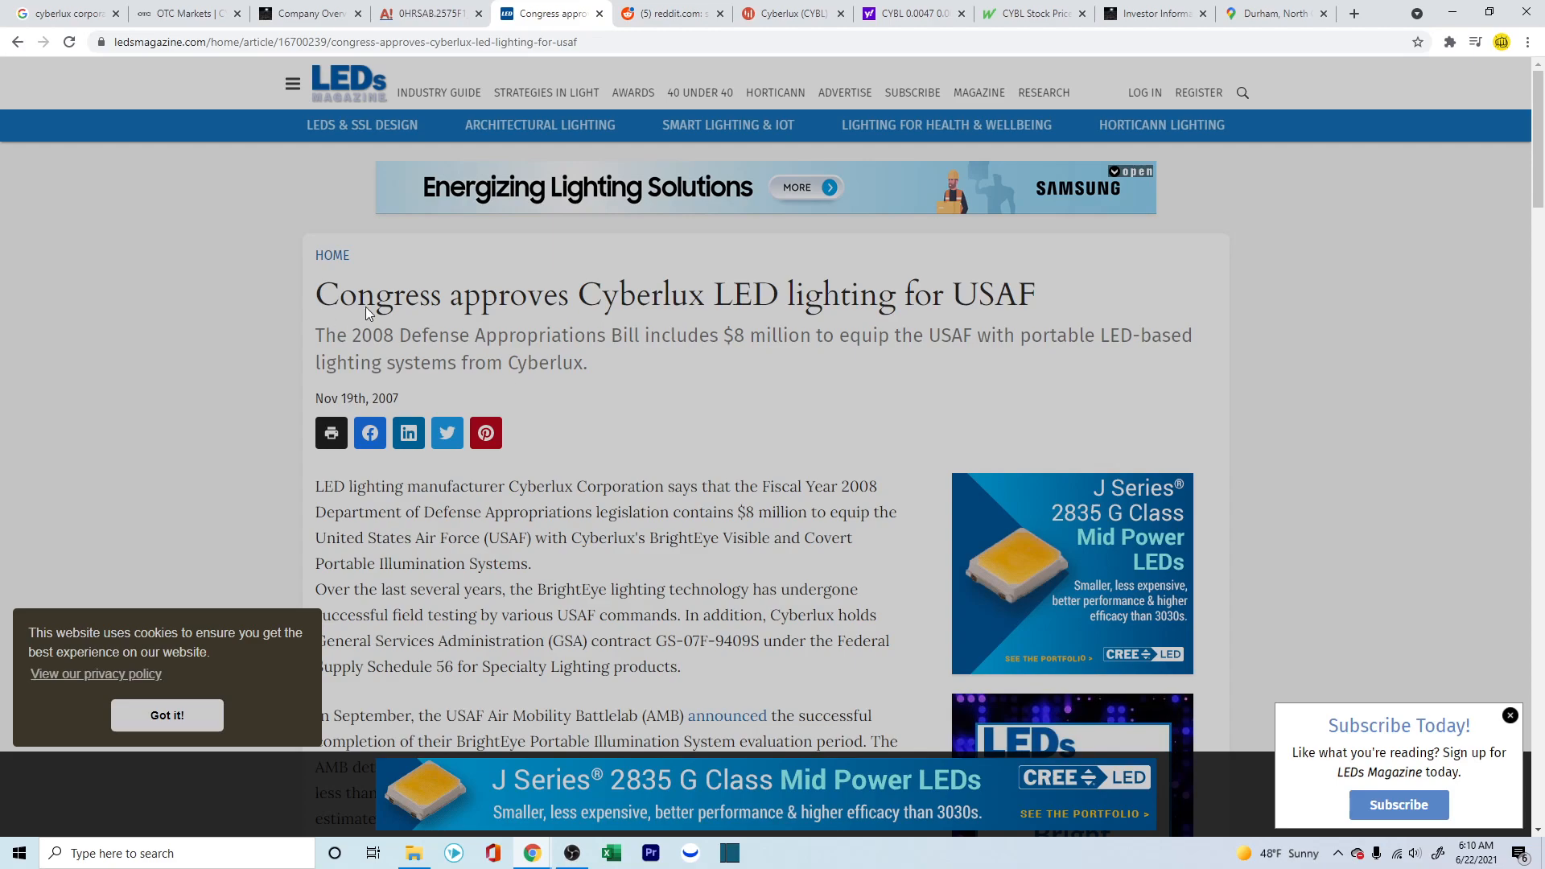
mouse_move(807, 315)
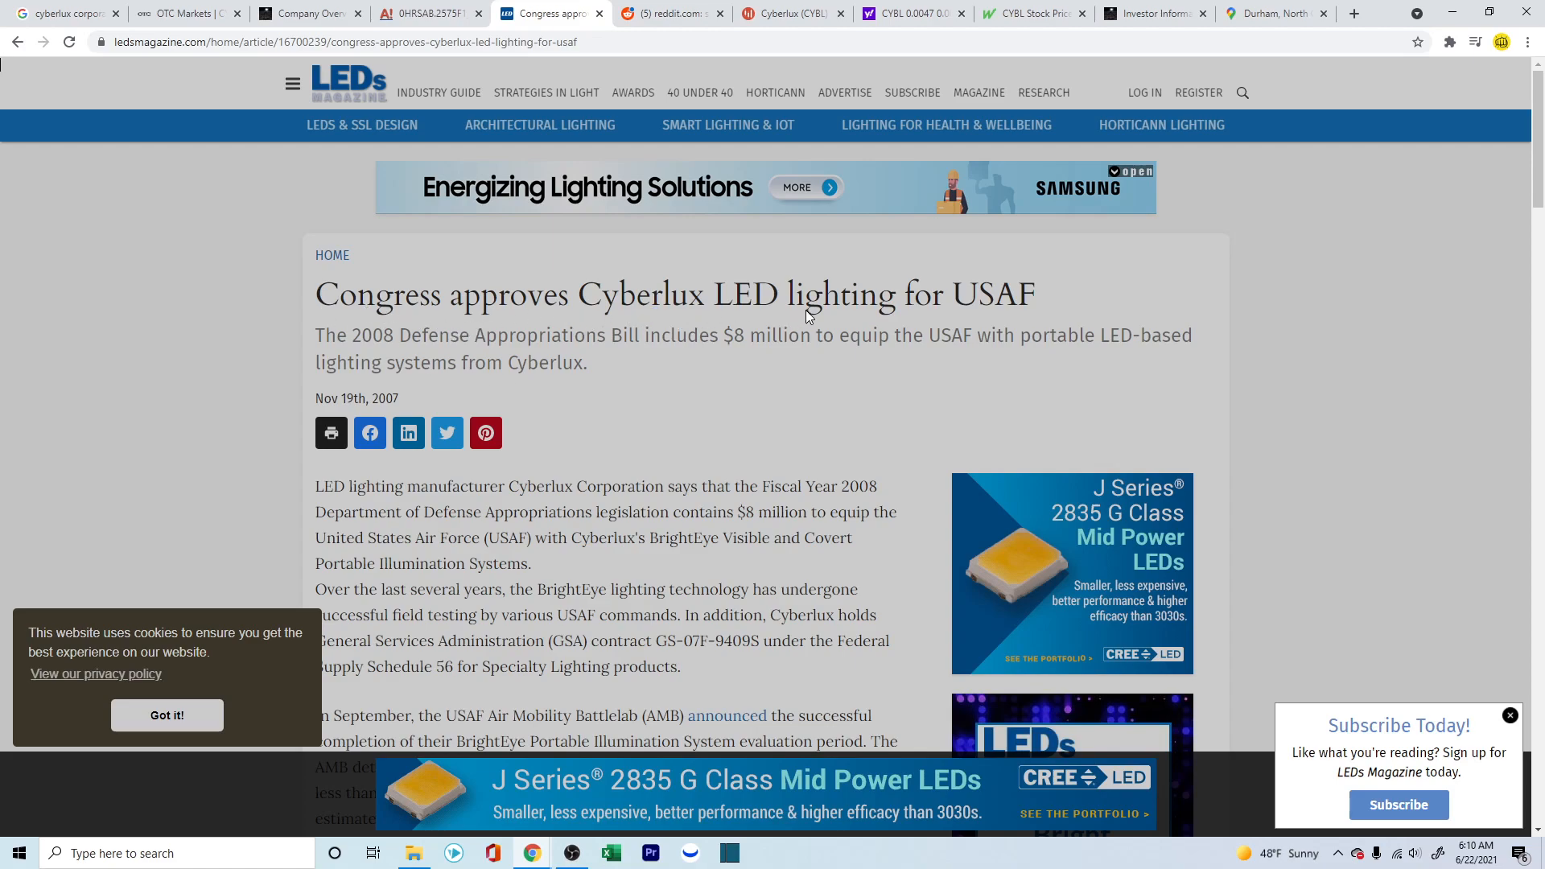
mouse_move(816, 426)
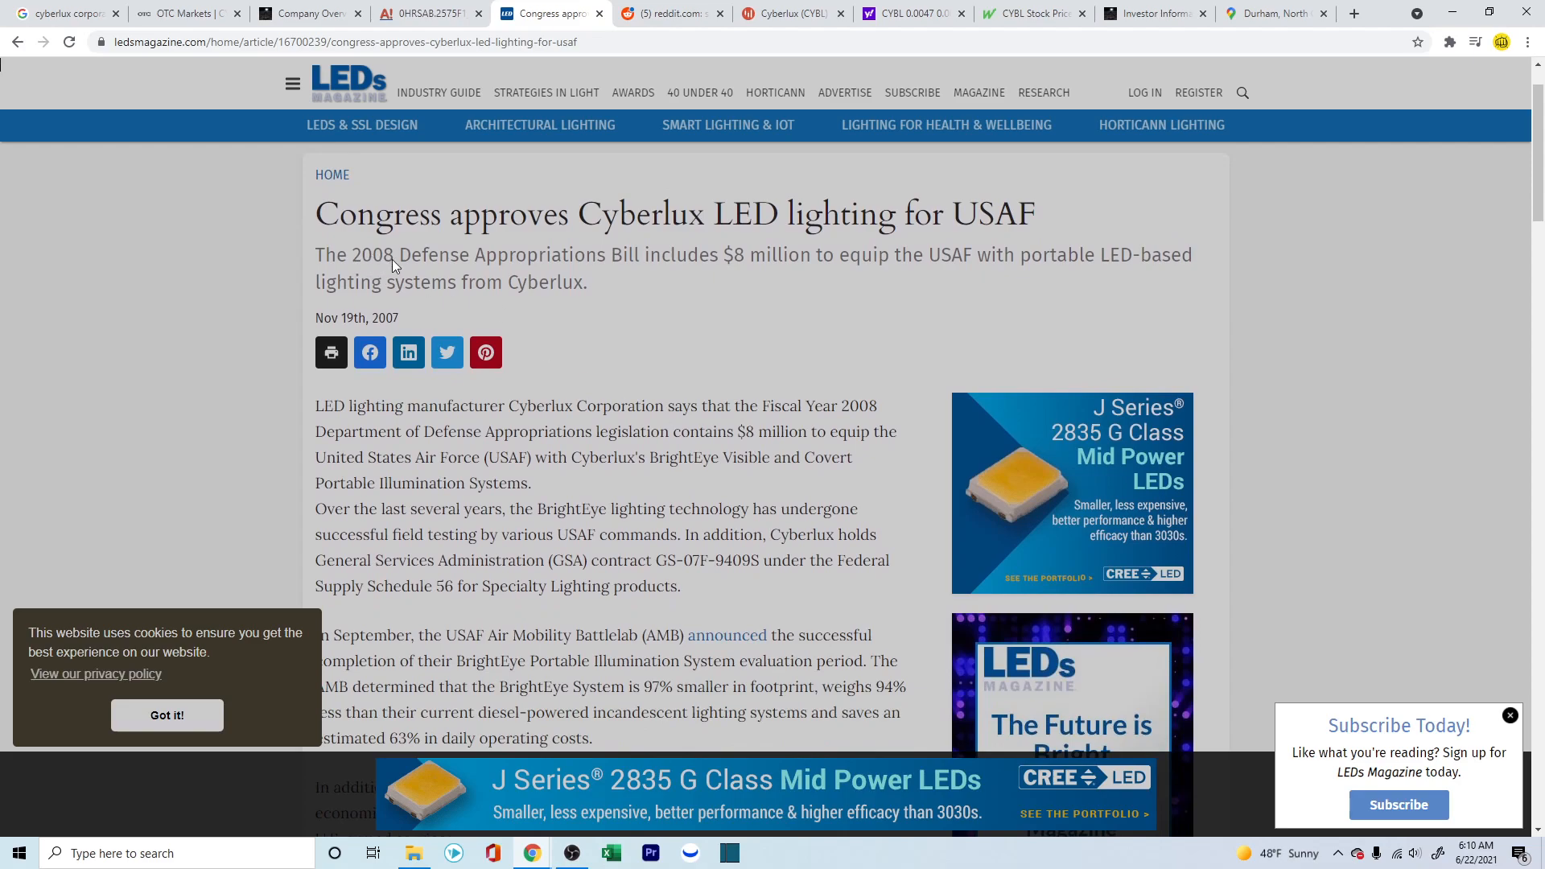
mouse_move(581, 266)
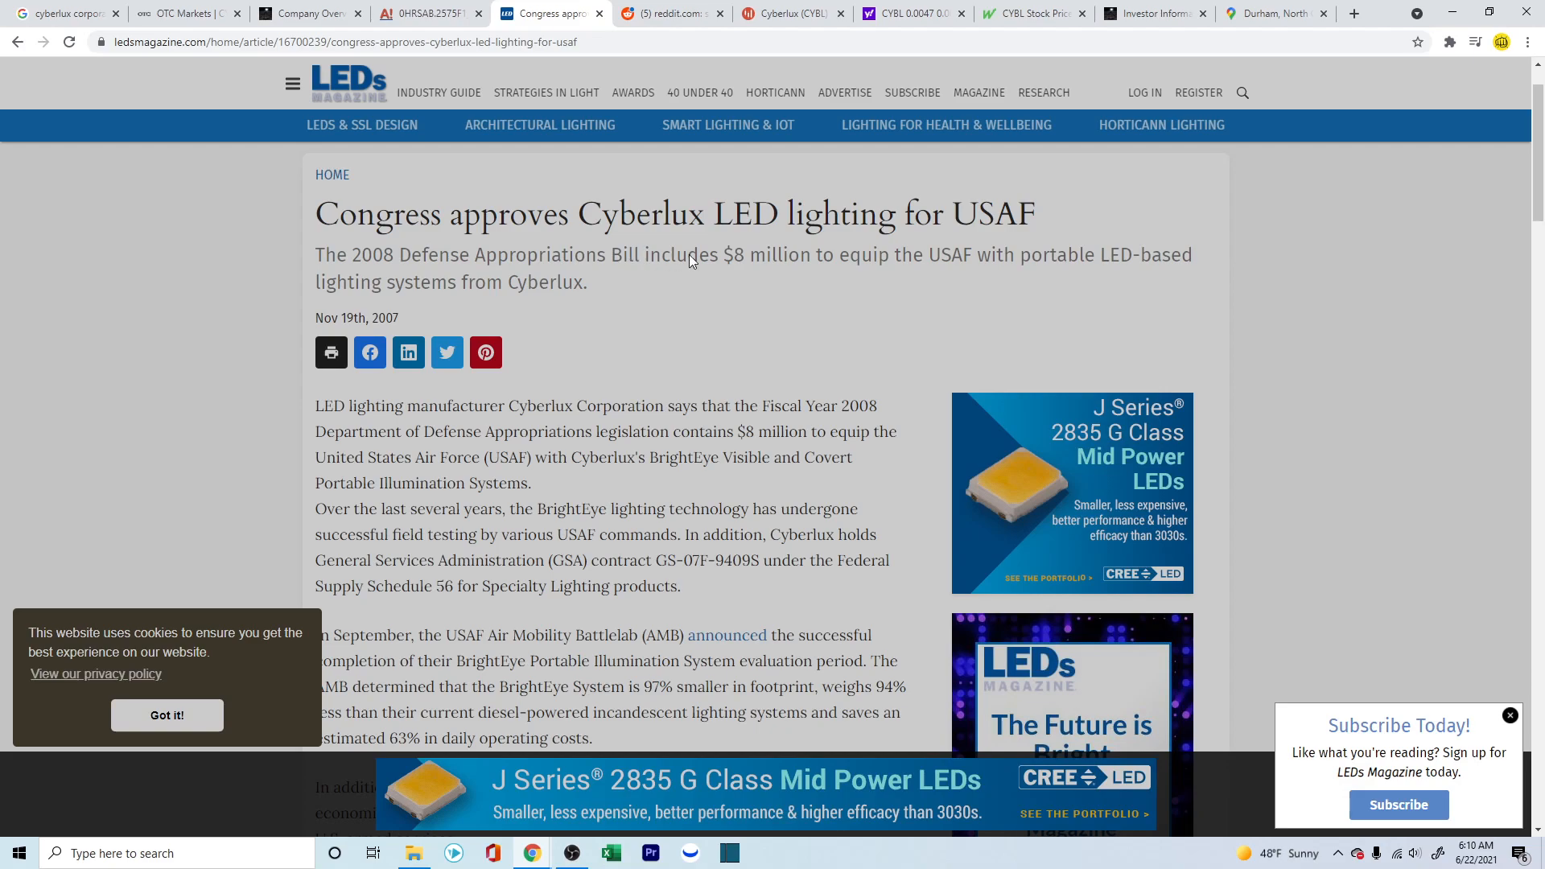
mouse_move(967, 273)
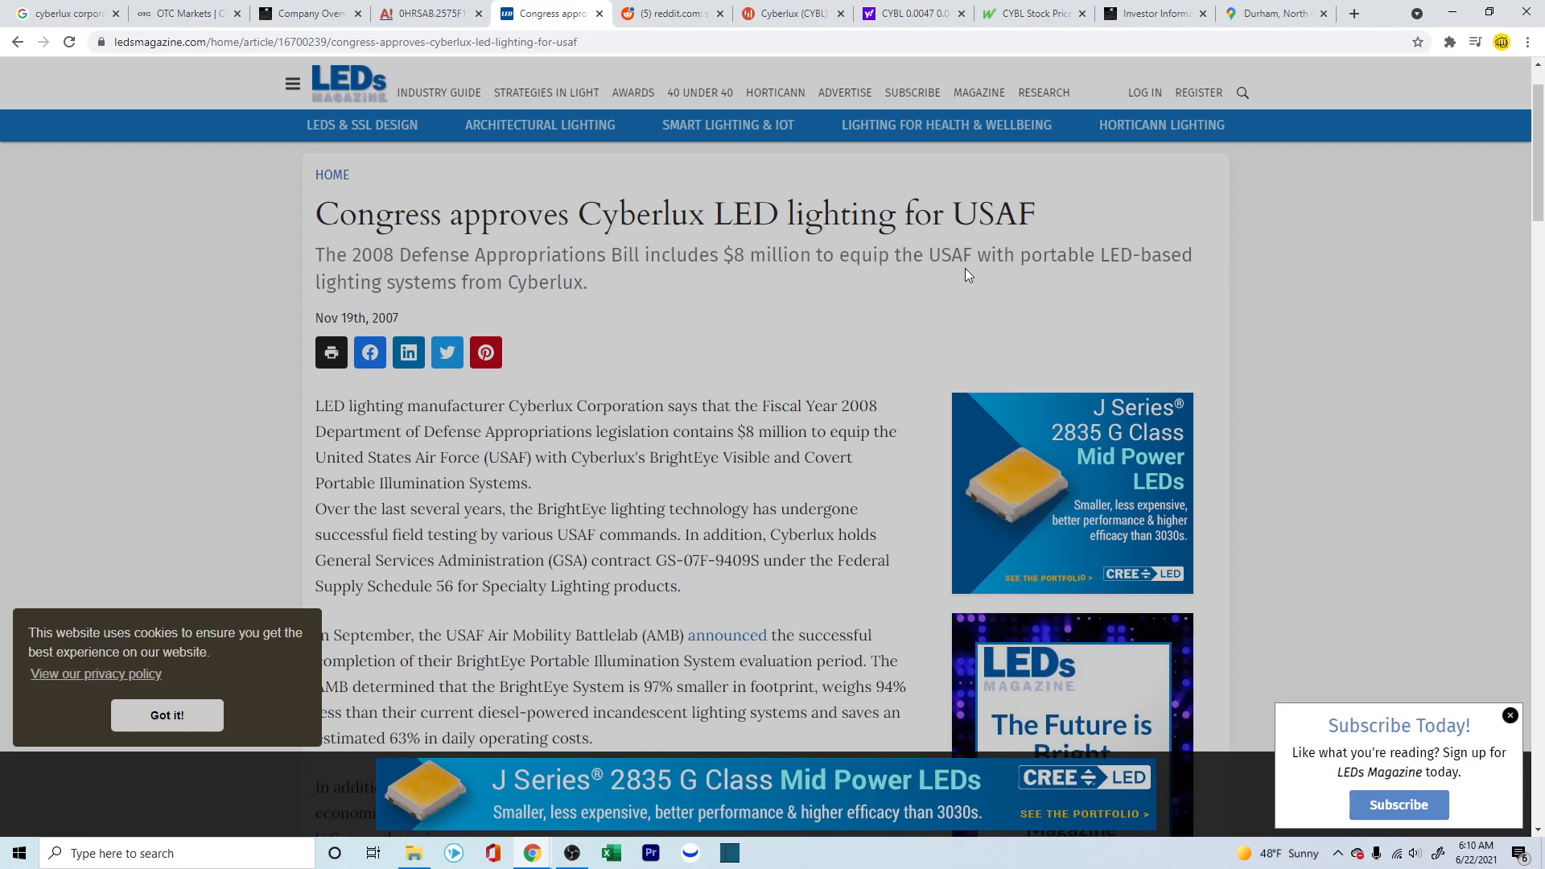
mouse_move(1013, 296)
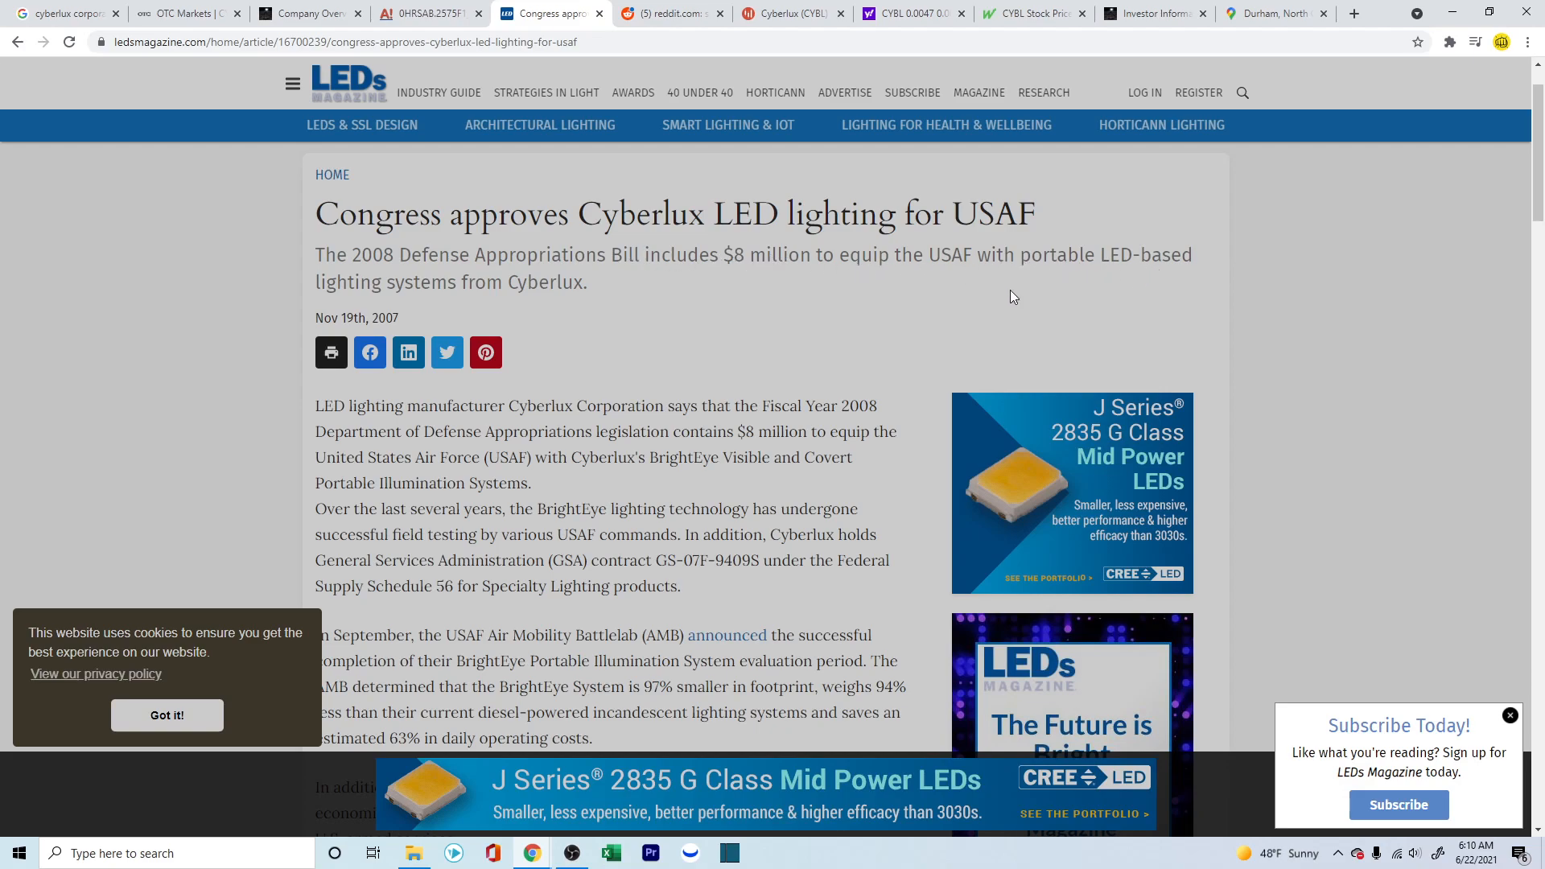
mouse_move(551, 360)
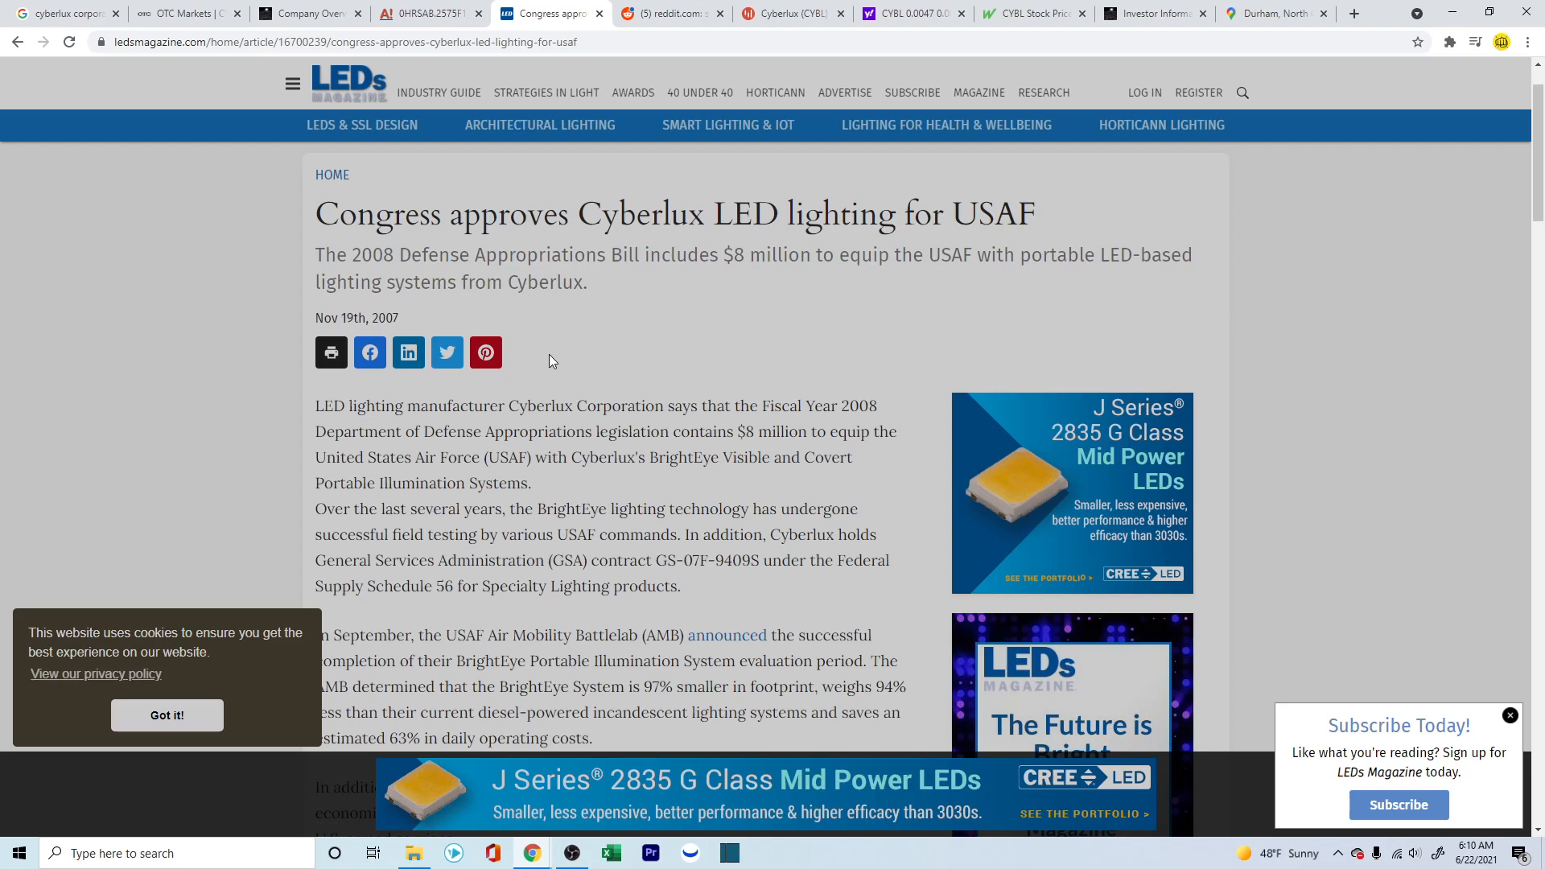
scroll(down, 3)
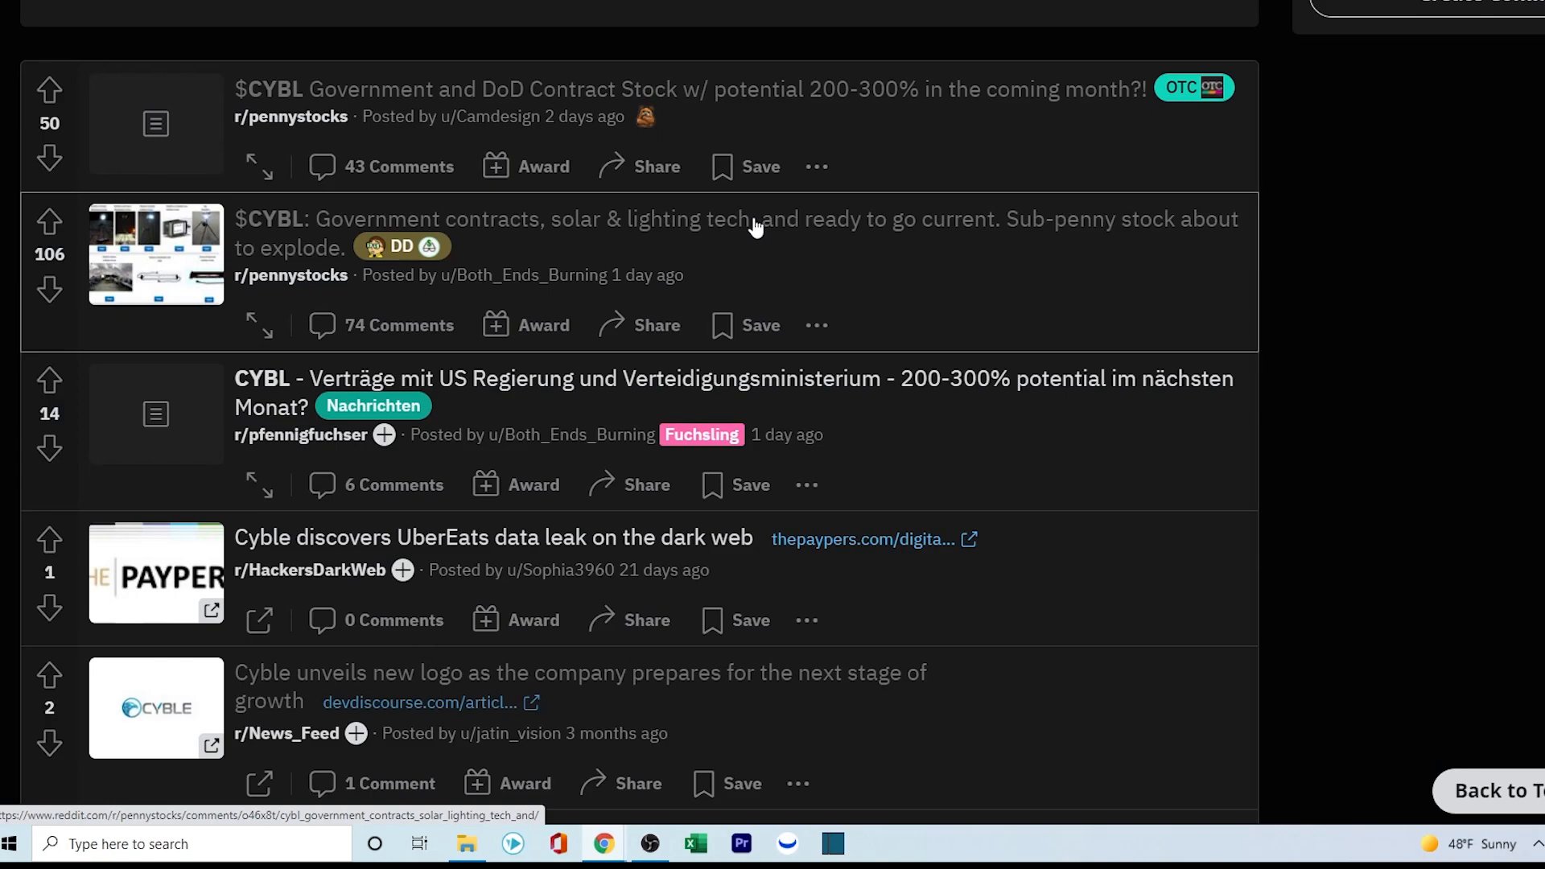
mouse_move(492, 115)
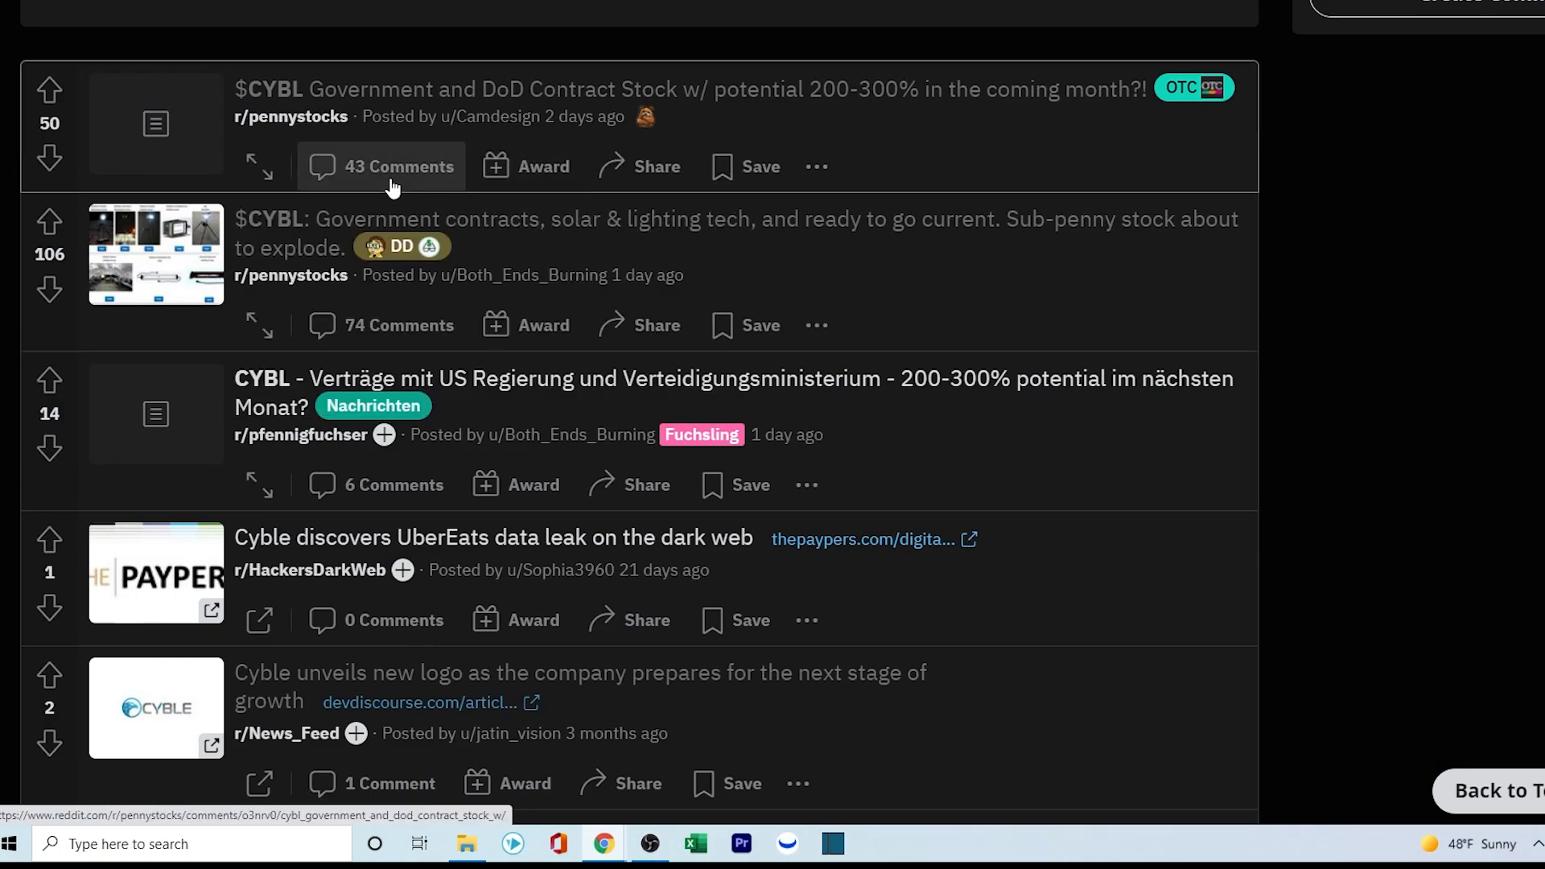
mouse_move(614, 125)
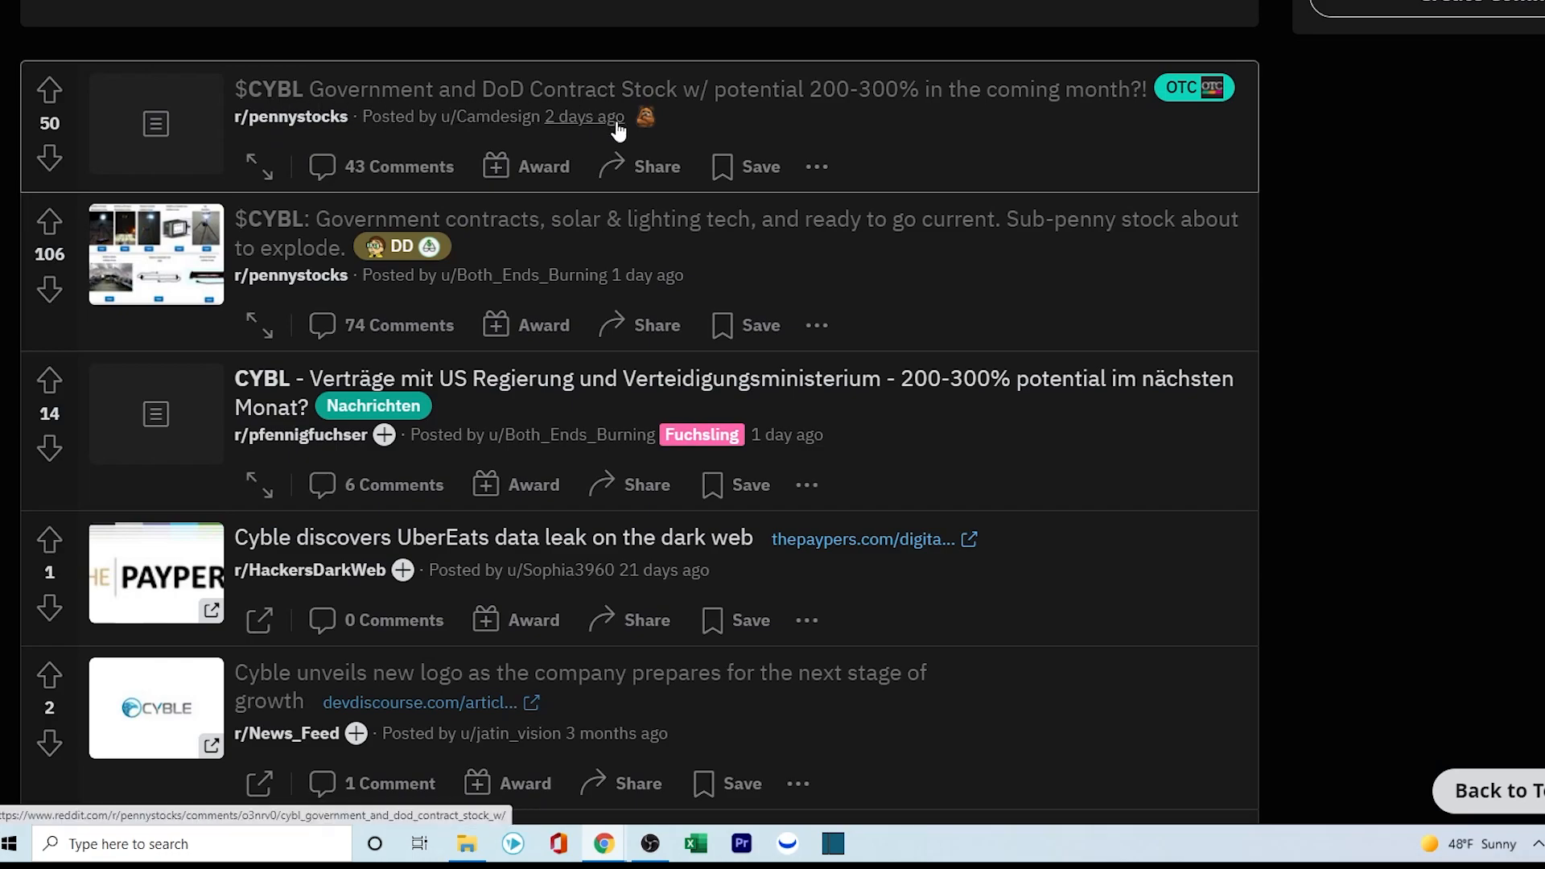
mouse_move(399, 166)
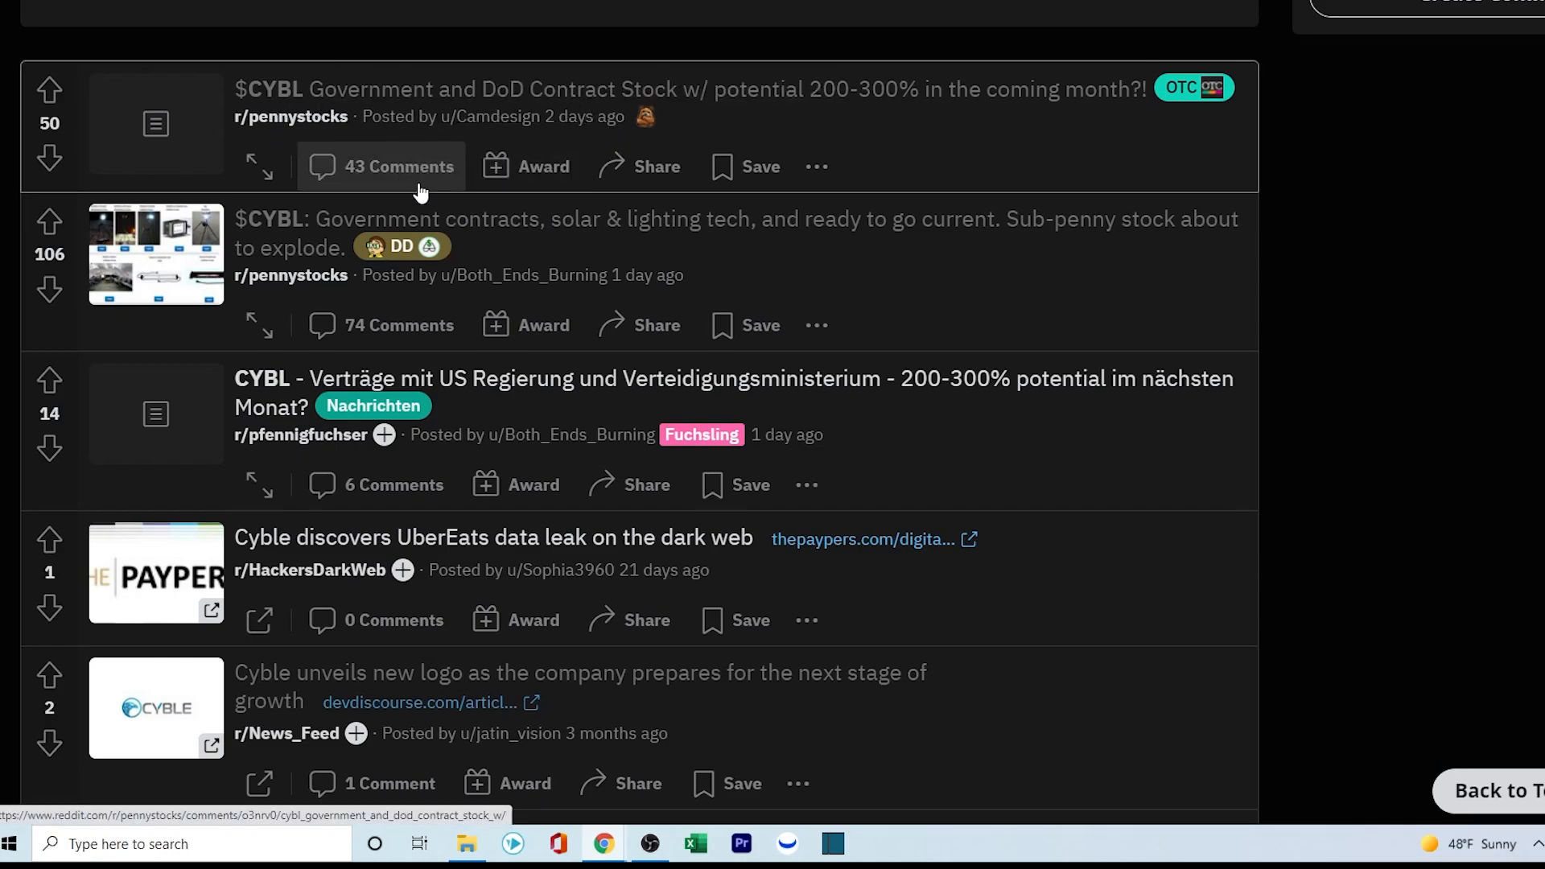
mouse_move(651, 298)
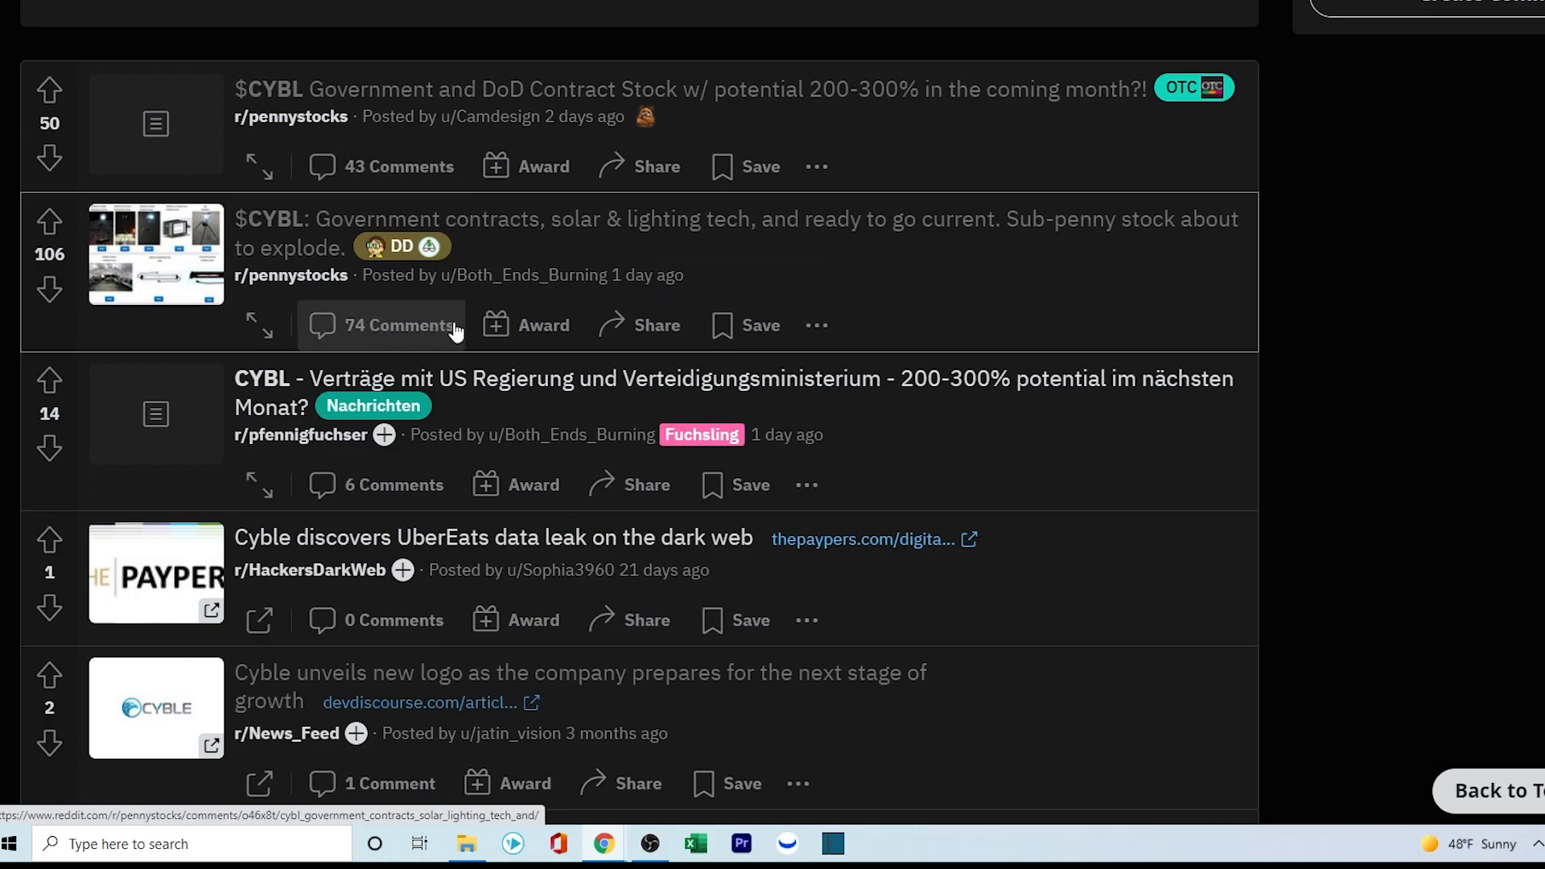
Step: View the comments of the r/pennystocks $CYBL government contracts post
click(789, 13)
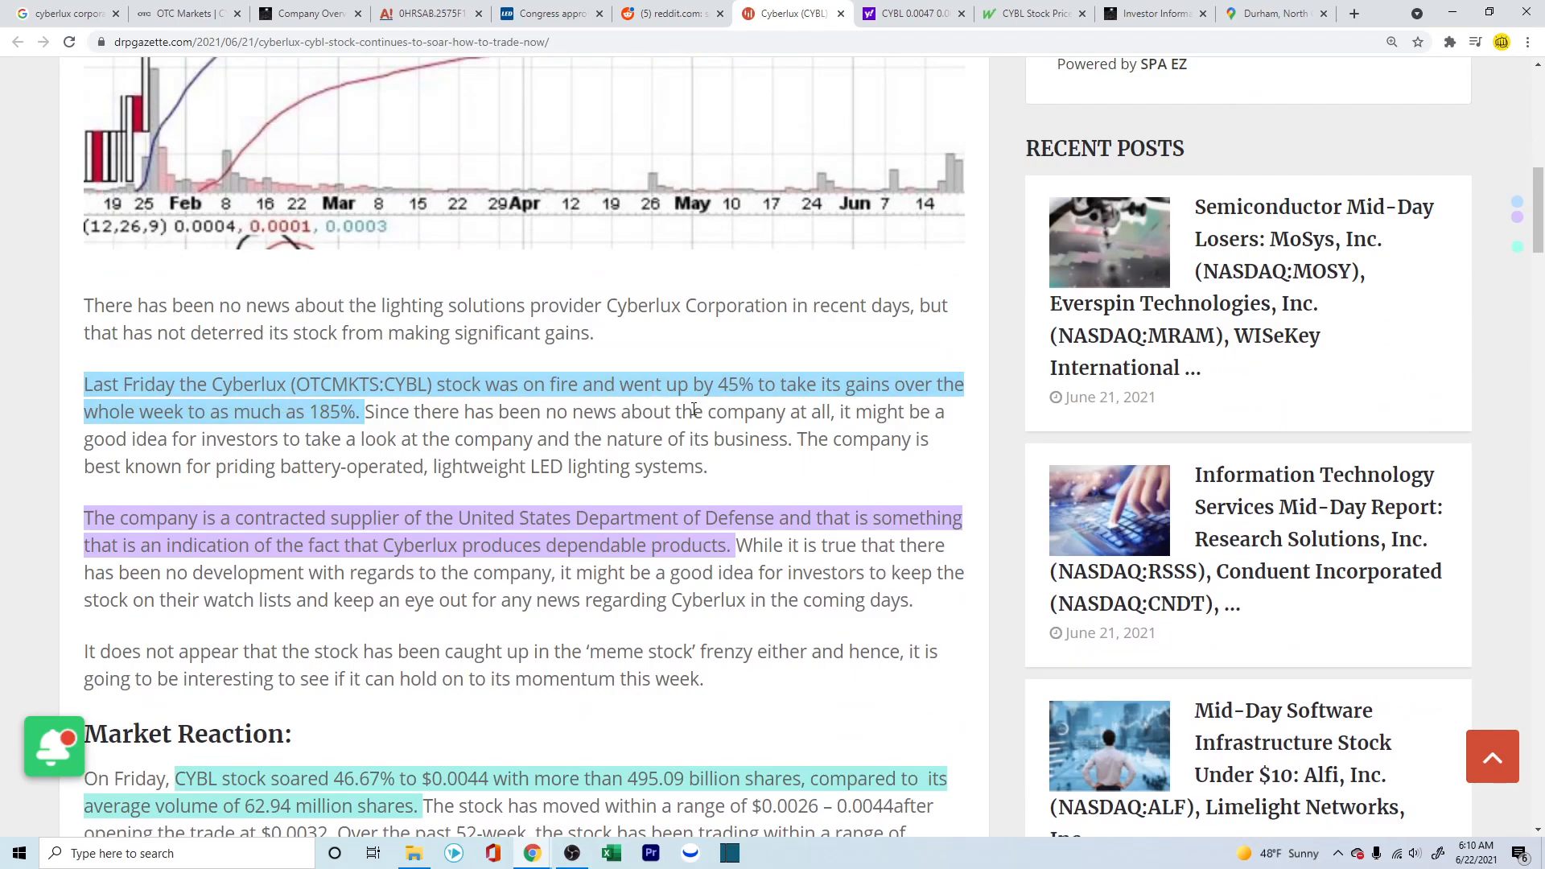
mouse_move(871, 404)
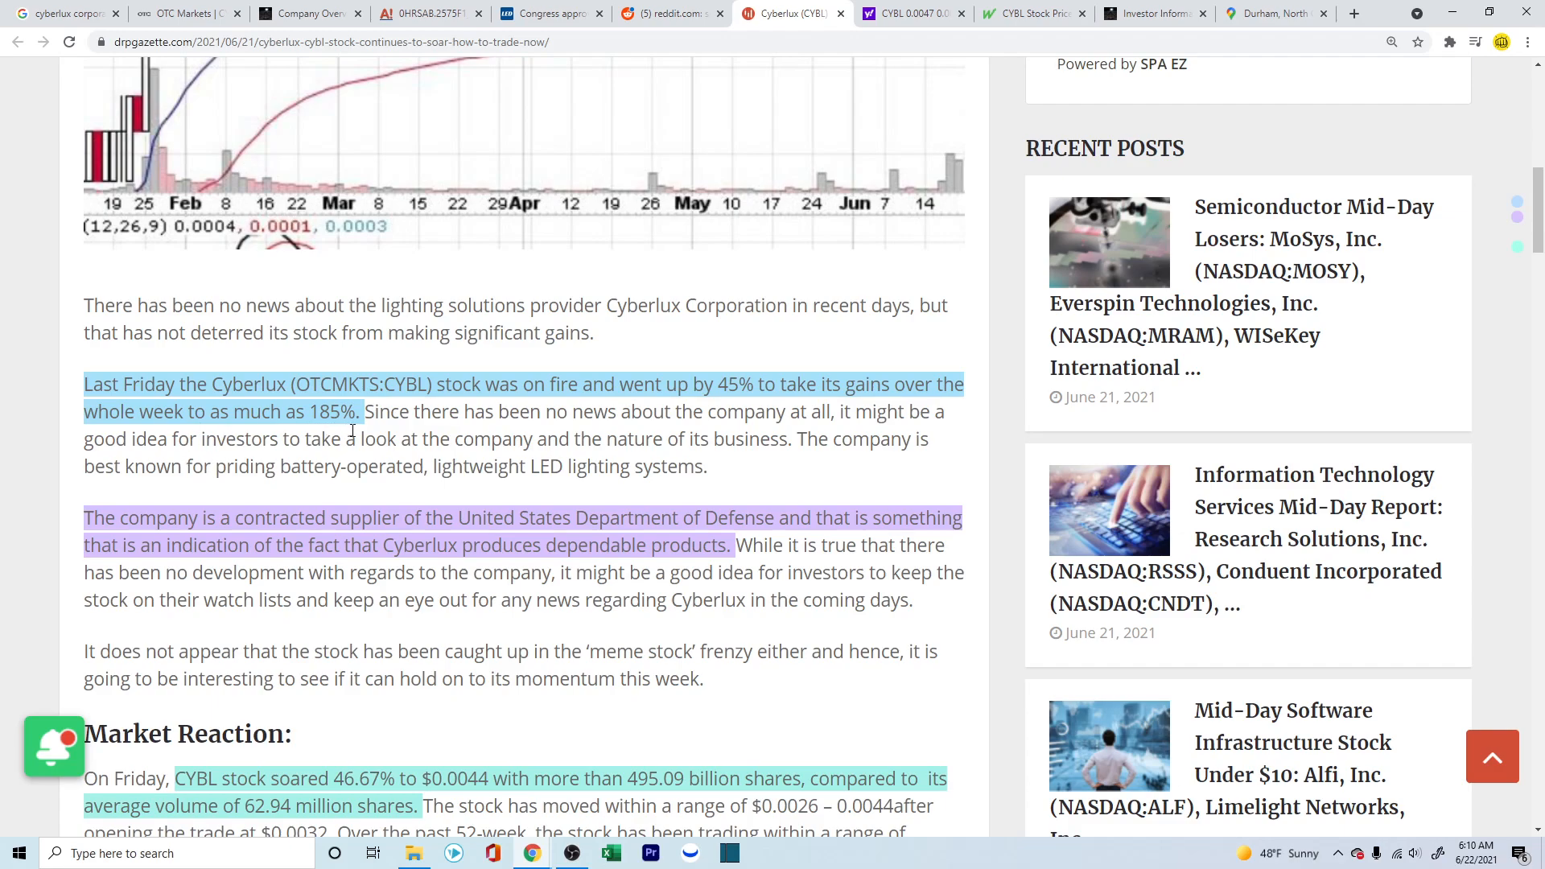
Step: Read the PR Gazette article's Market Reaction section, then switch to Yahoo Finance's CYBL quote page
scroll(down, 3)
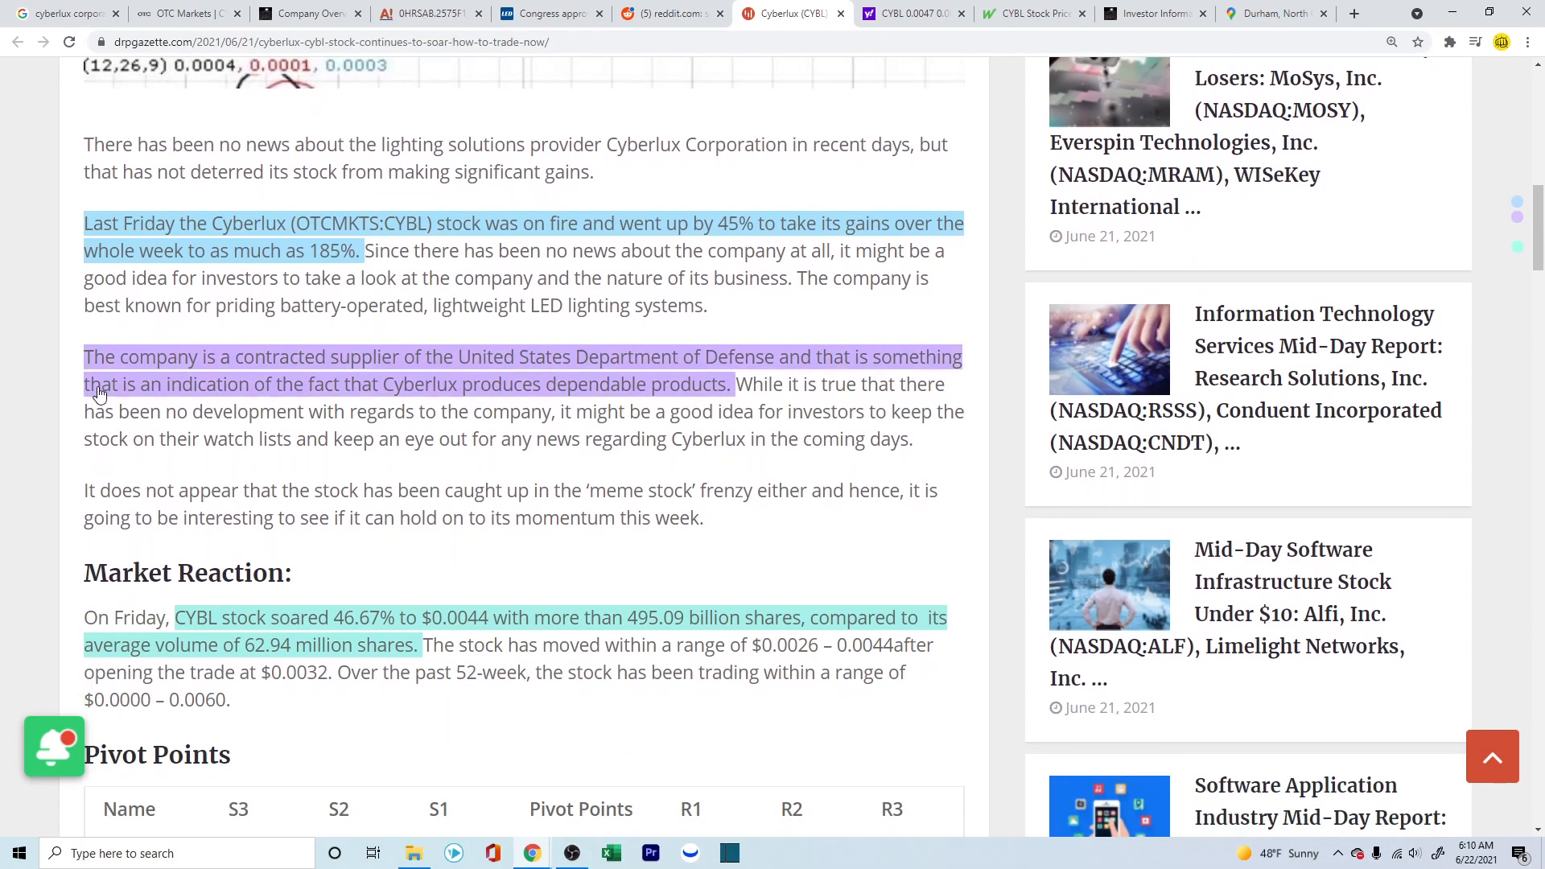
mouse_move(493, 376)
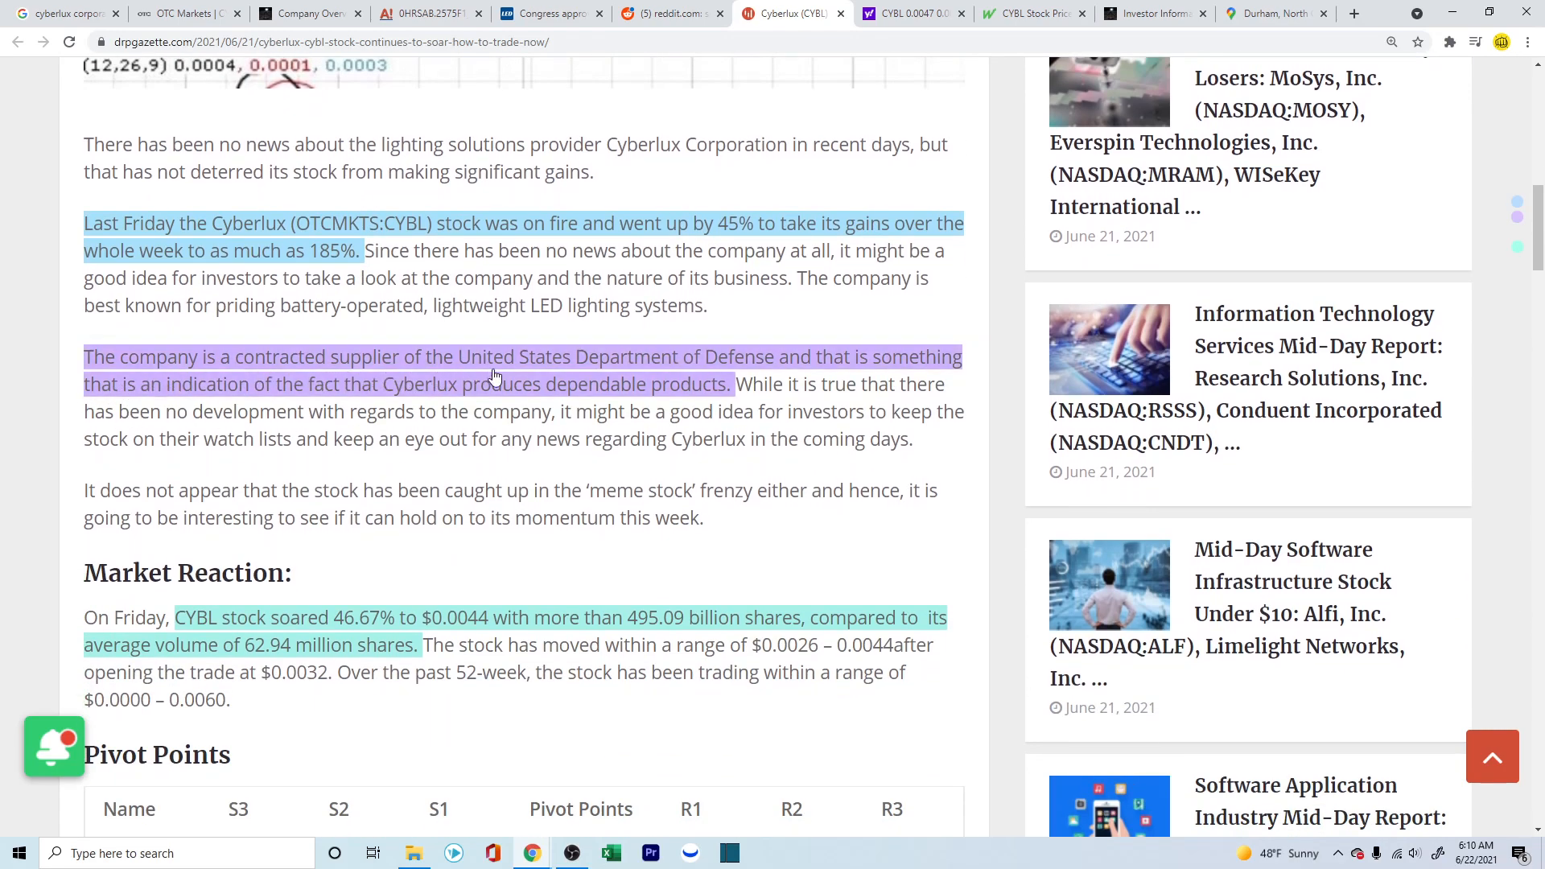
mouse_move(779, 376)
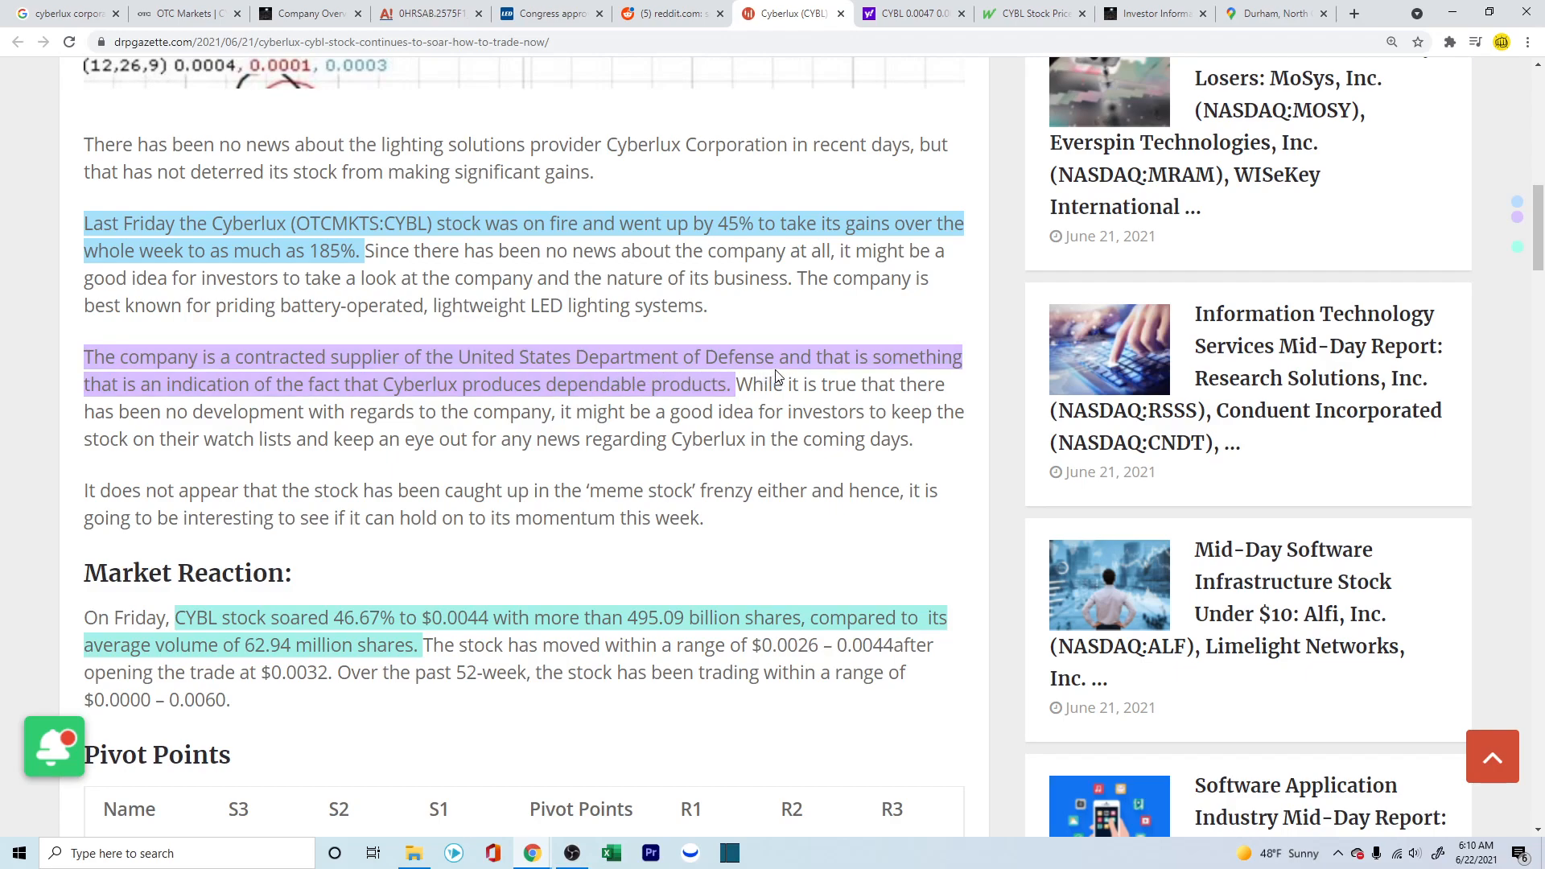
mouse_move(205, 406)
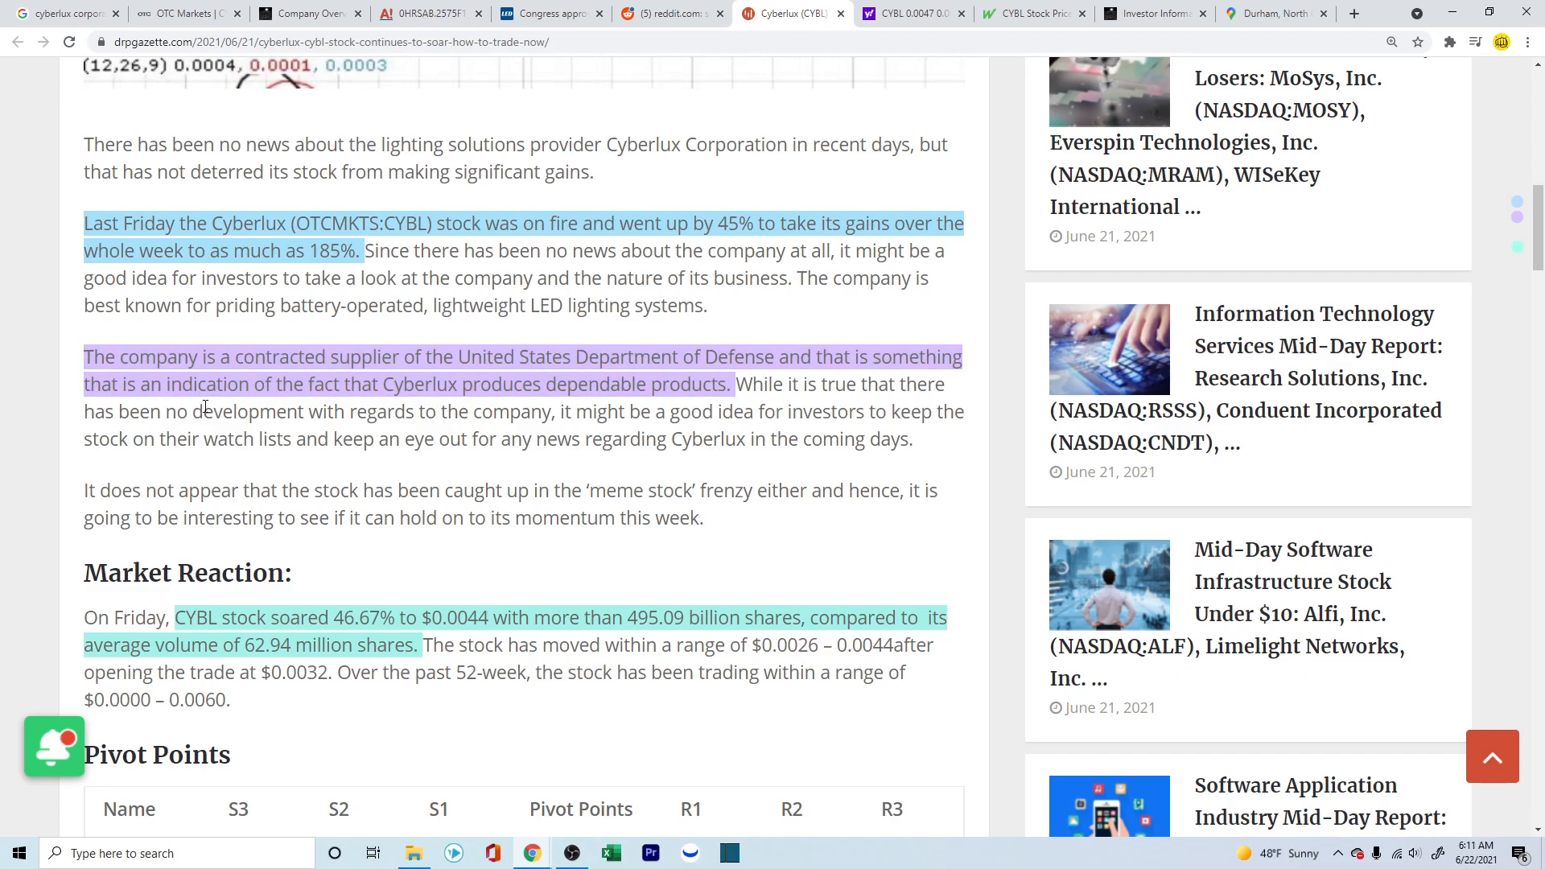
mouse_move(672, 405)
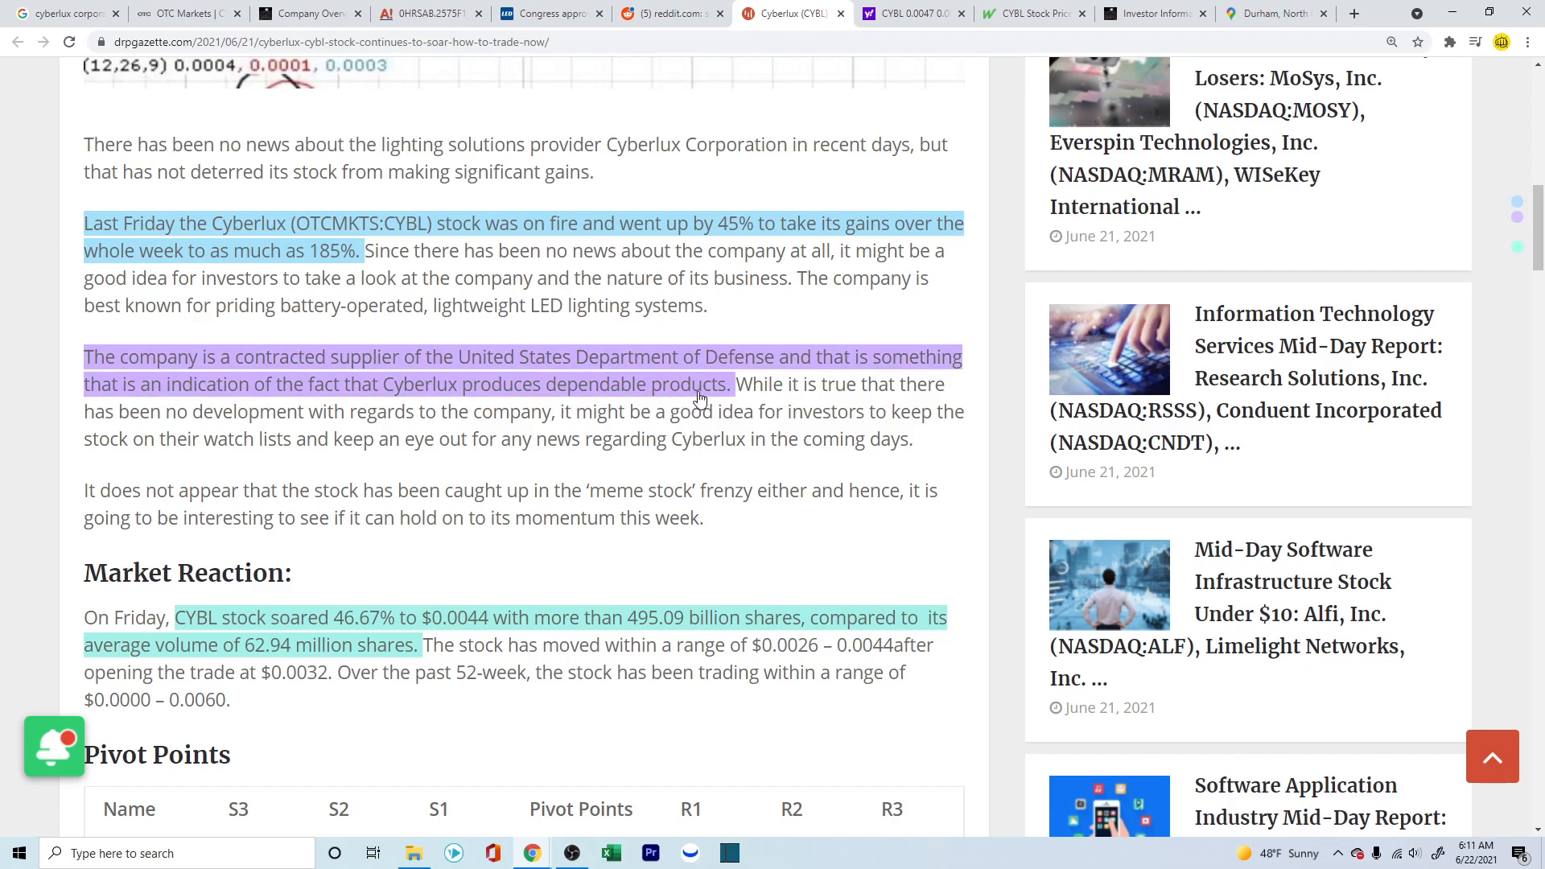
scroll(down, 3)
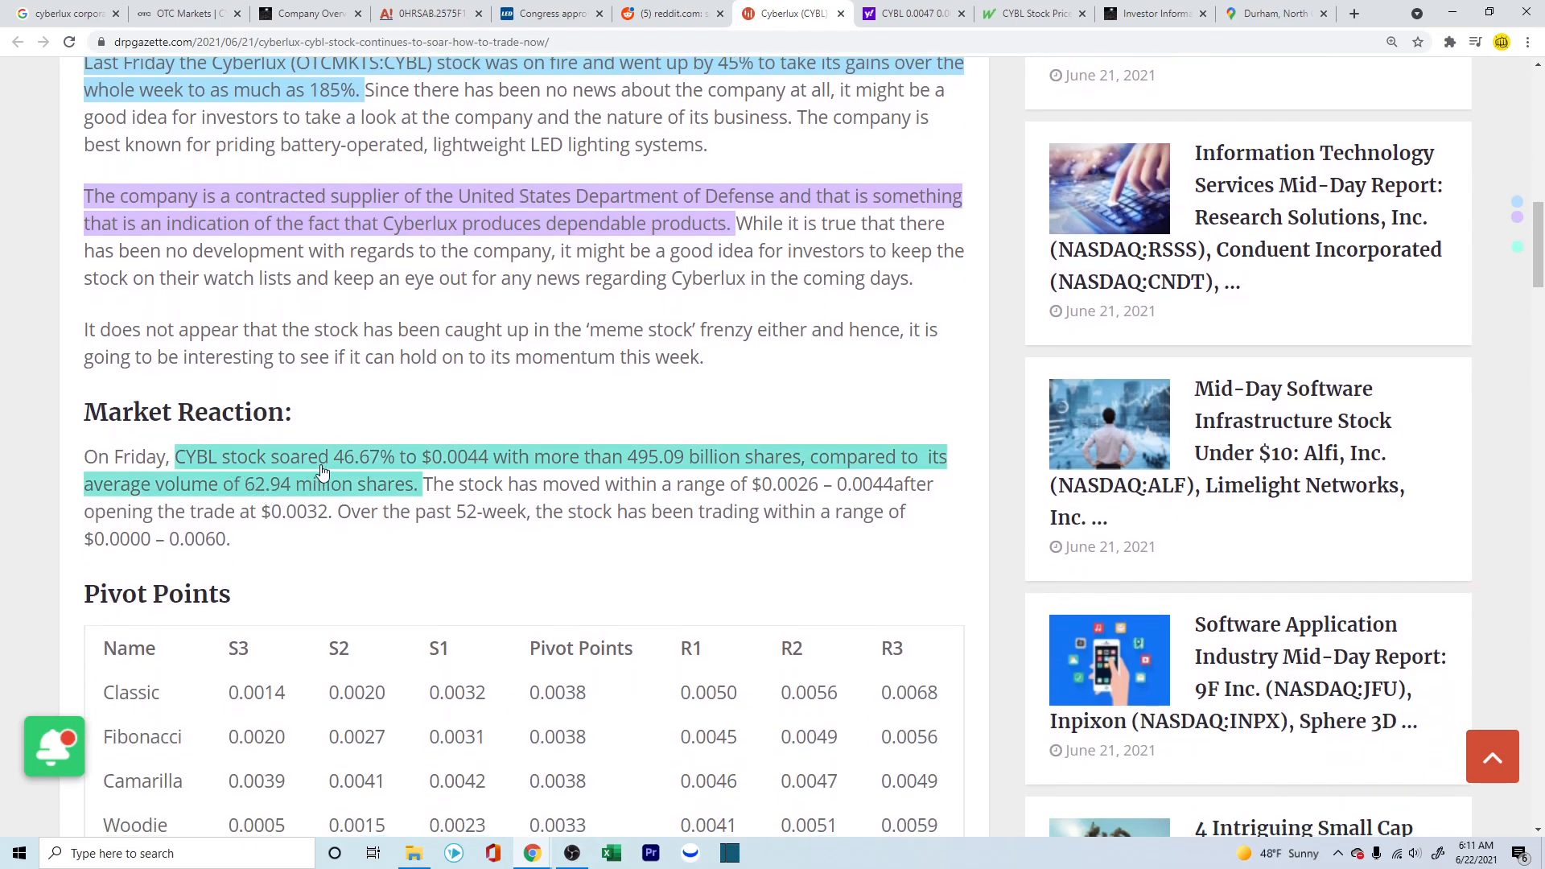
mouse_move(380, 477)
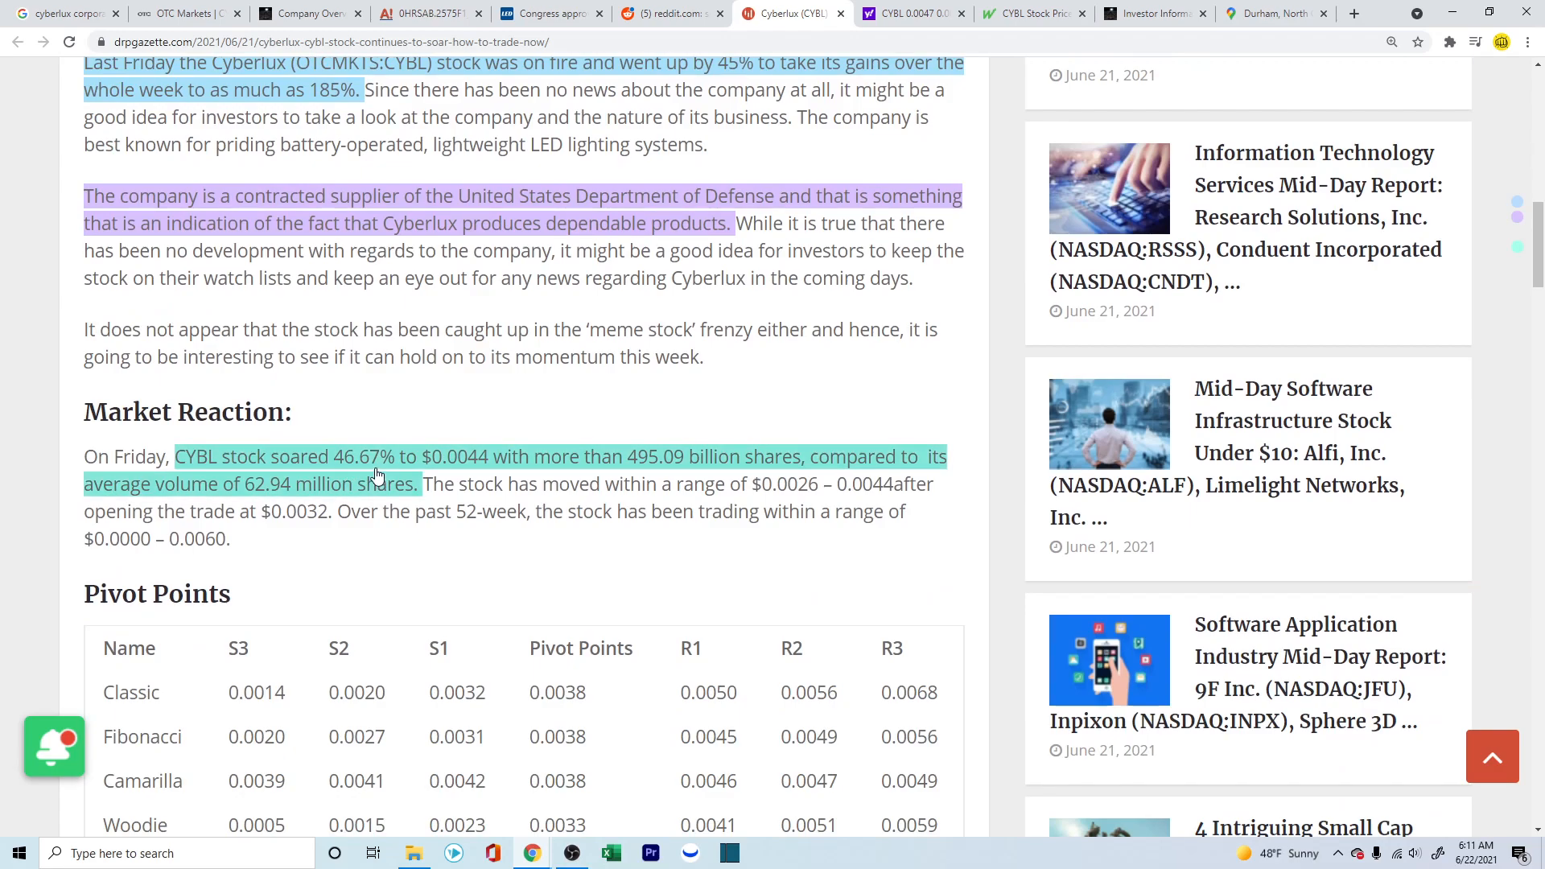
mouse_move(655, 470)
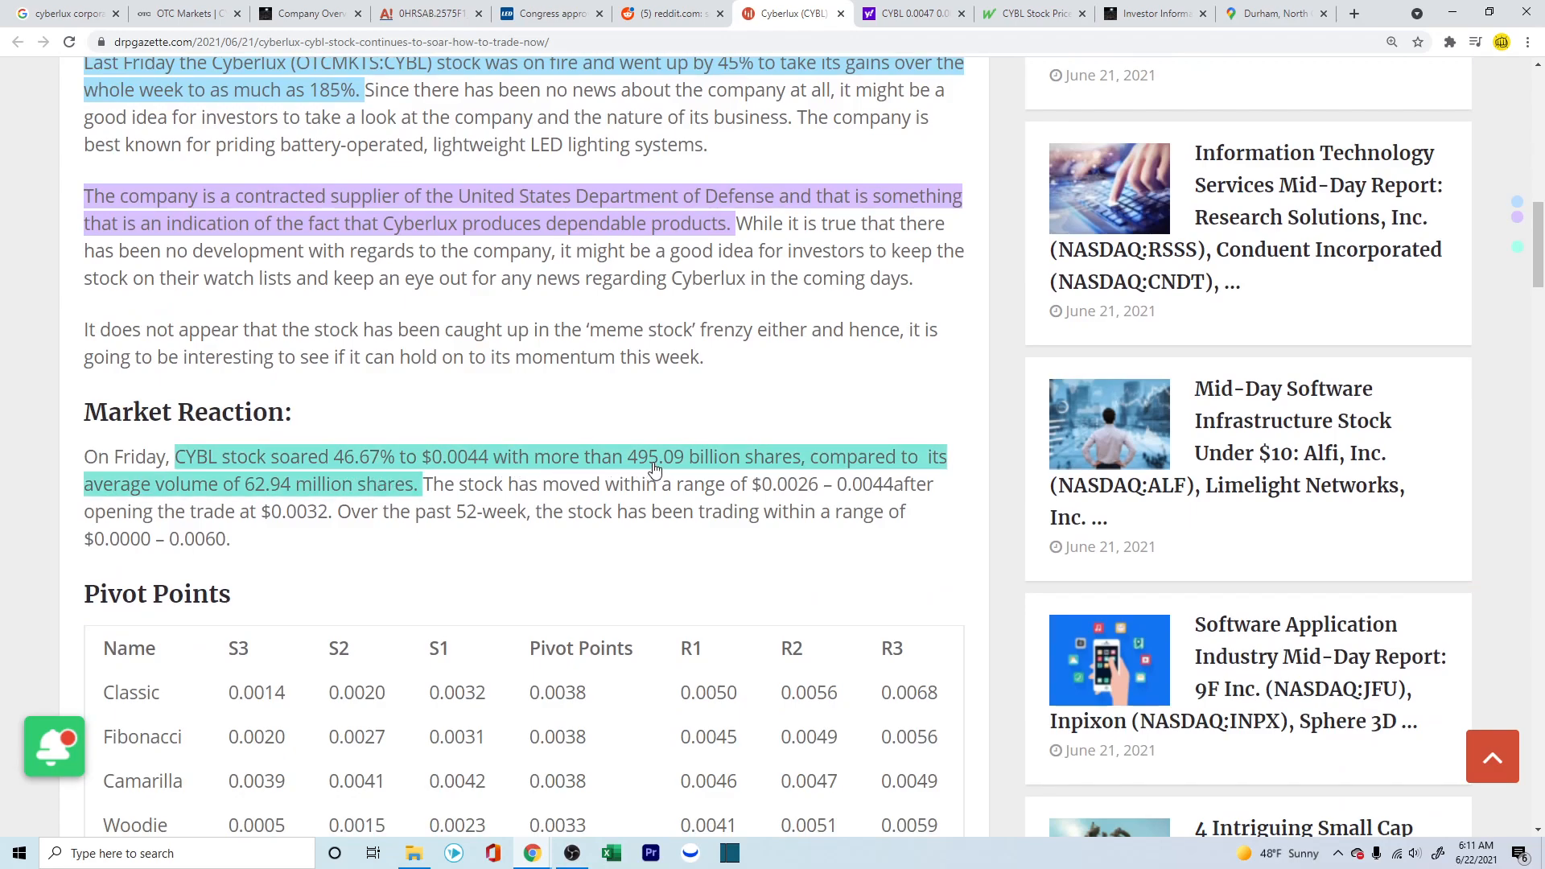
mouse_move(774, 472)
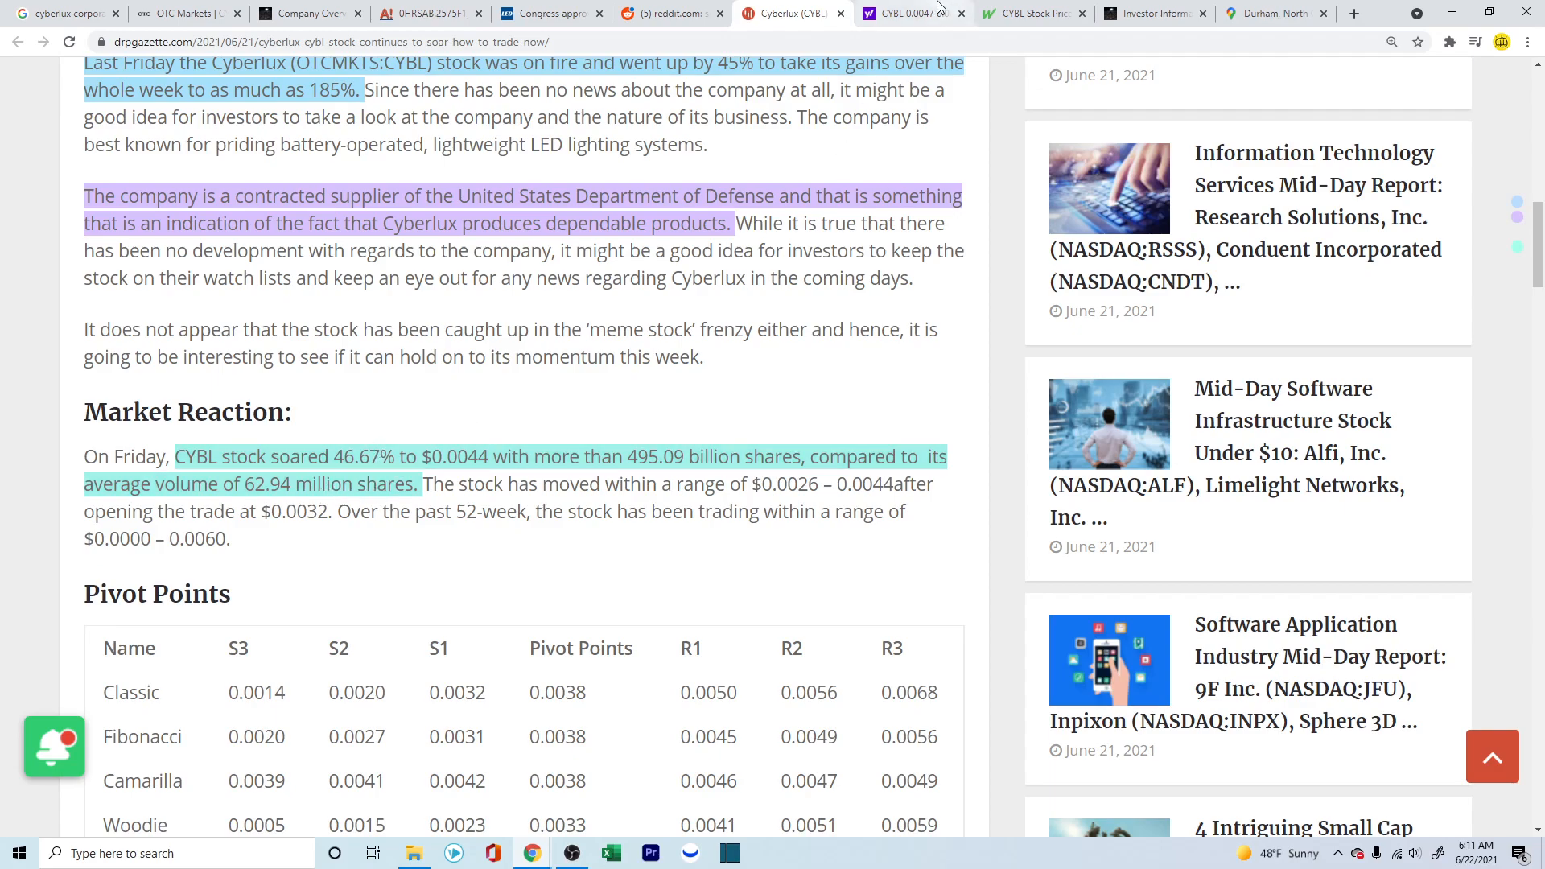
click(906, 13)
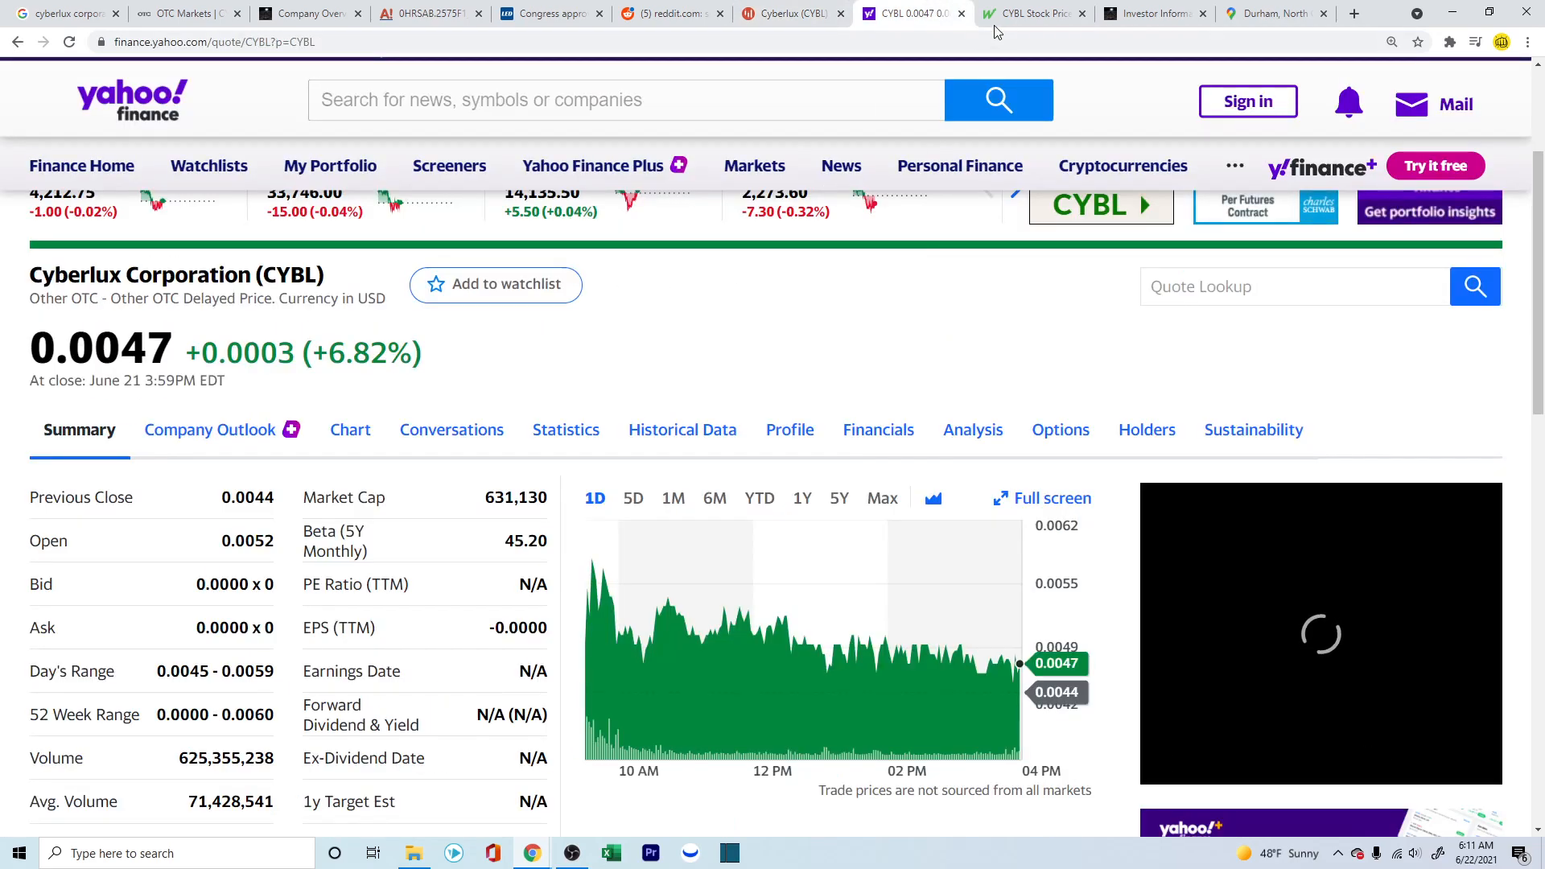
Step: Step the MarketWatch CYBL chart range through 5D and 3M to a six-month view
click(1030, 13)
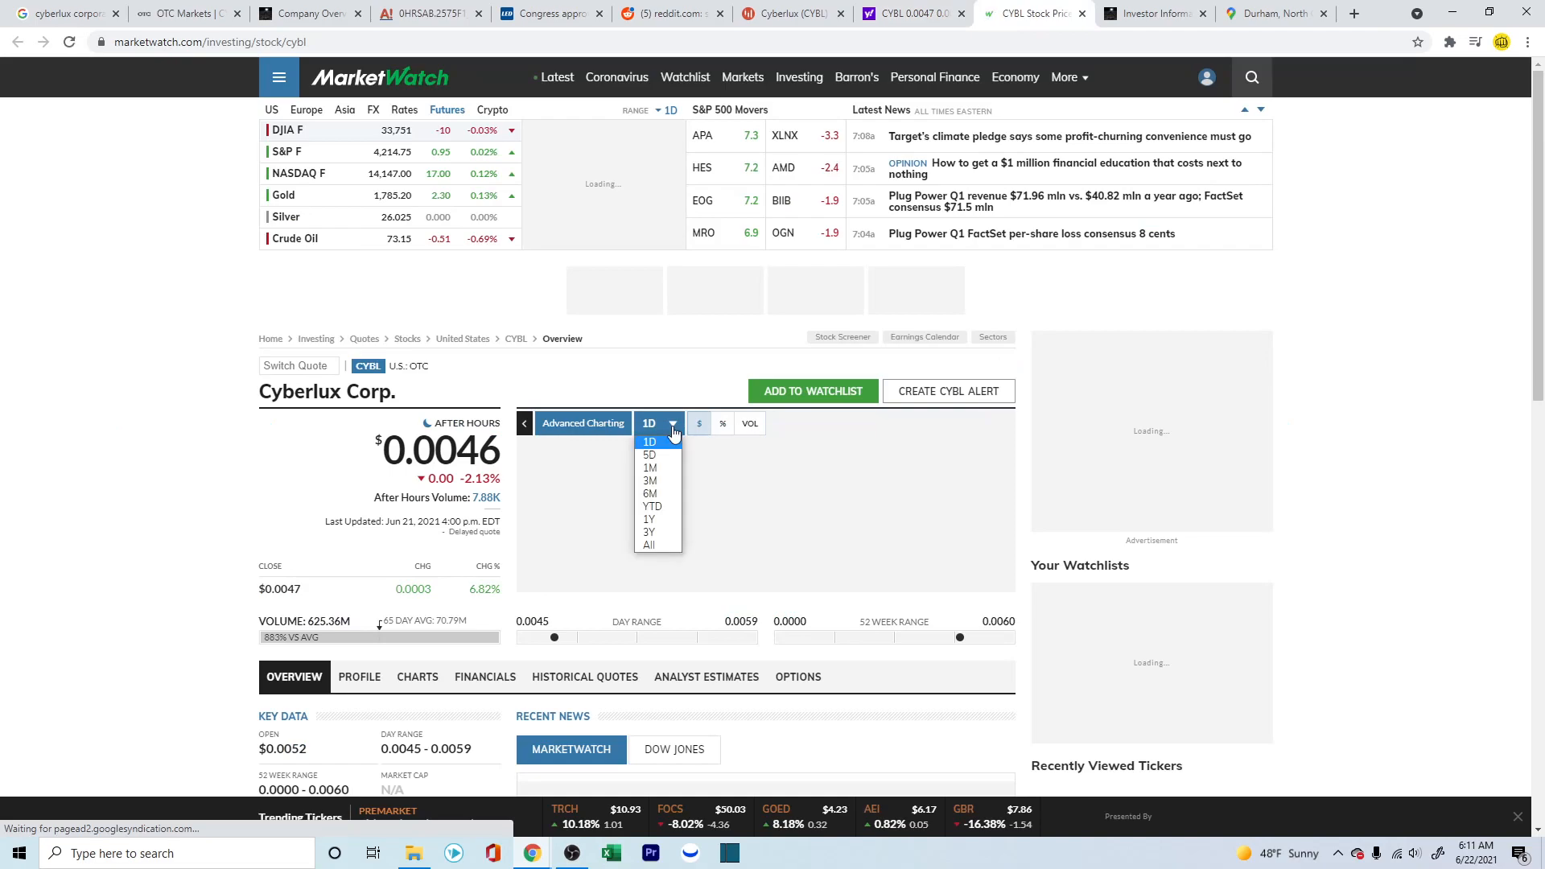
click(648, 454)
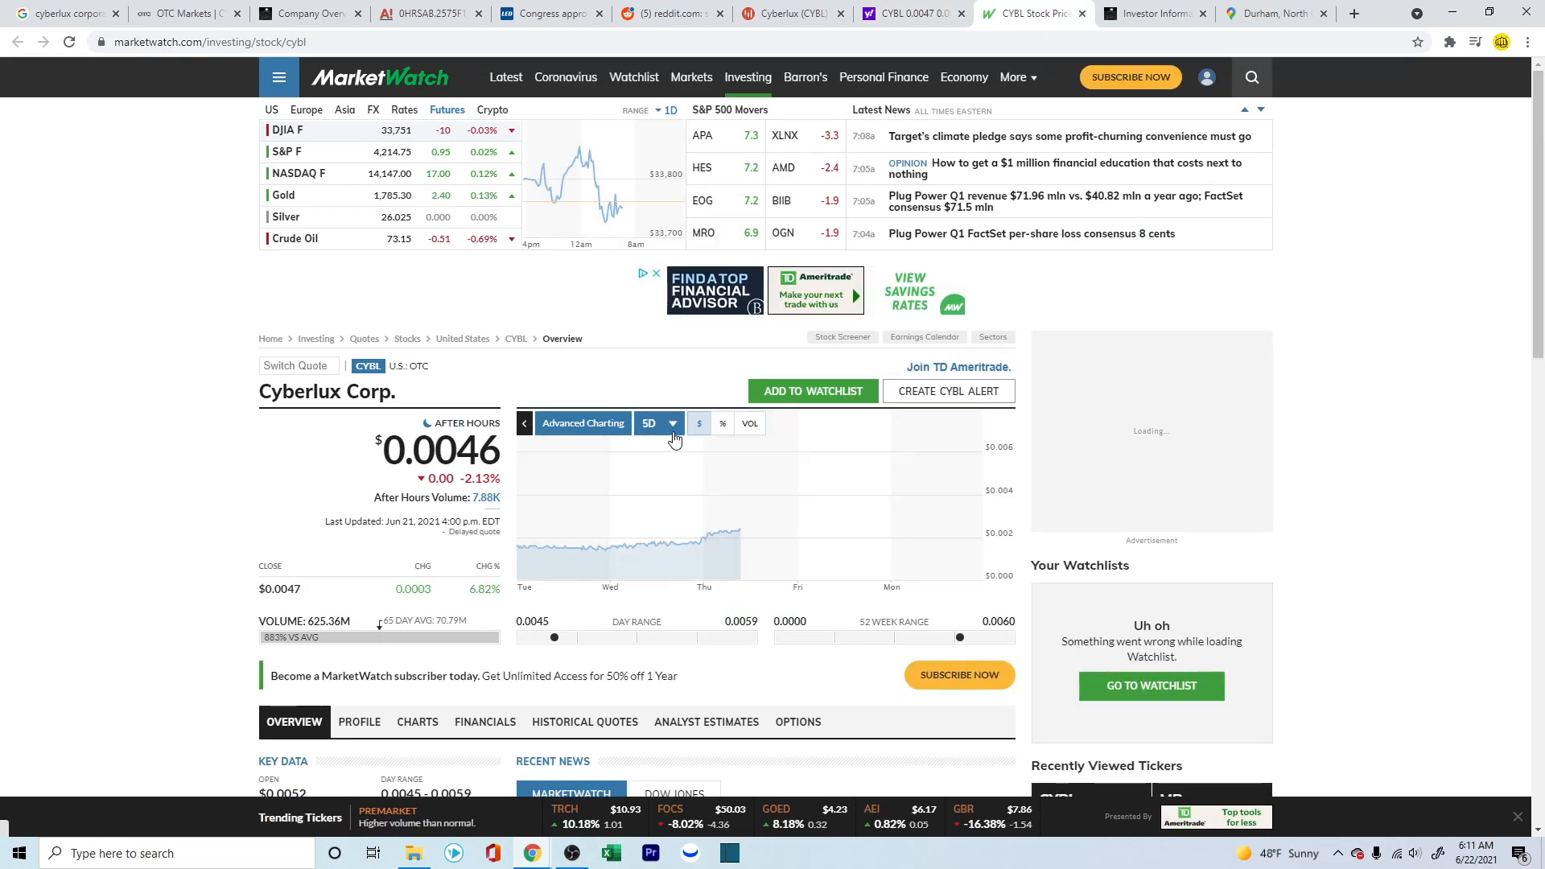
click(658, 423)
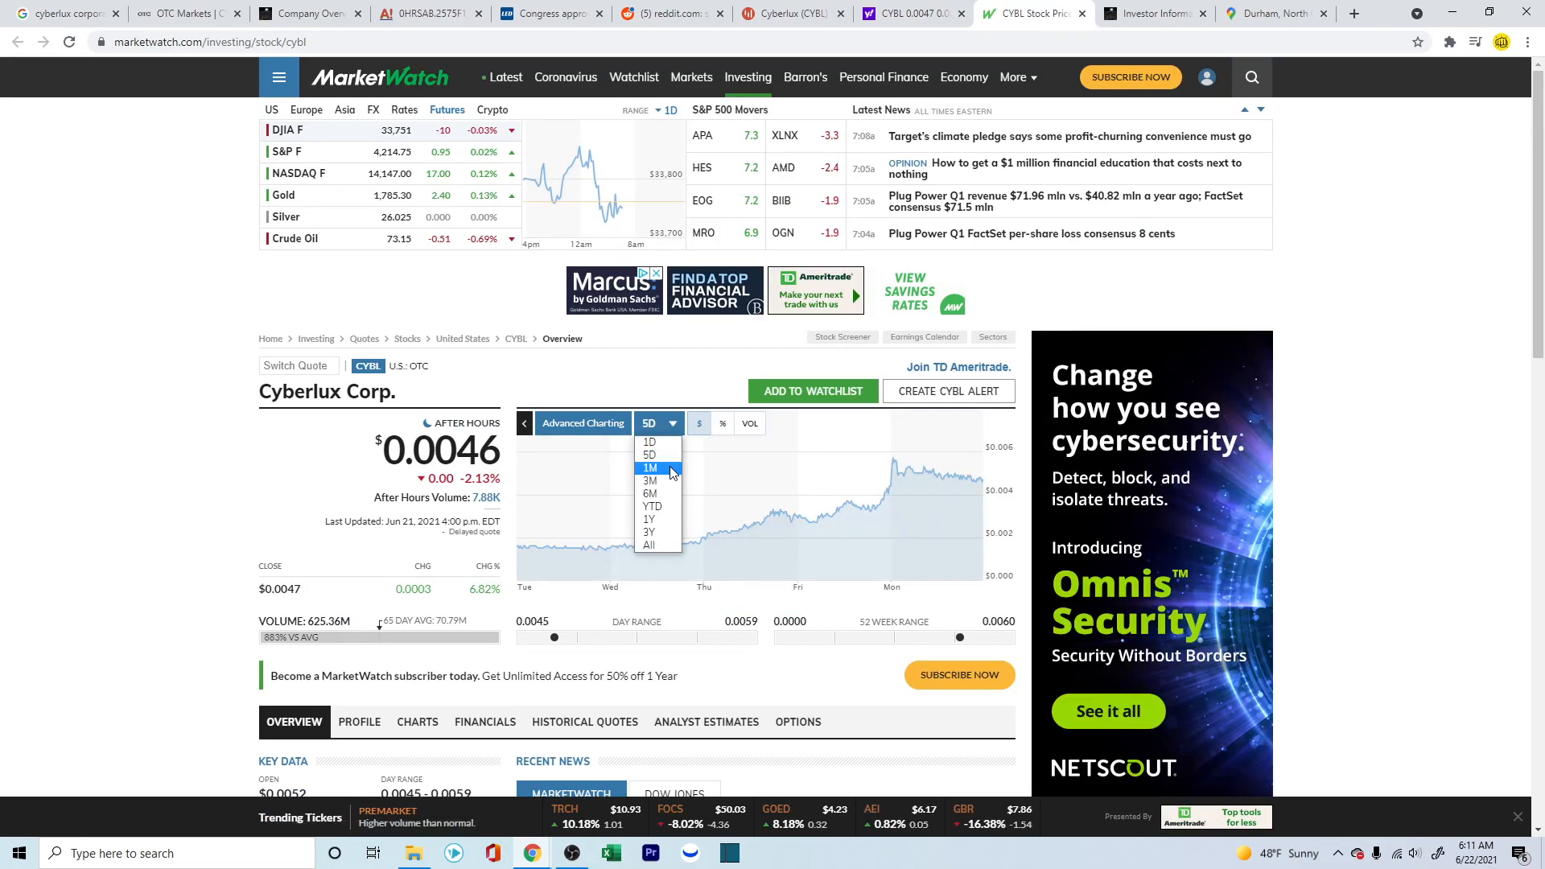
click(649, 481)
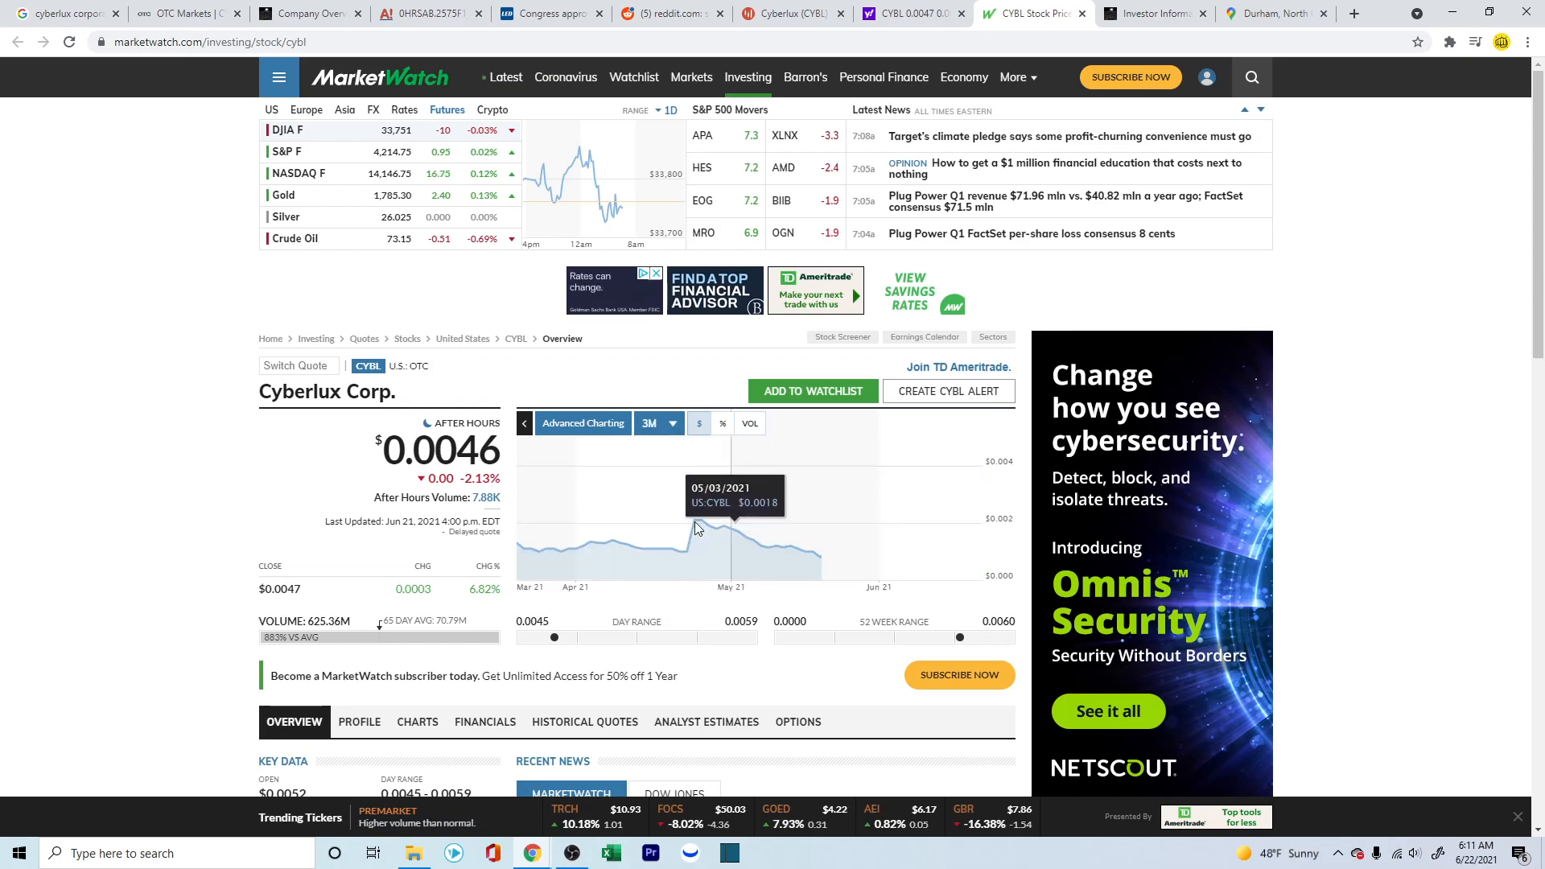
click(658, 424)
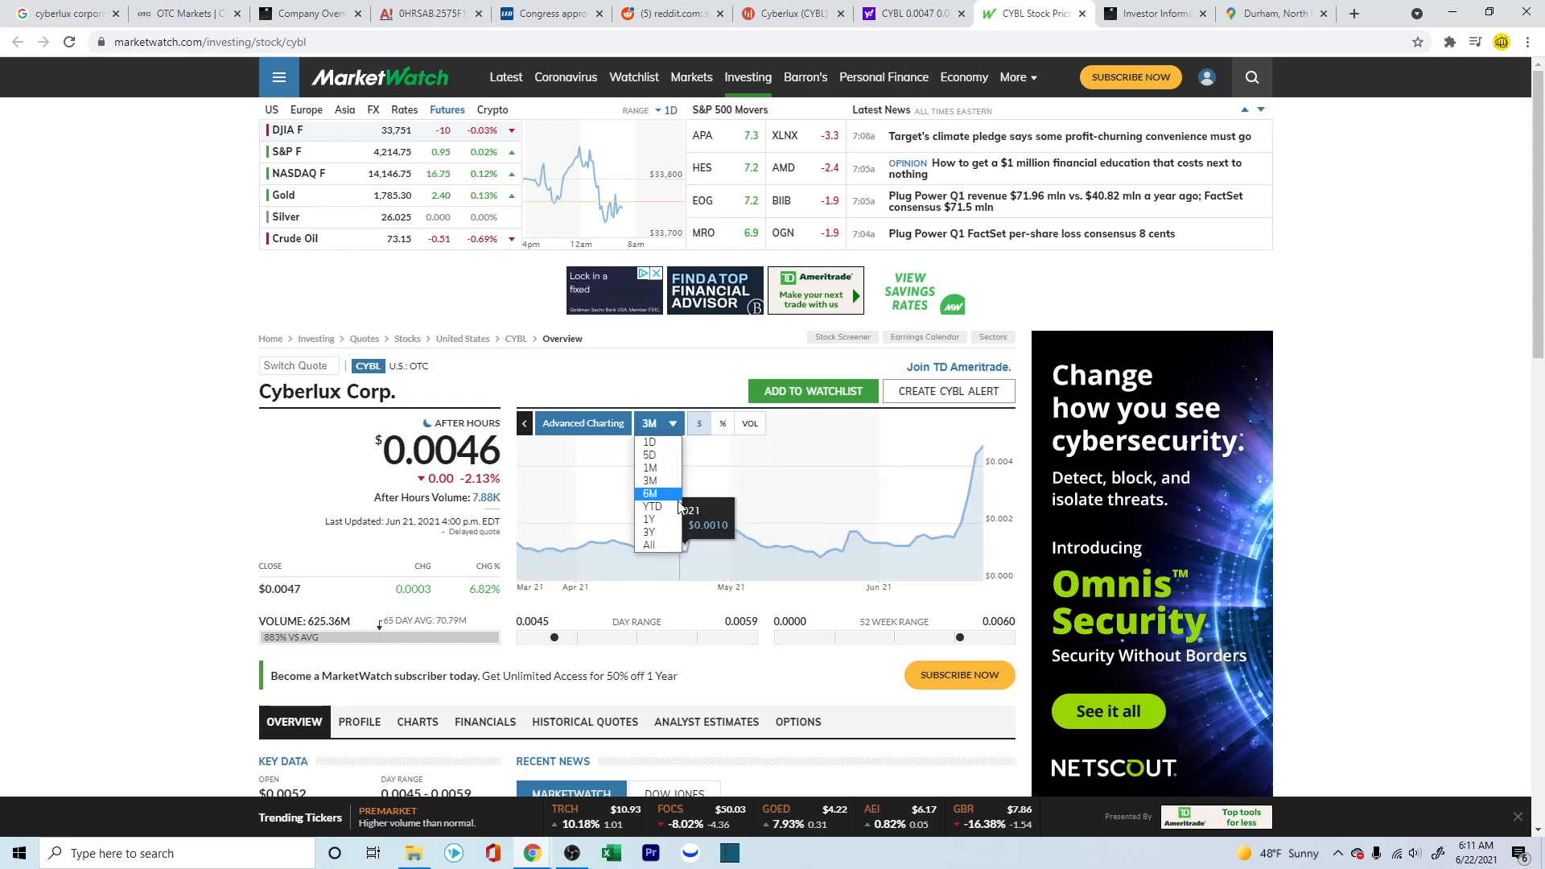
click(649, 494)
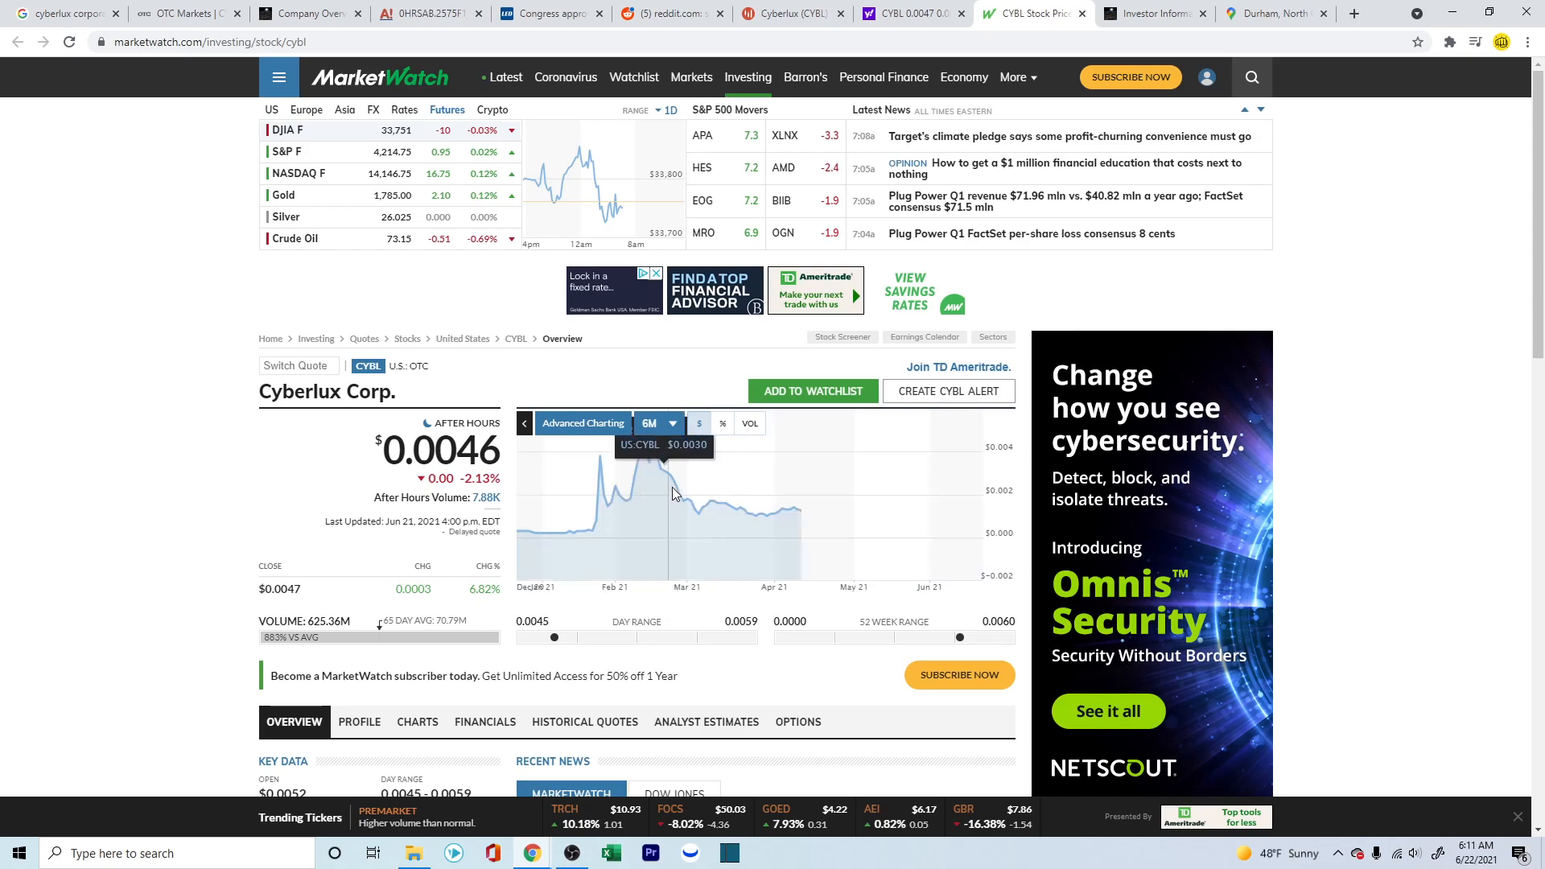
mouse_move(643, 456)
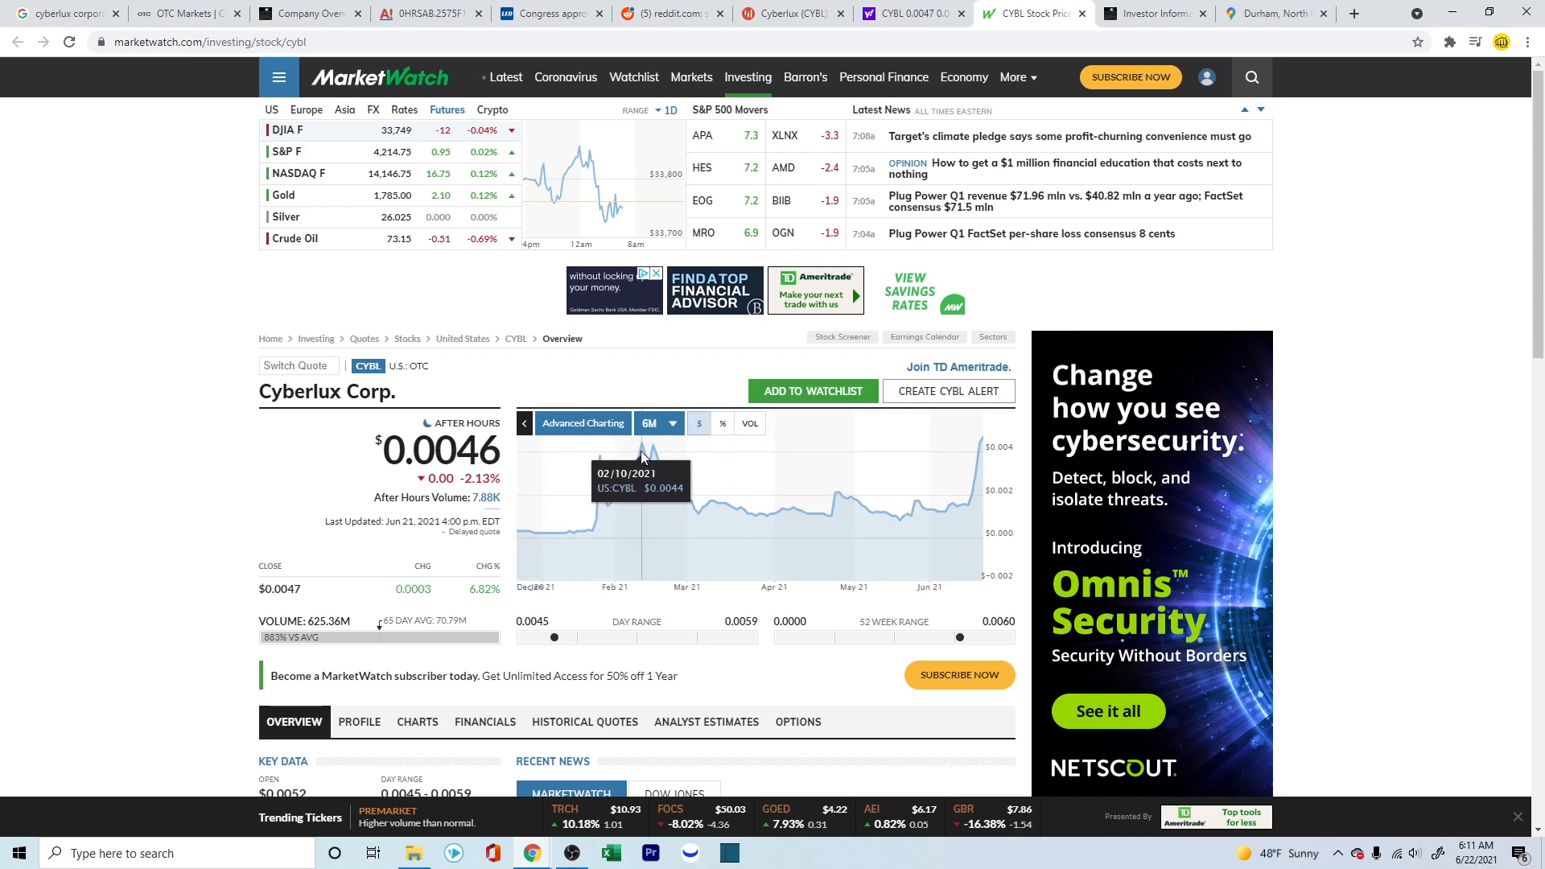
mouse_move(974, 476)
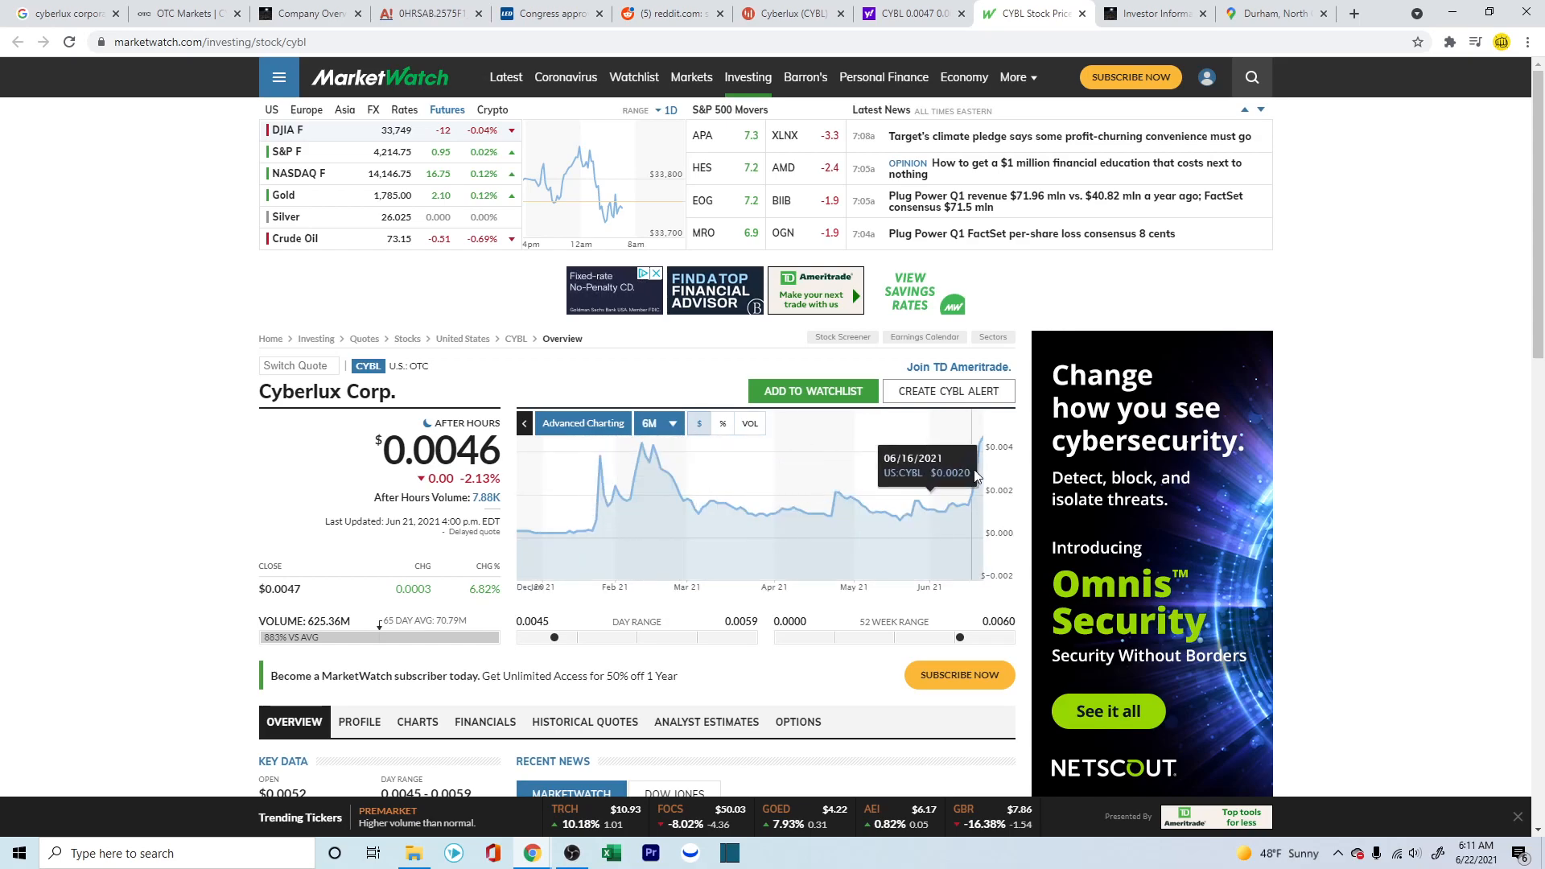
mouse_move(983, 454)
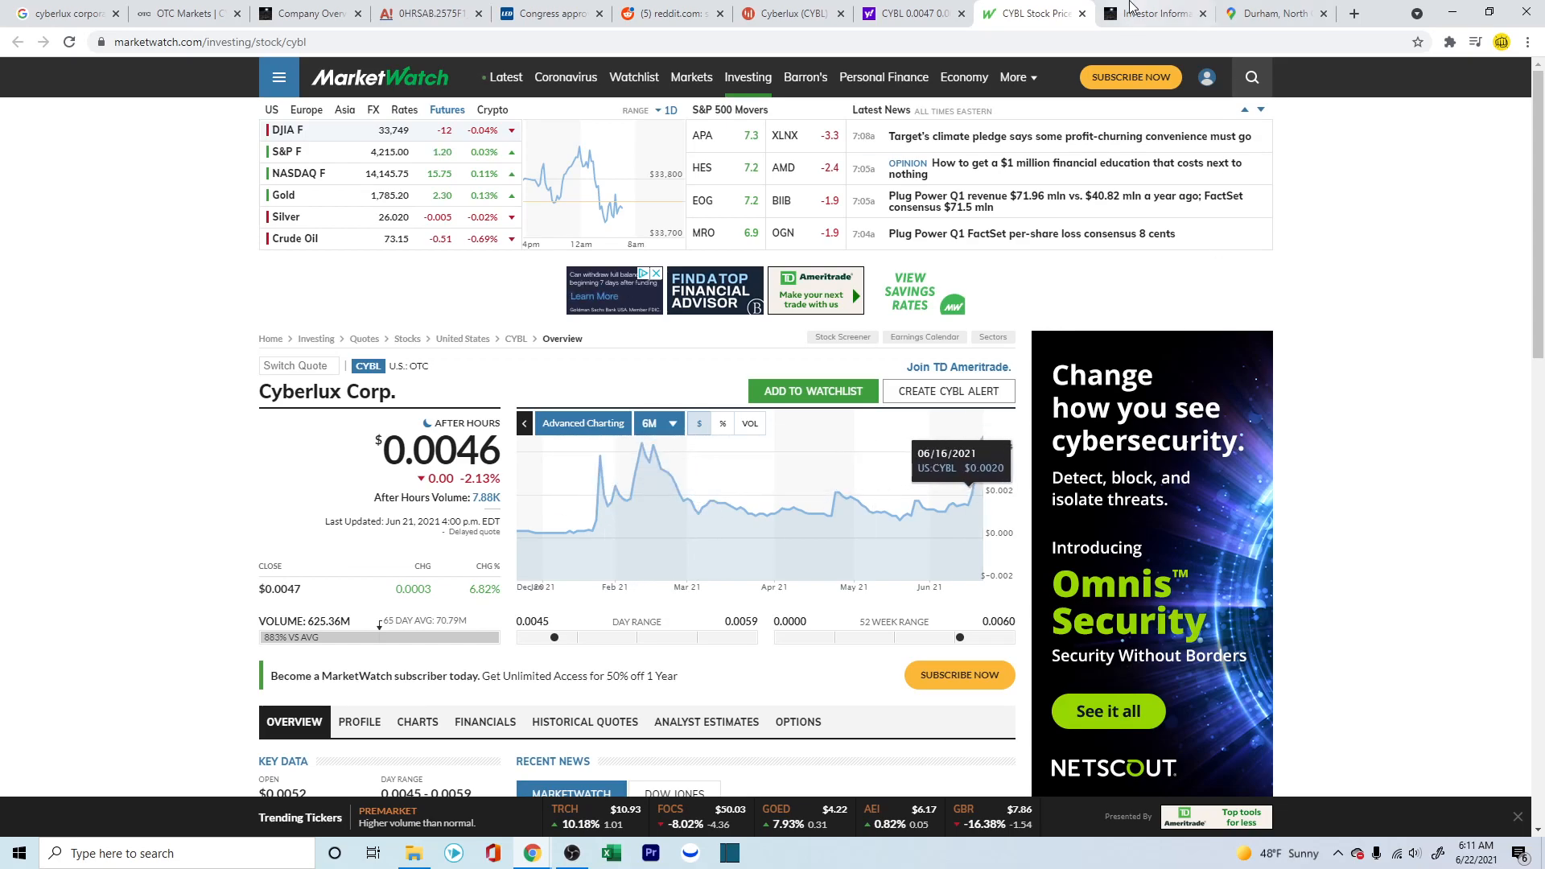
Step: Review the investor page's Durham, NC office address, then switch to its Google Maps Street View
click(1152, 13)
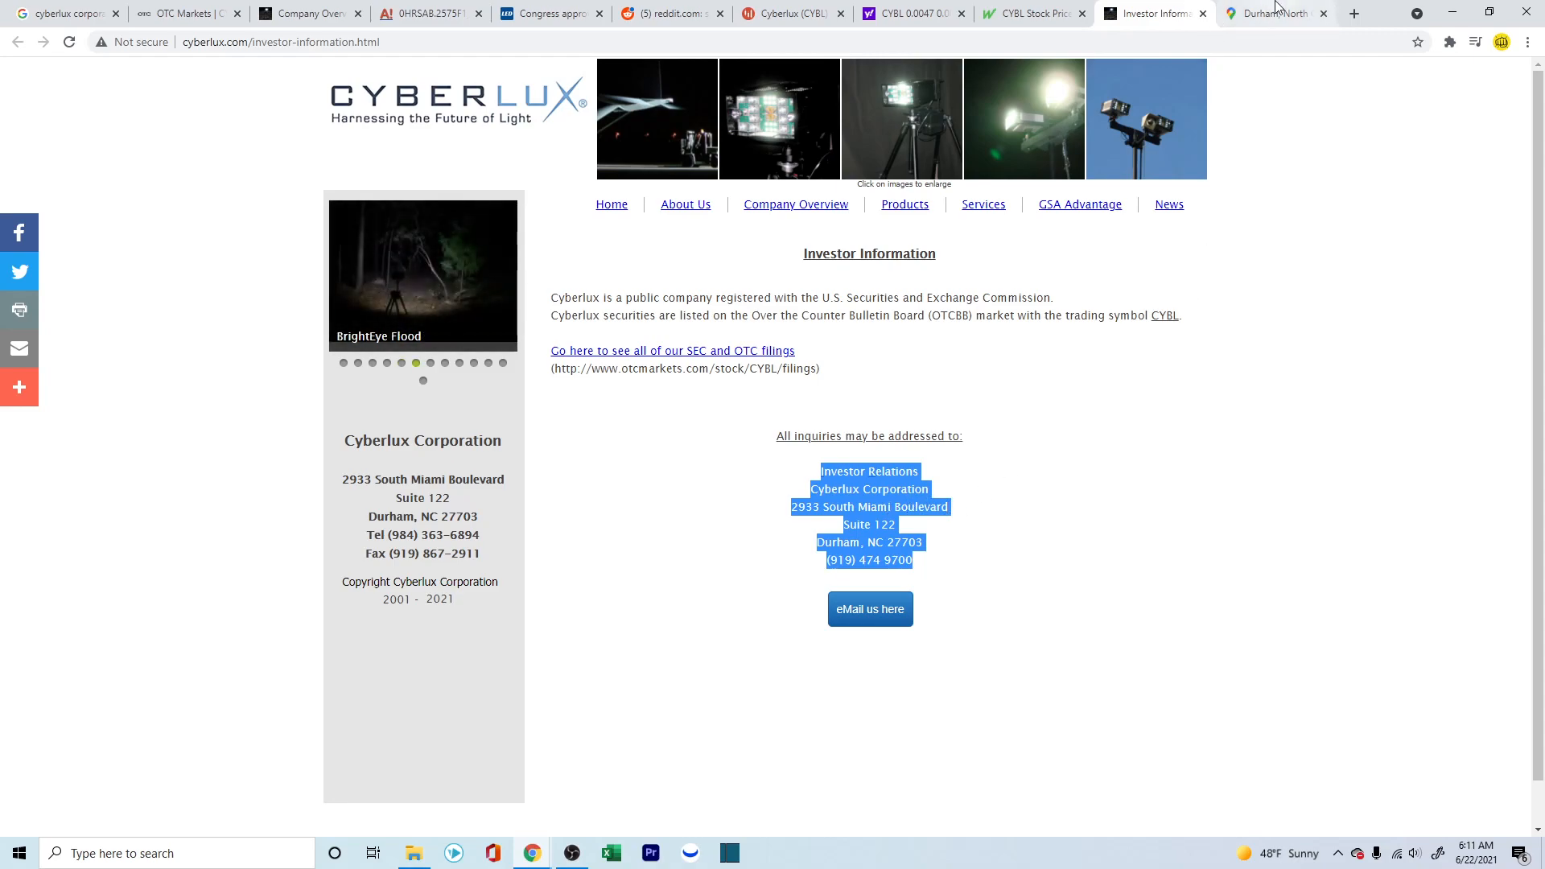
click(1043, 434)
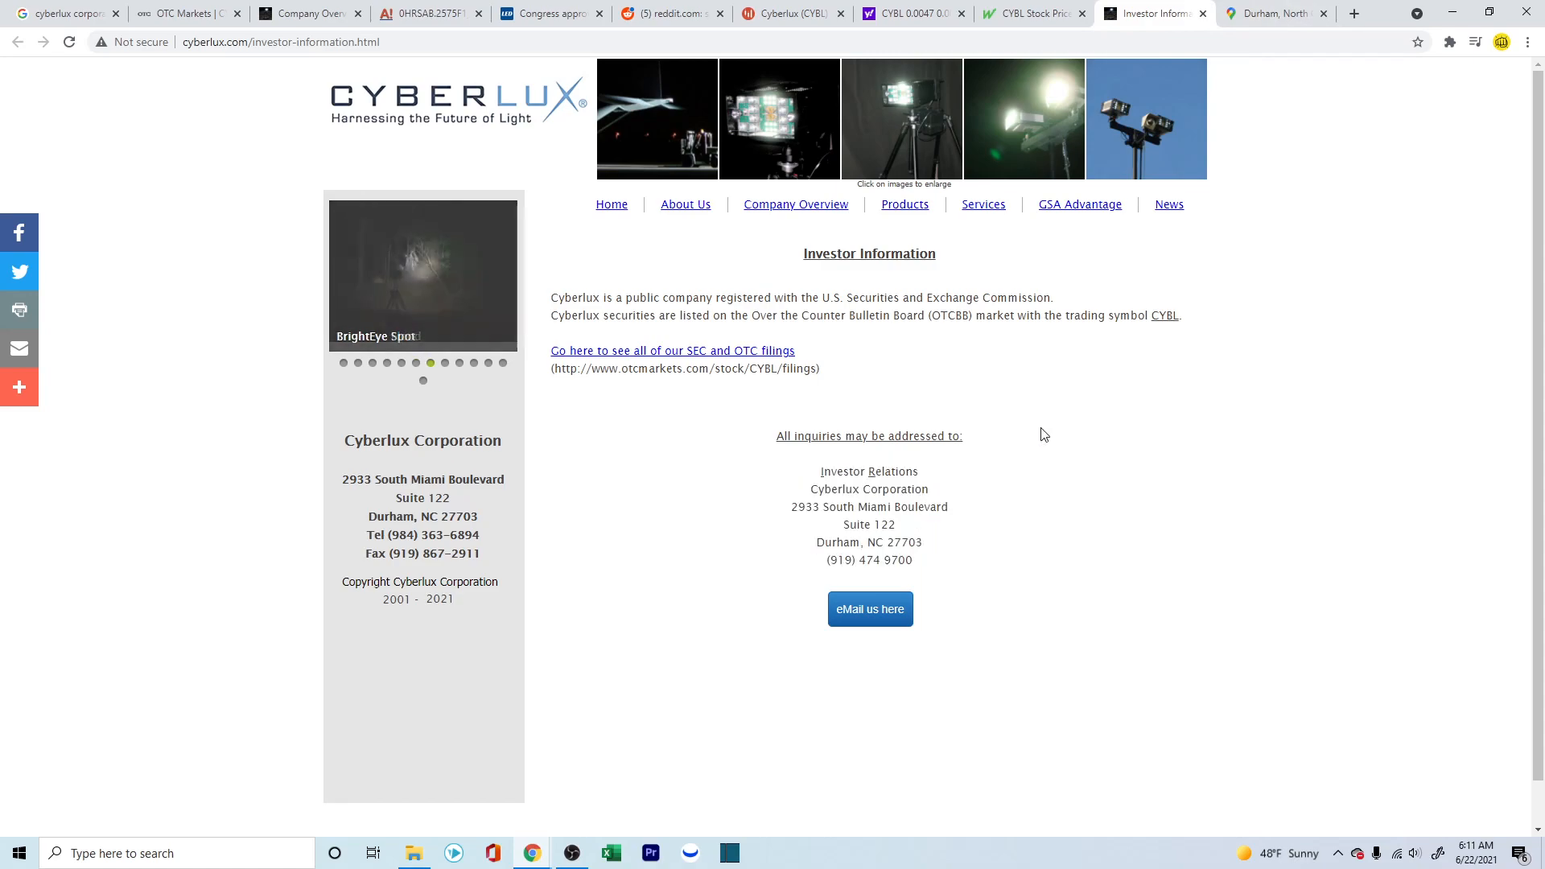
click(1271, 13)
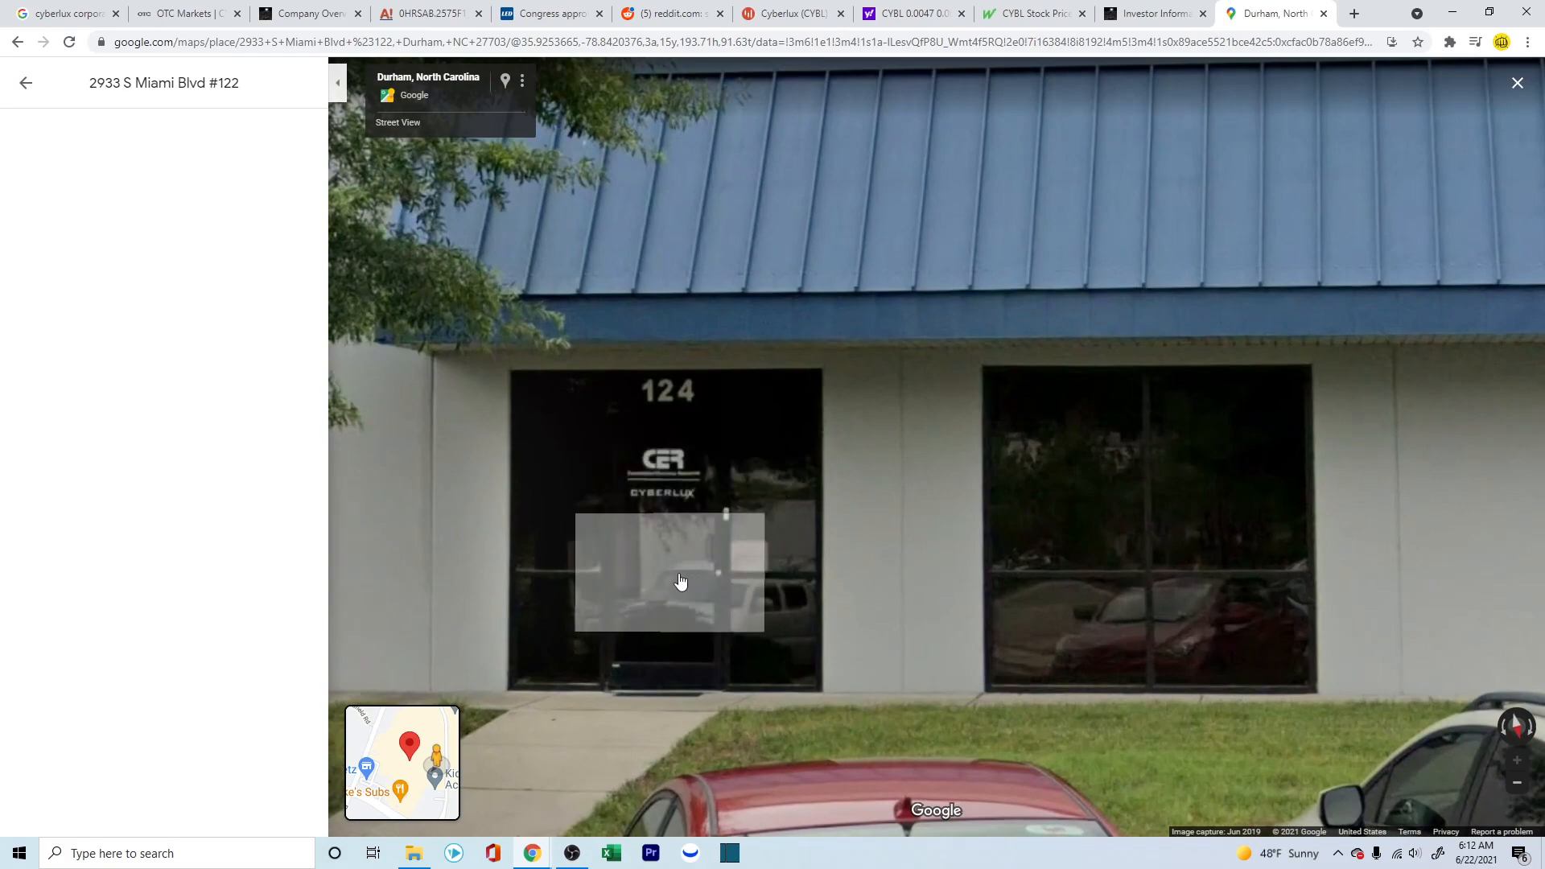
Step: Check suite number 122 on the investor page against the Street View of 2933 S Miami Blvd
click(1143, 13)
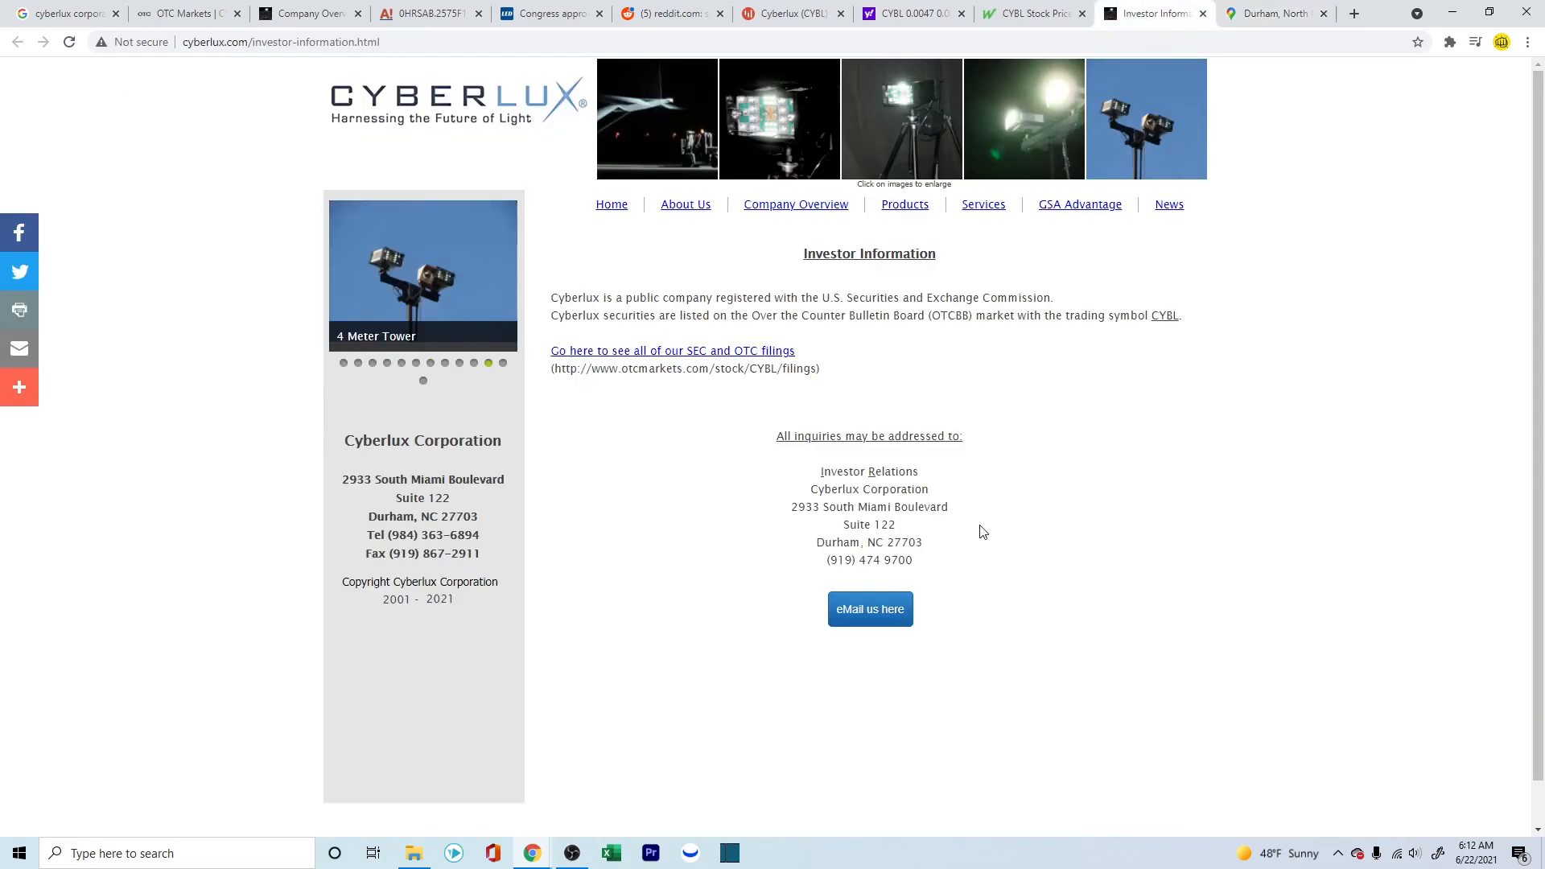
double_click(882, 524)
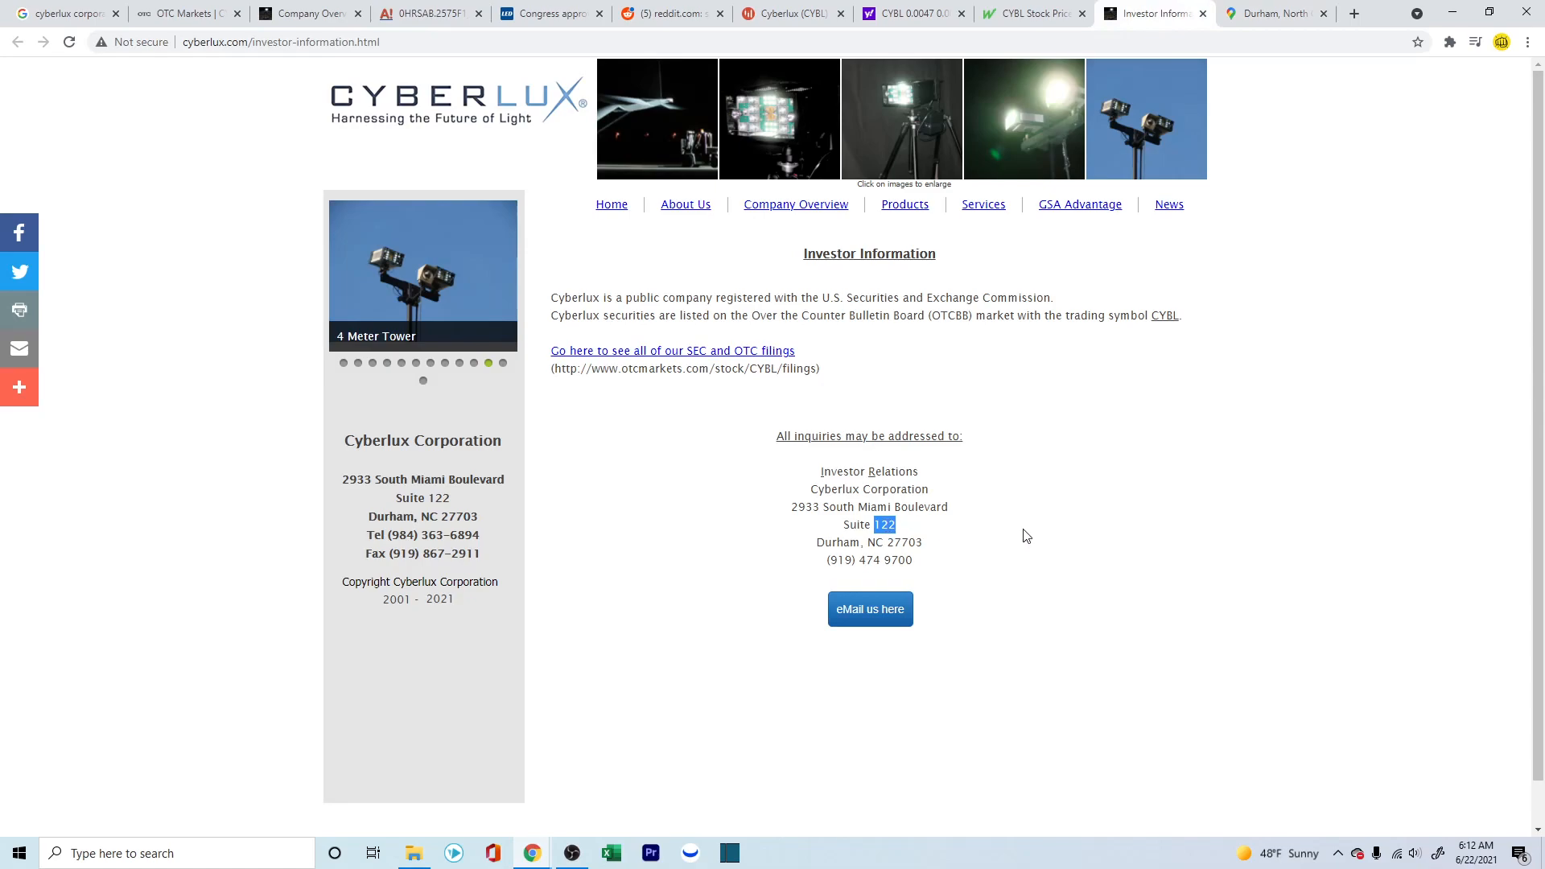
click(1272, 13)
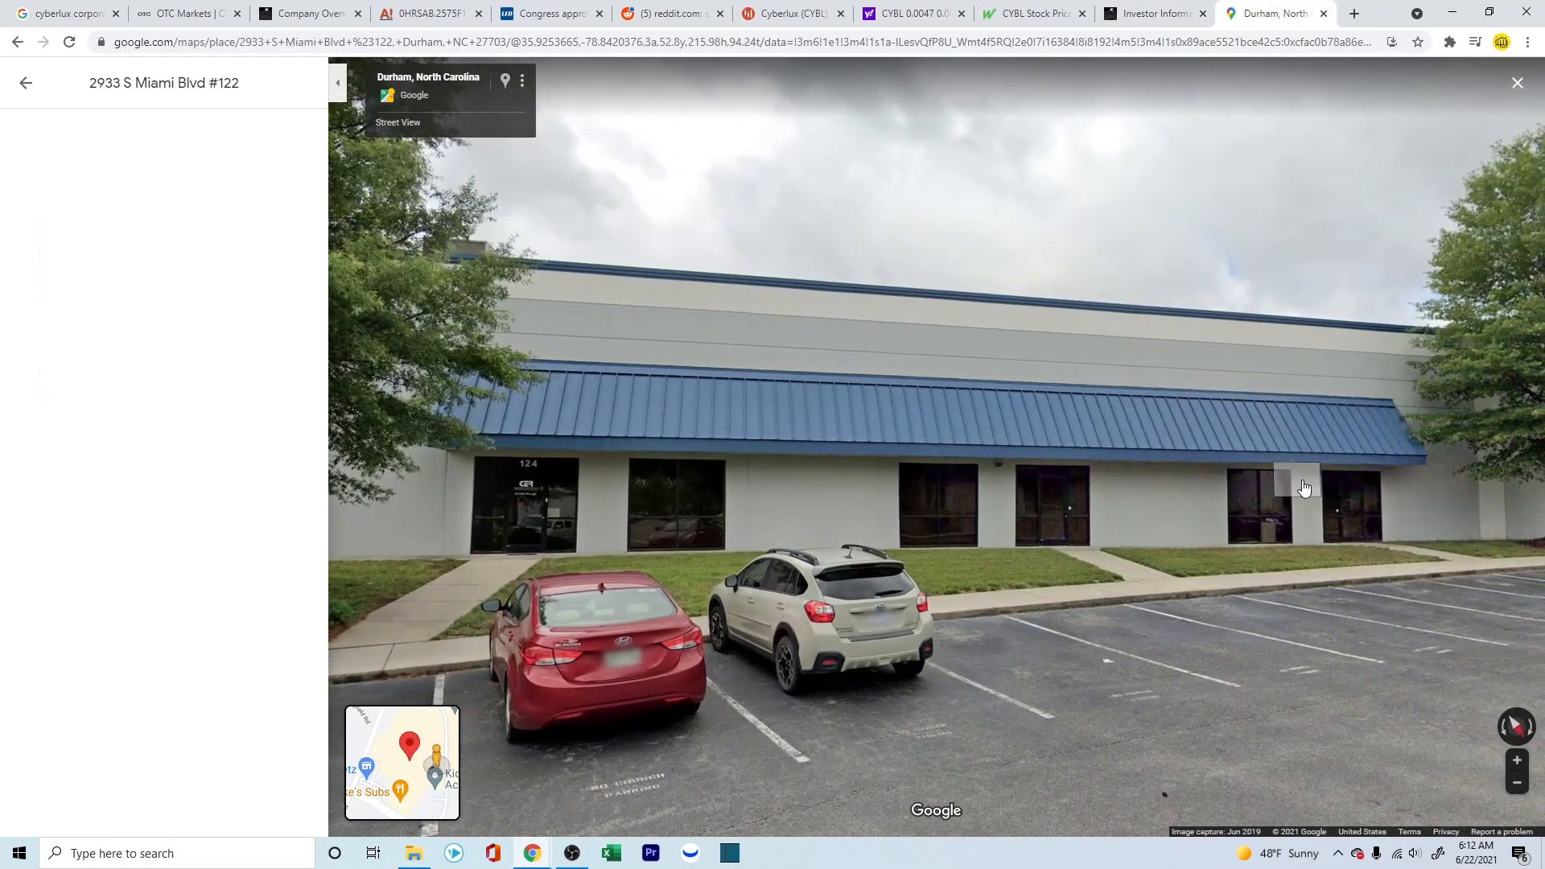
click(803, 621)
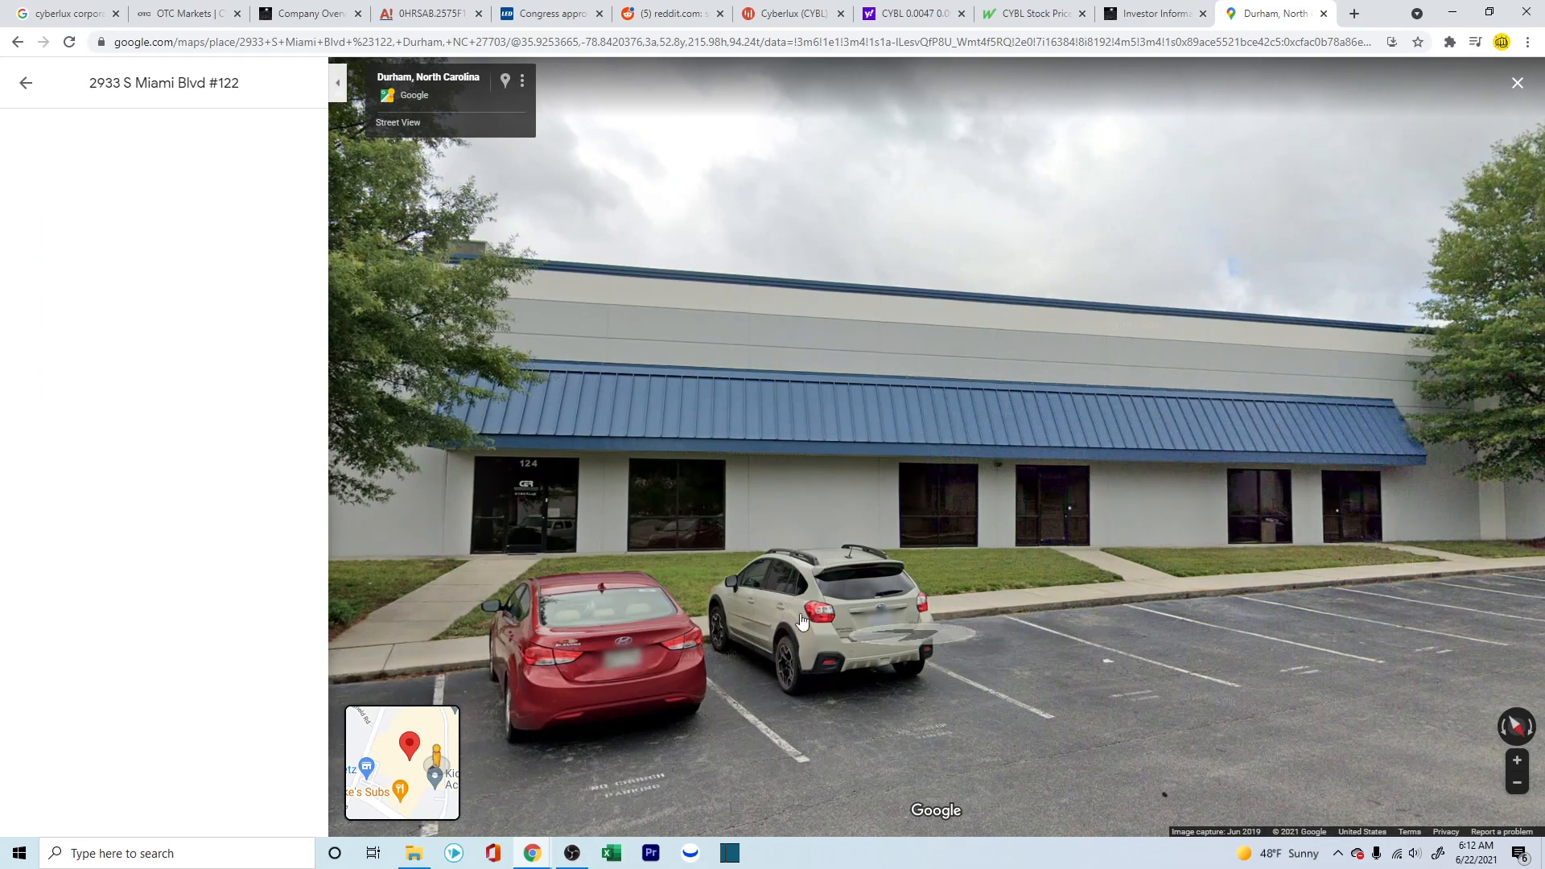
mouse_move(1324, 631)
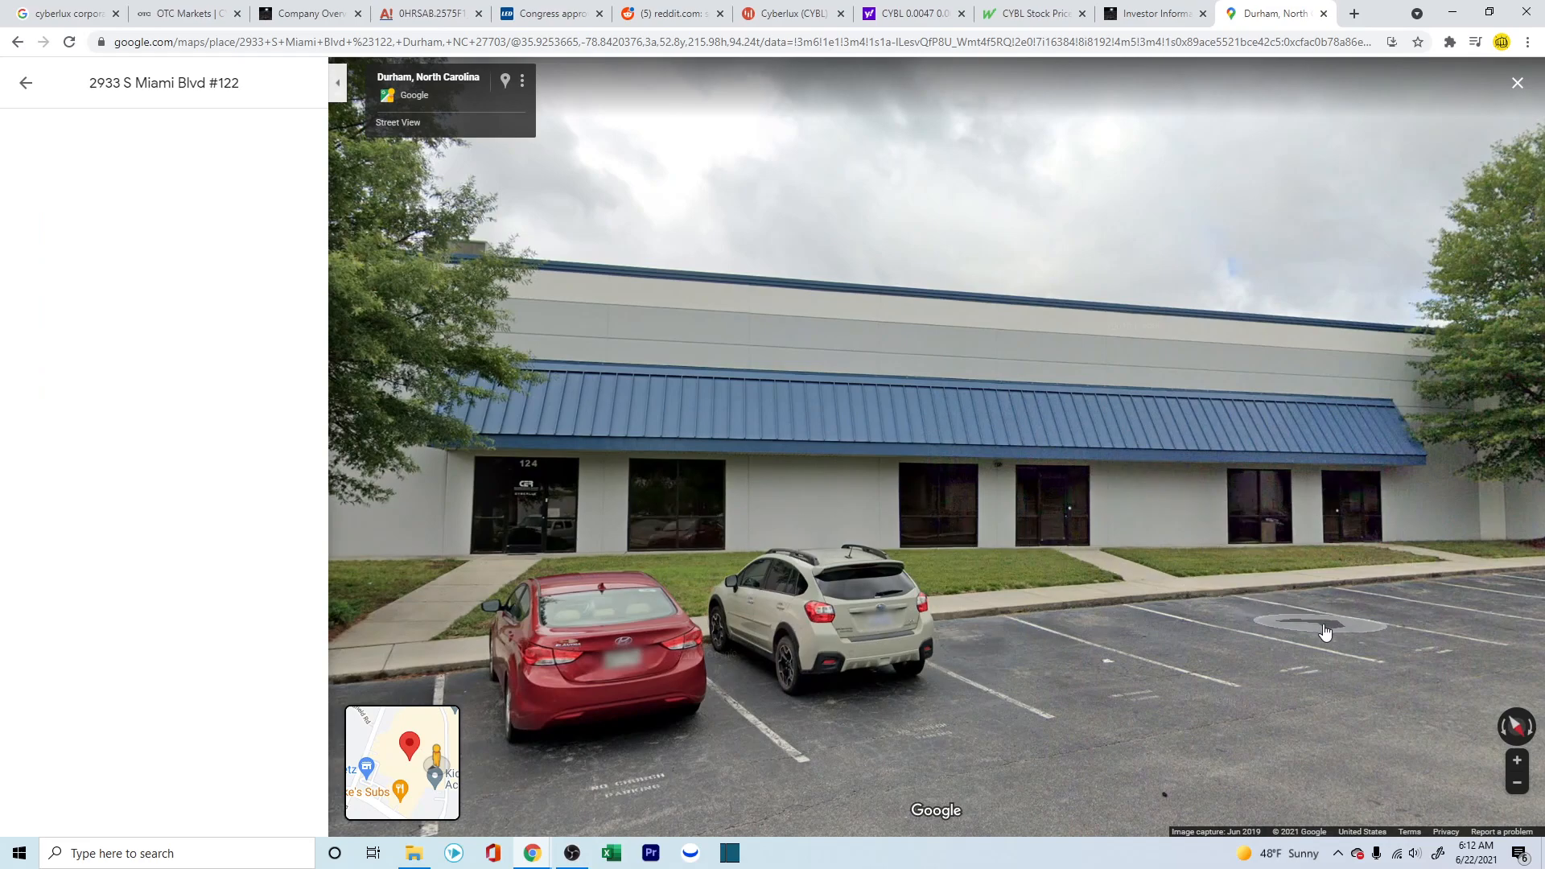